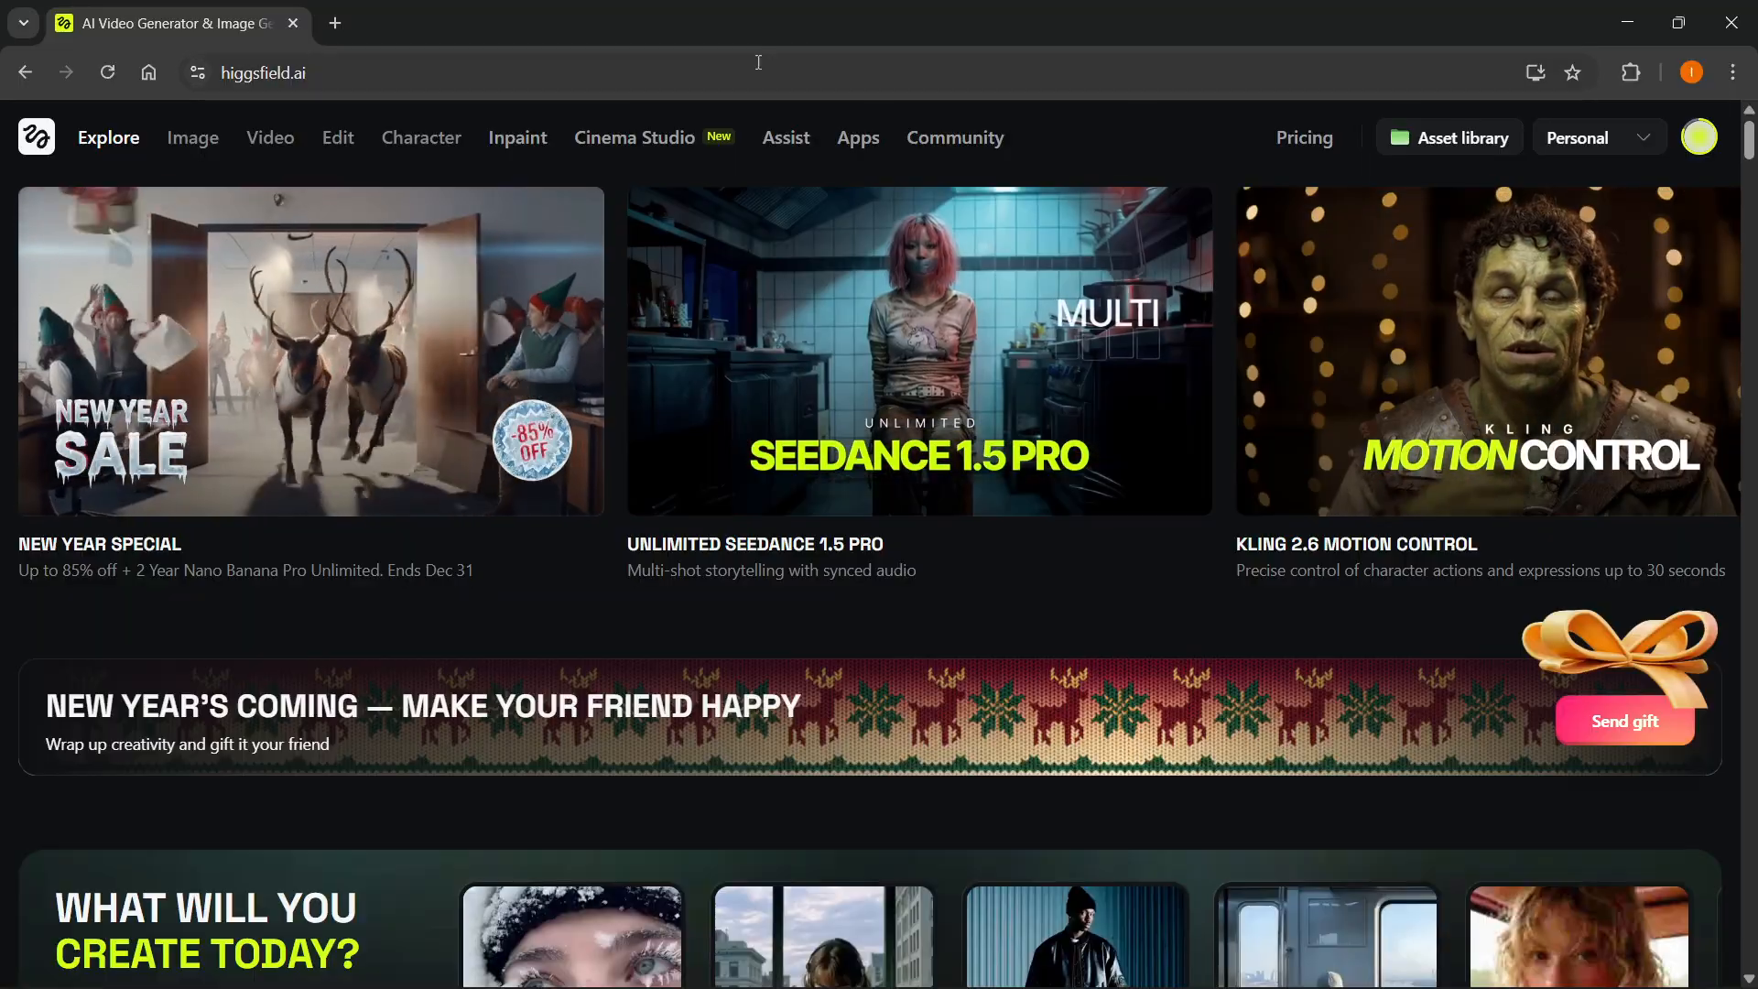
pyautogui.moveTo(634, 136)
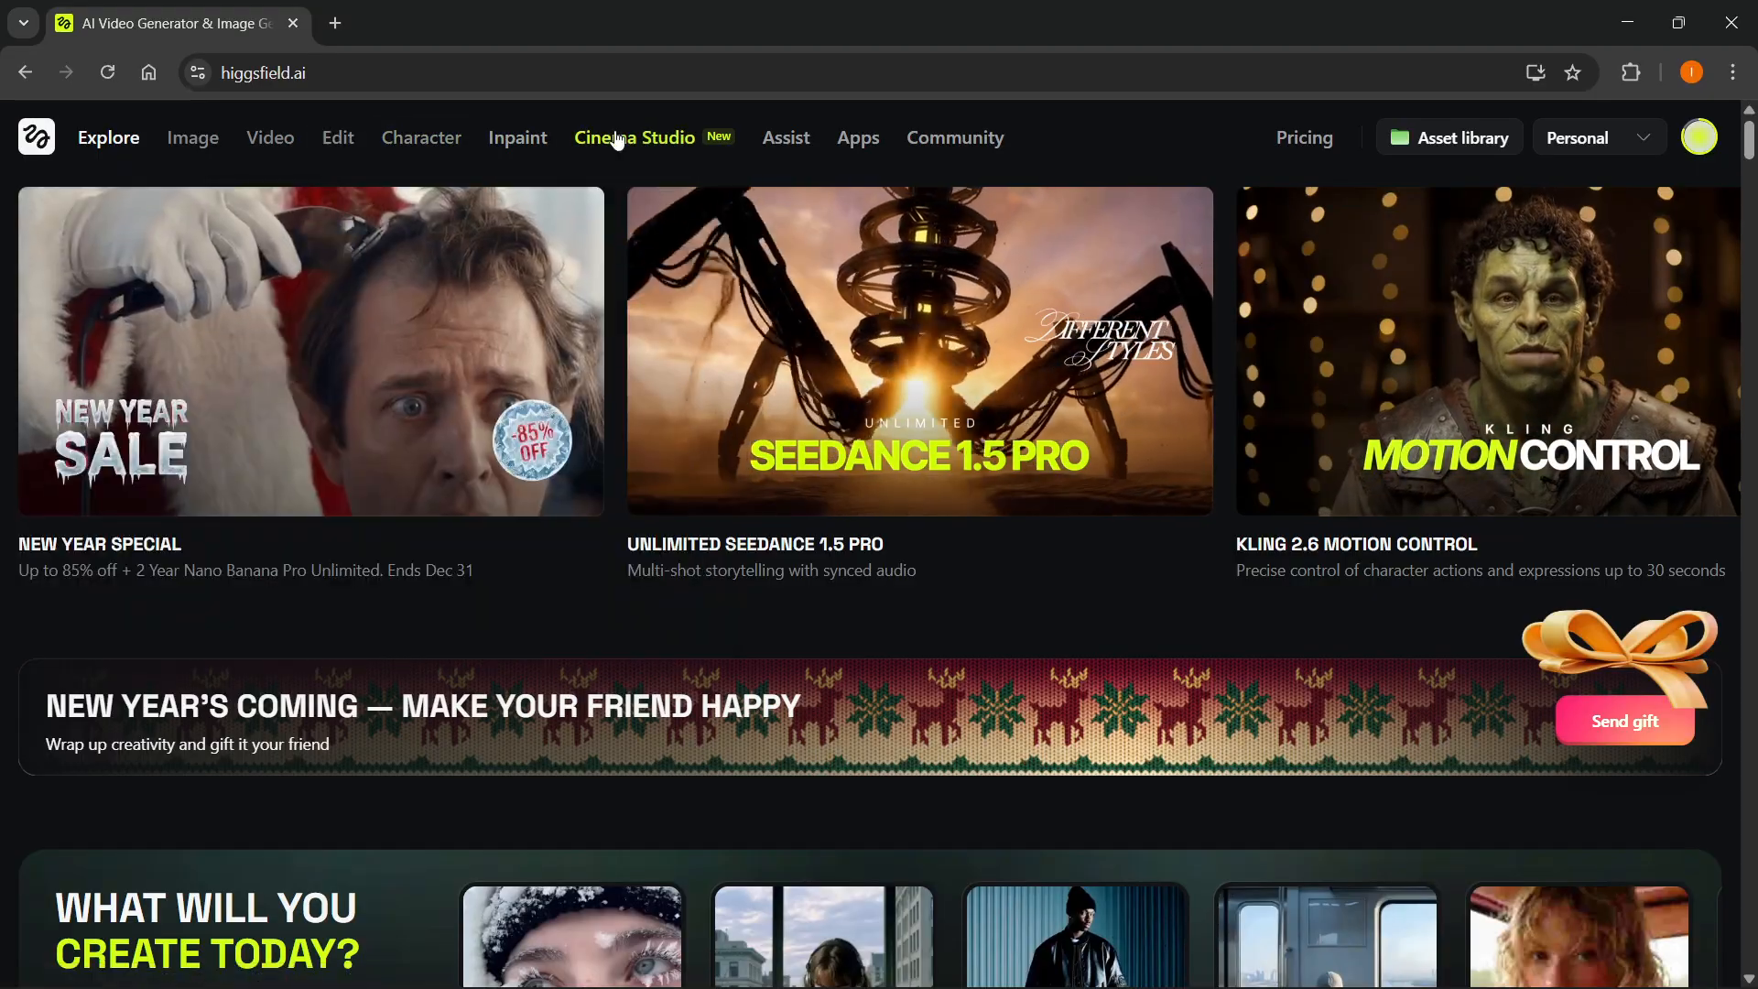
pyautogui.moveTo(635, 137)
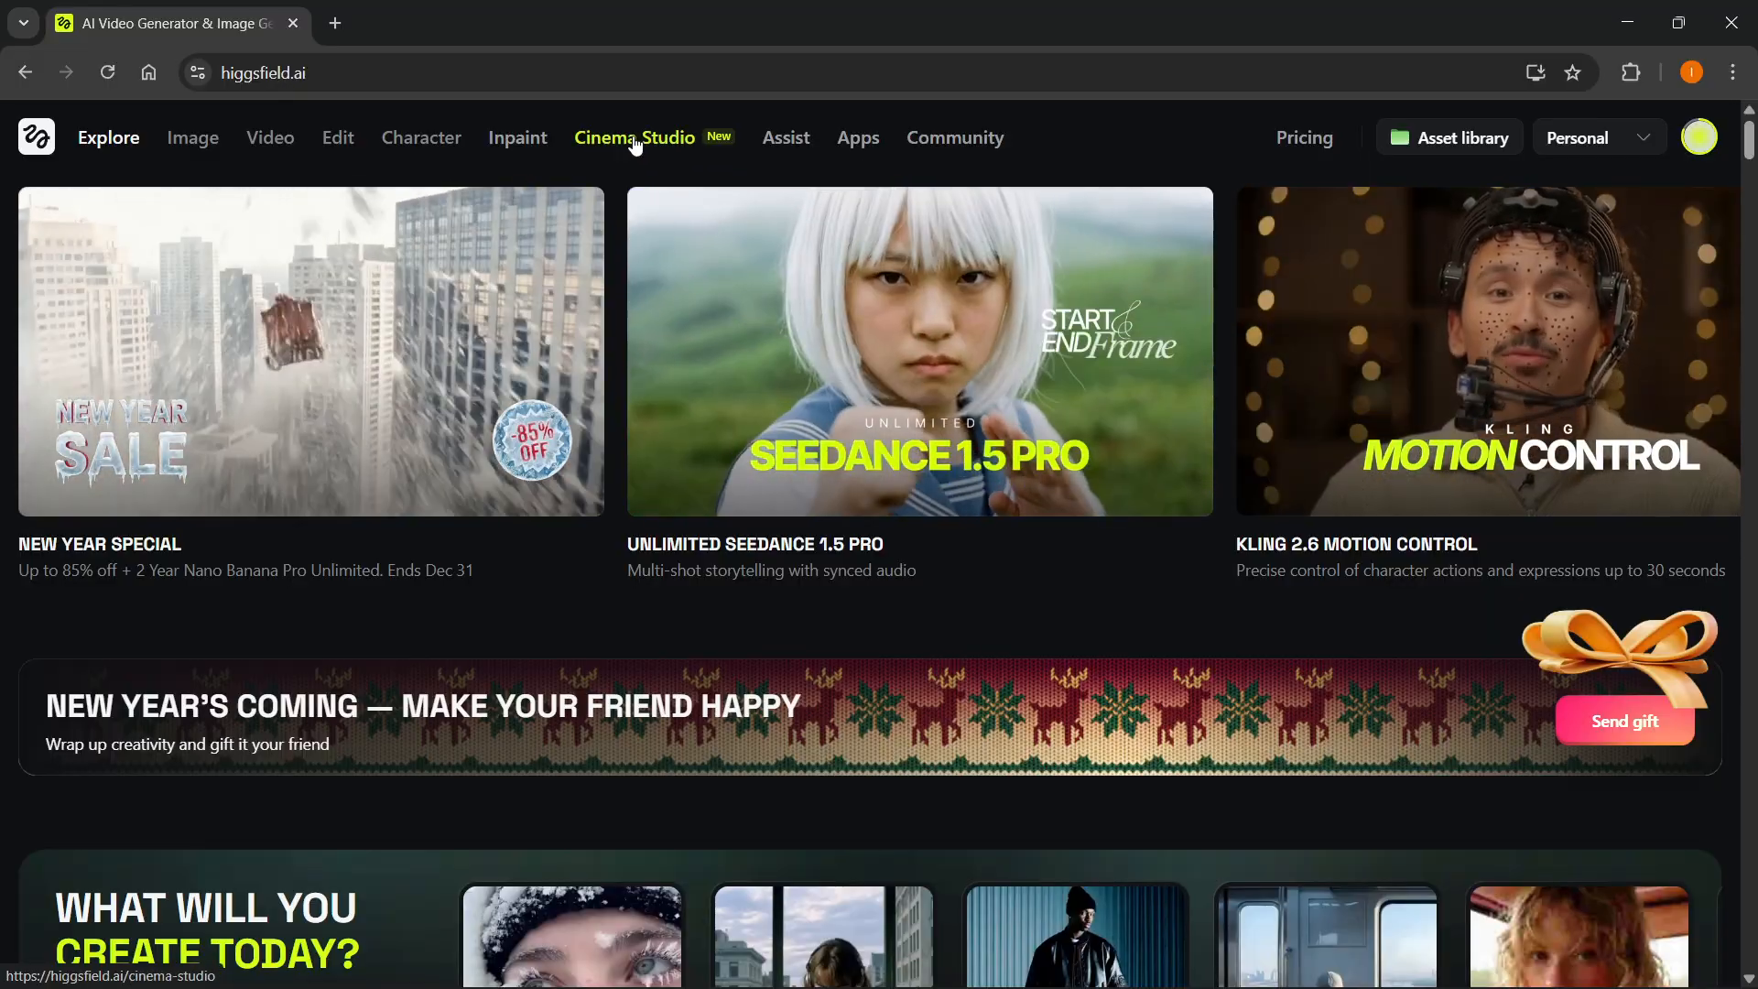
# - Open Cinema Studio to view the gallery of Christmas scene generations and the prompt bar
pyautogui.click(635, 137)
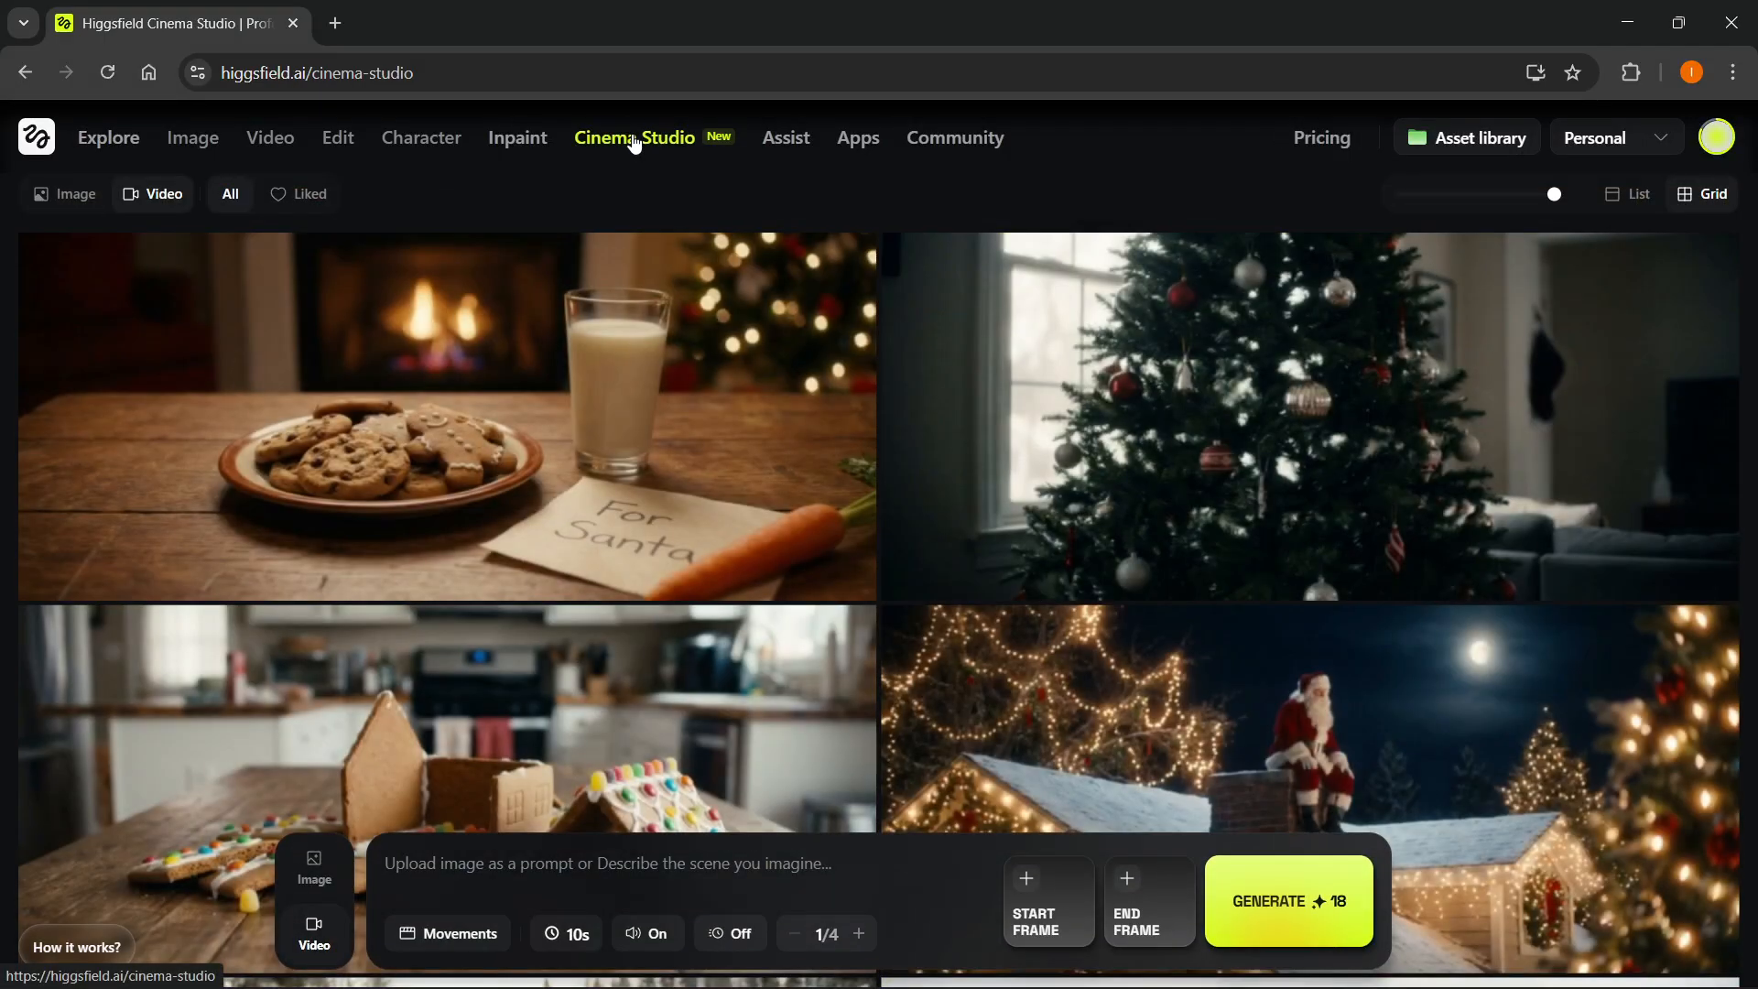
pyautogui.moveTo(635, 137)
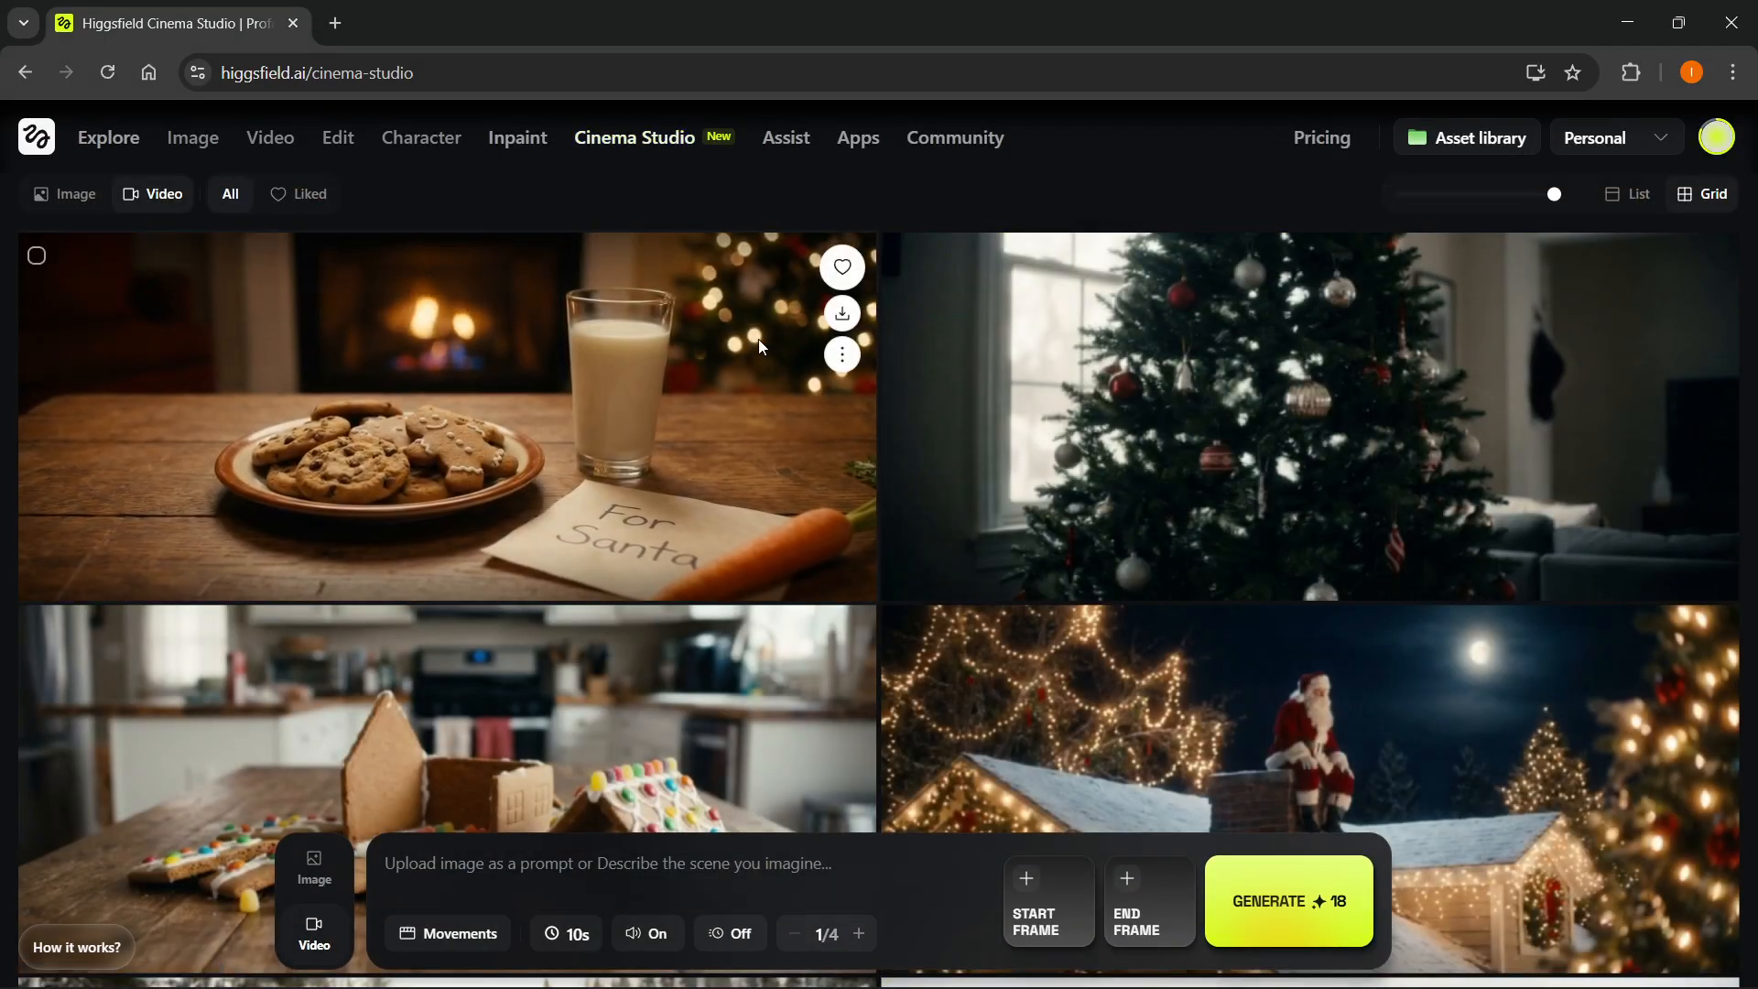
pyautogui.moveTo(858, 136)
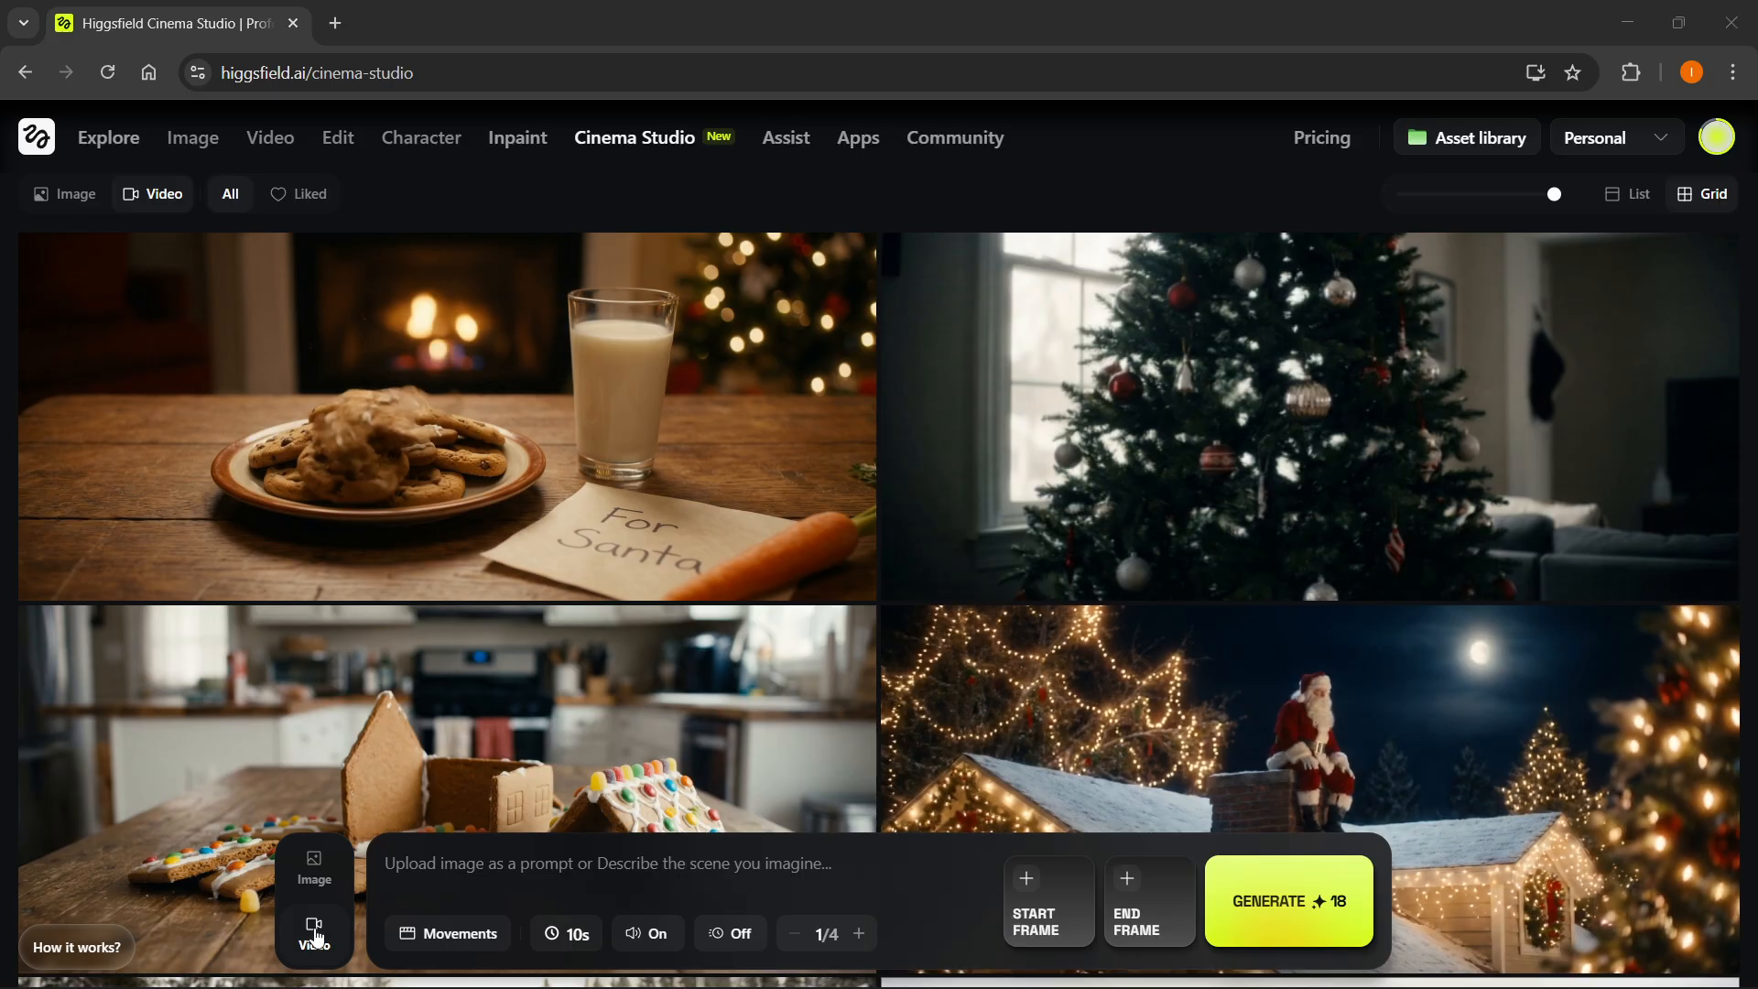
pyautogui.moveTo(315, 877)
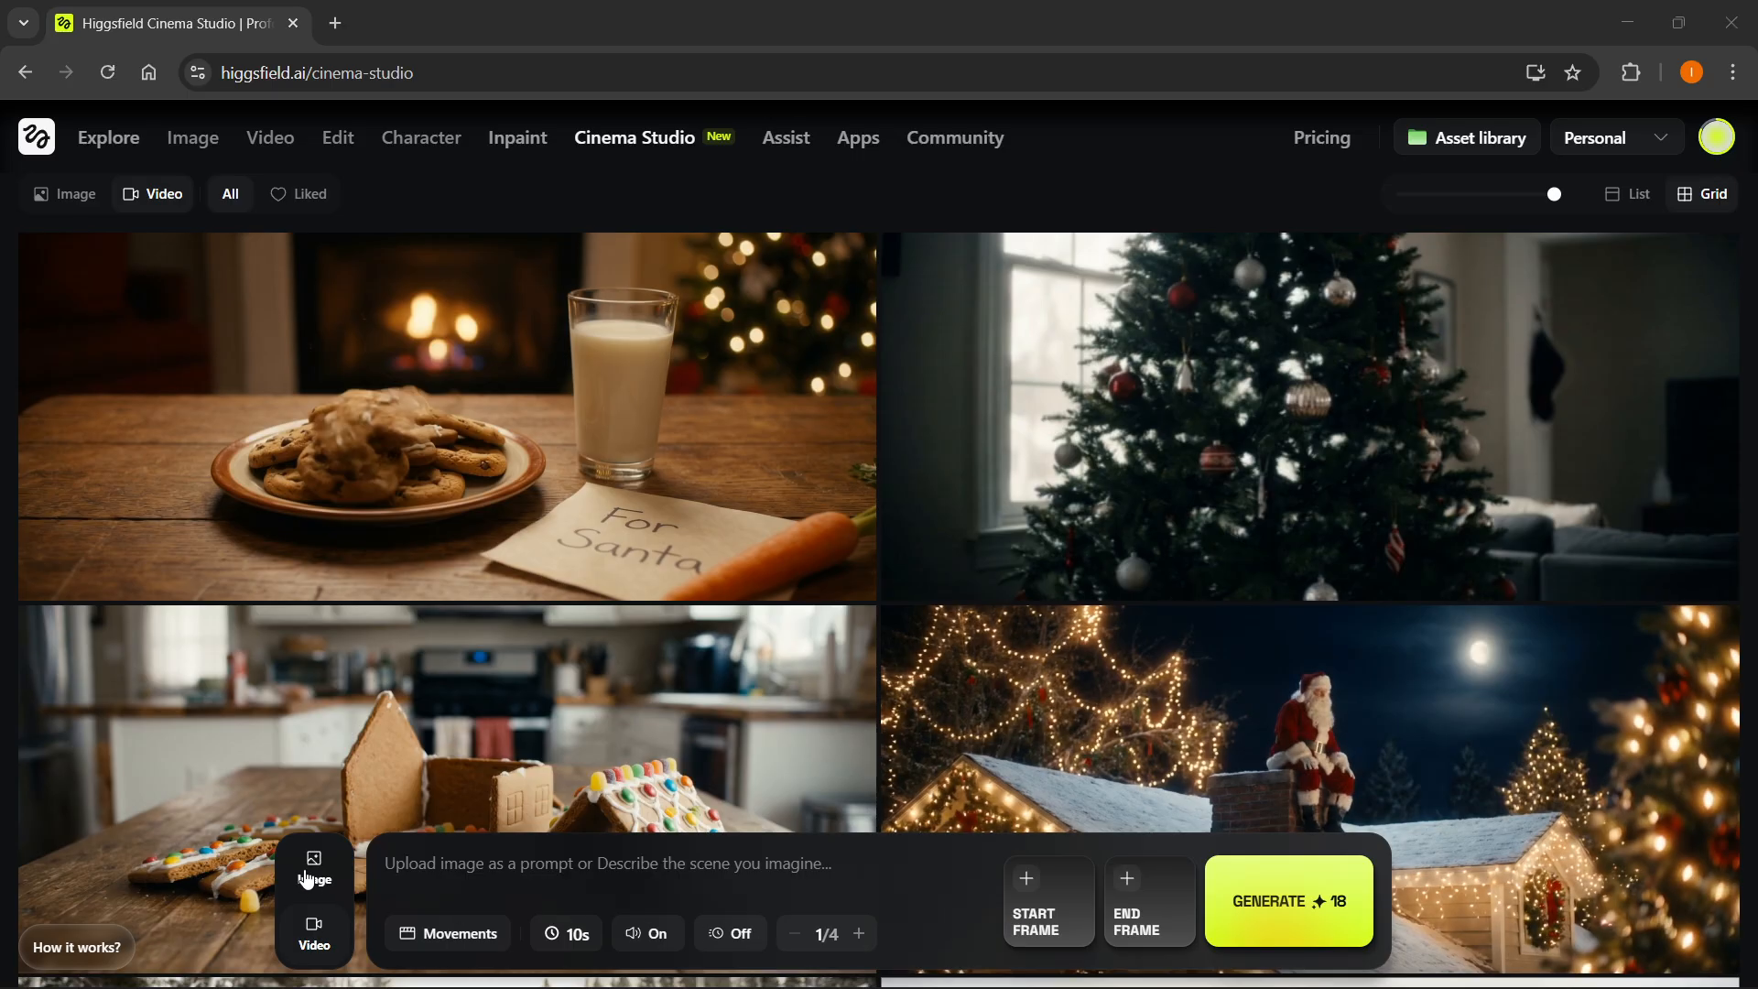
pyautogui.moveTo(473, 848)
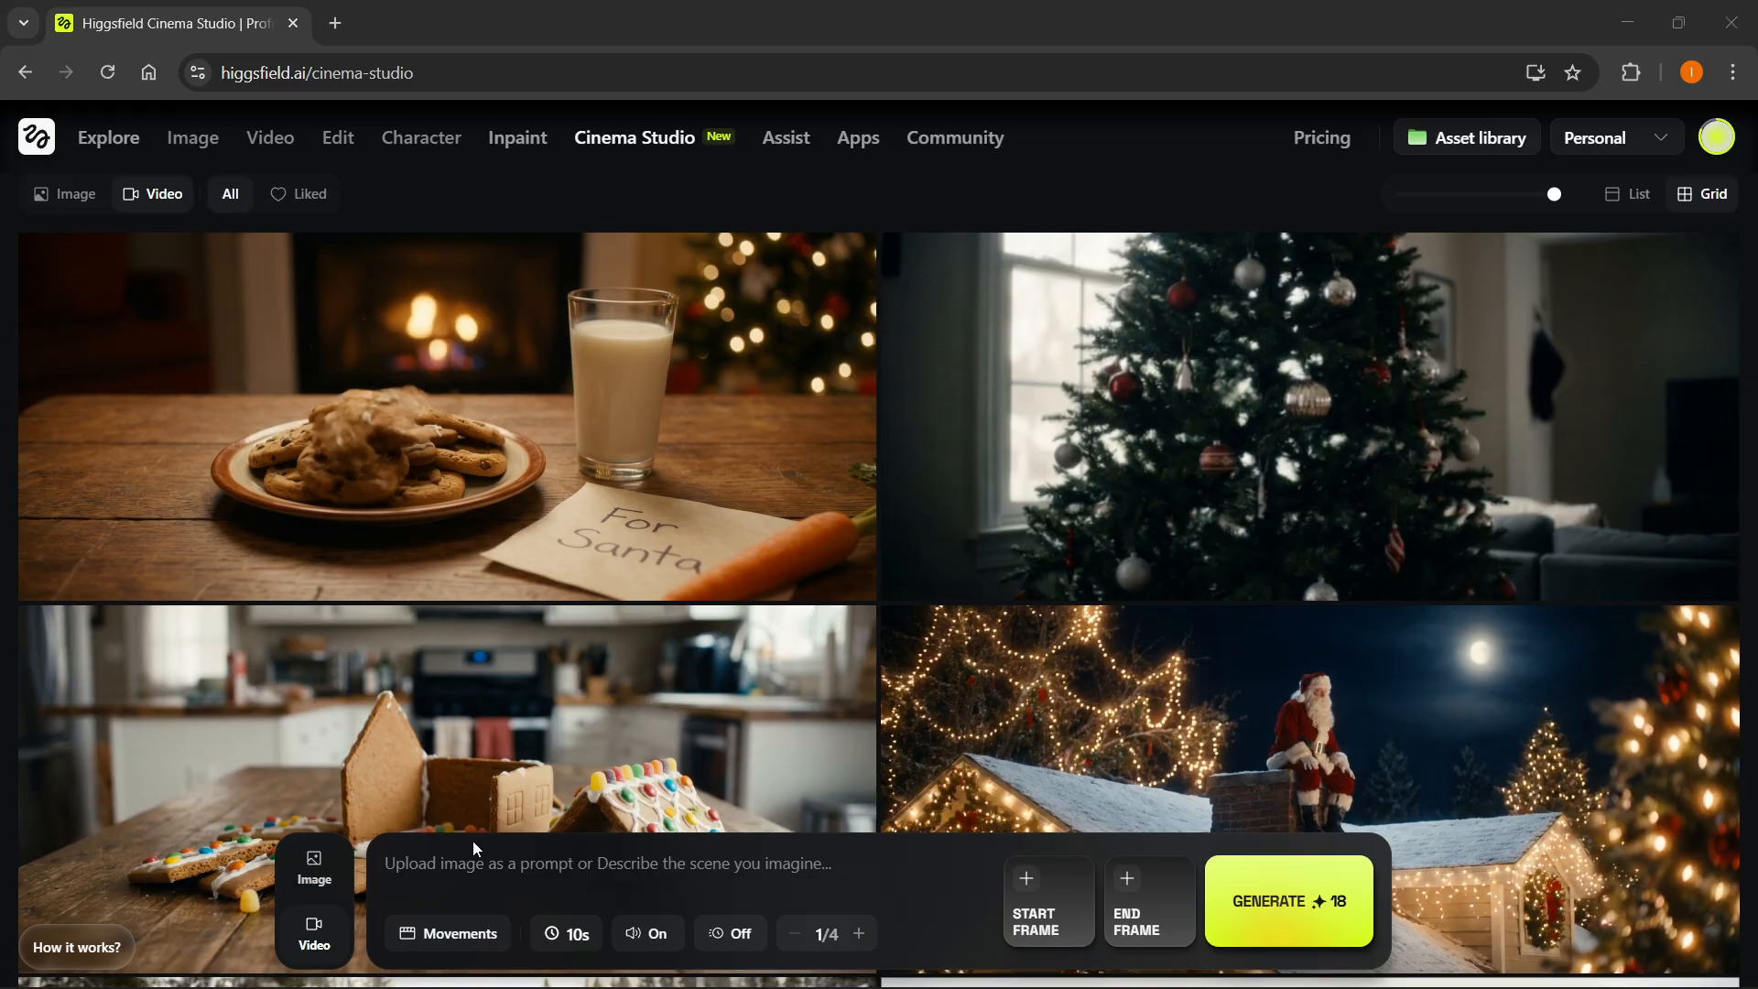
pyautogui.moveTo(498, 883)
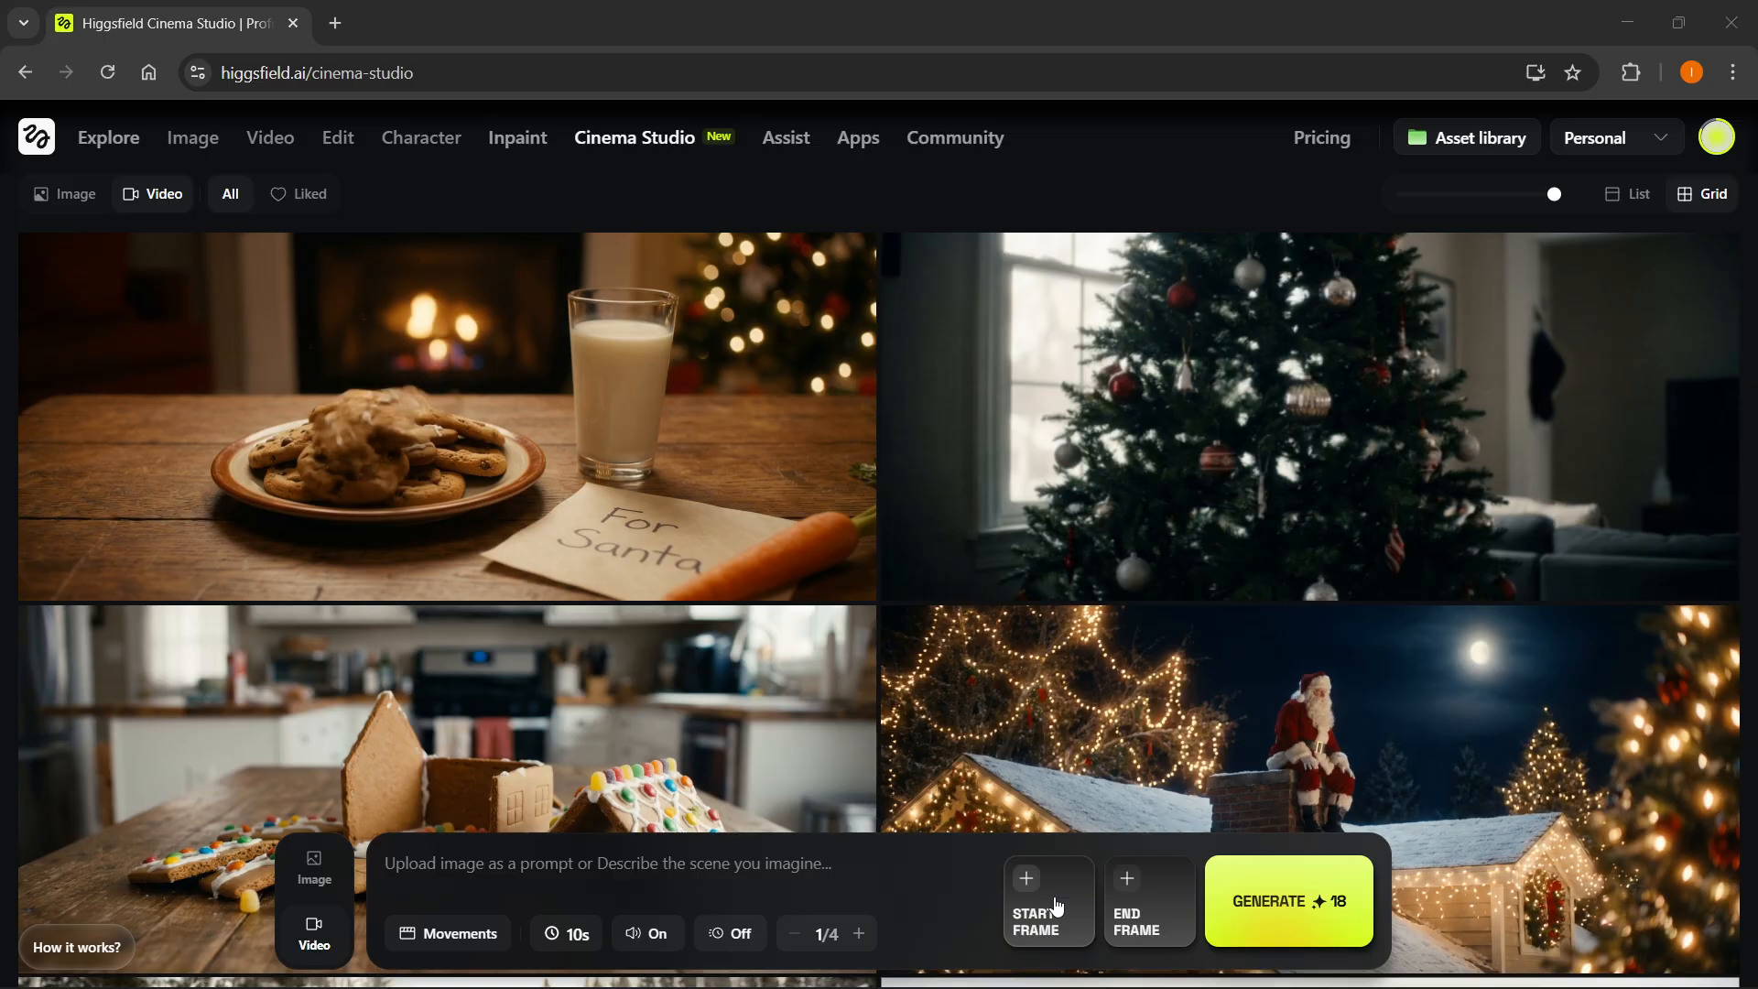
pyautogui.moveTo(1090, 925)
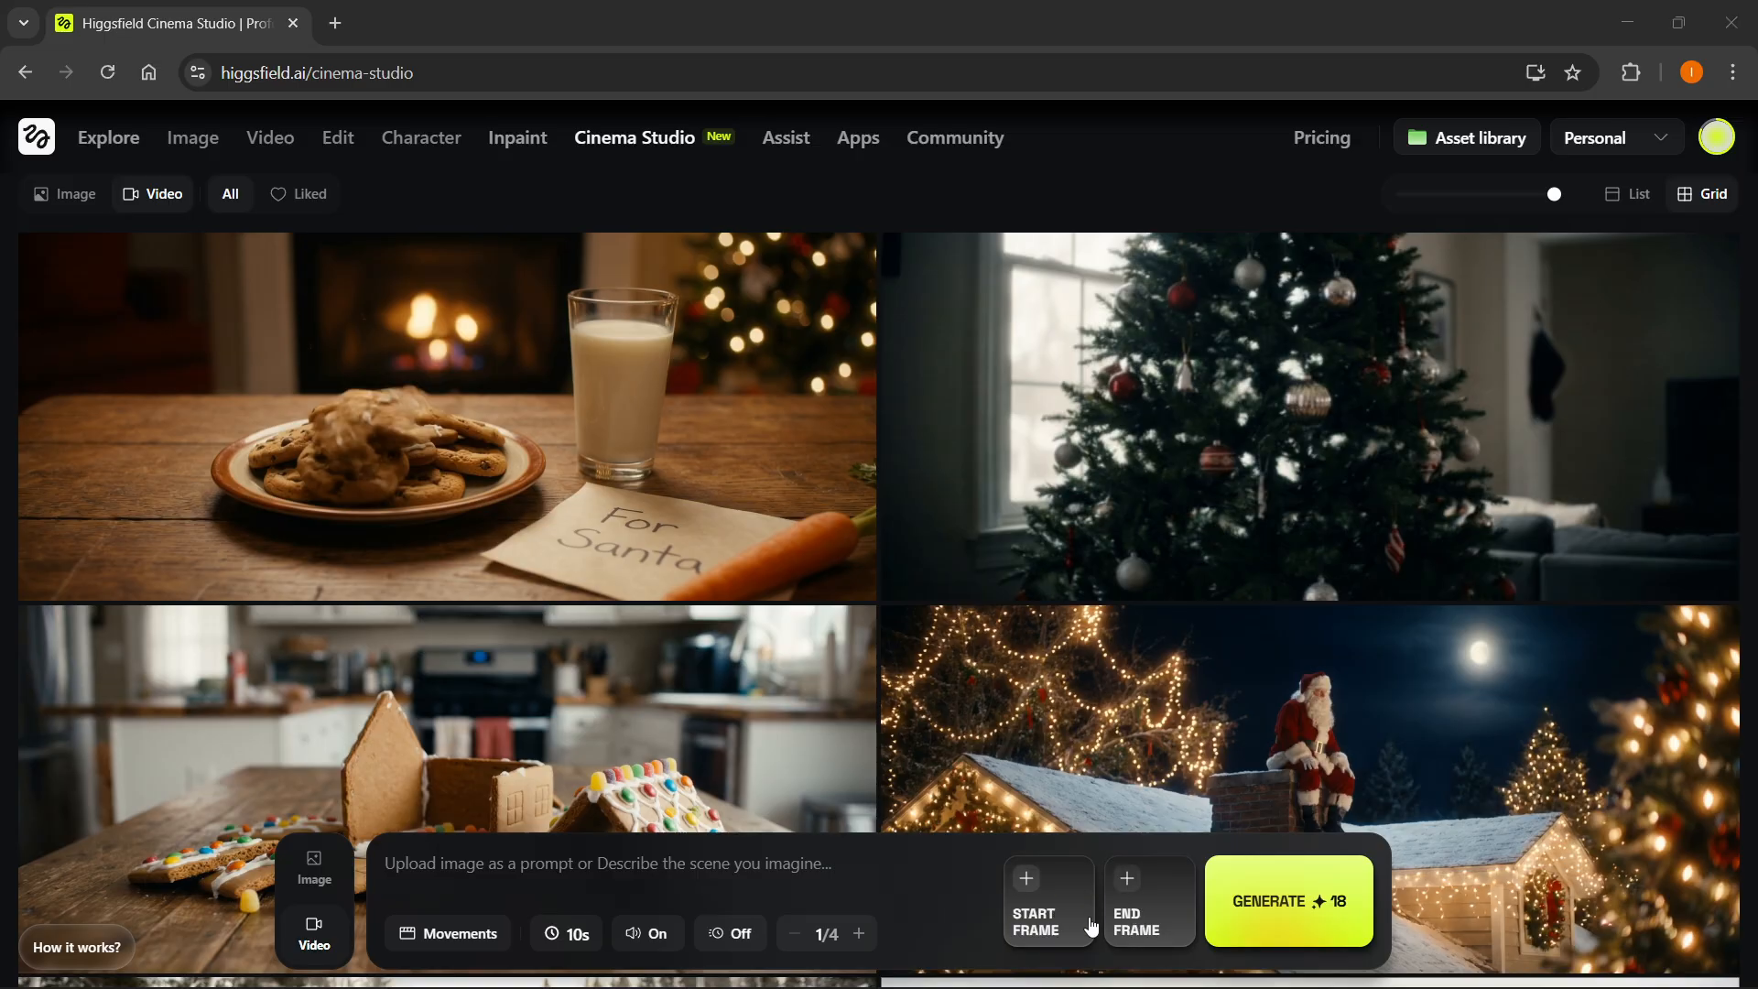
pyautogui.moveTo(1040, 910)
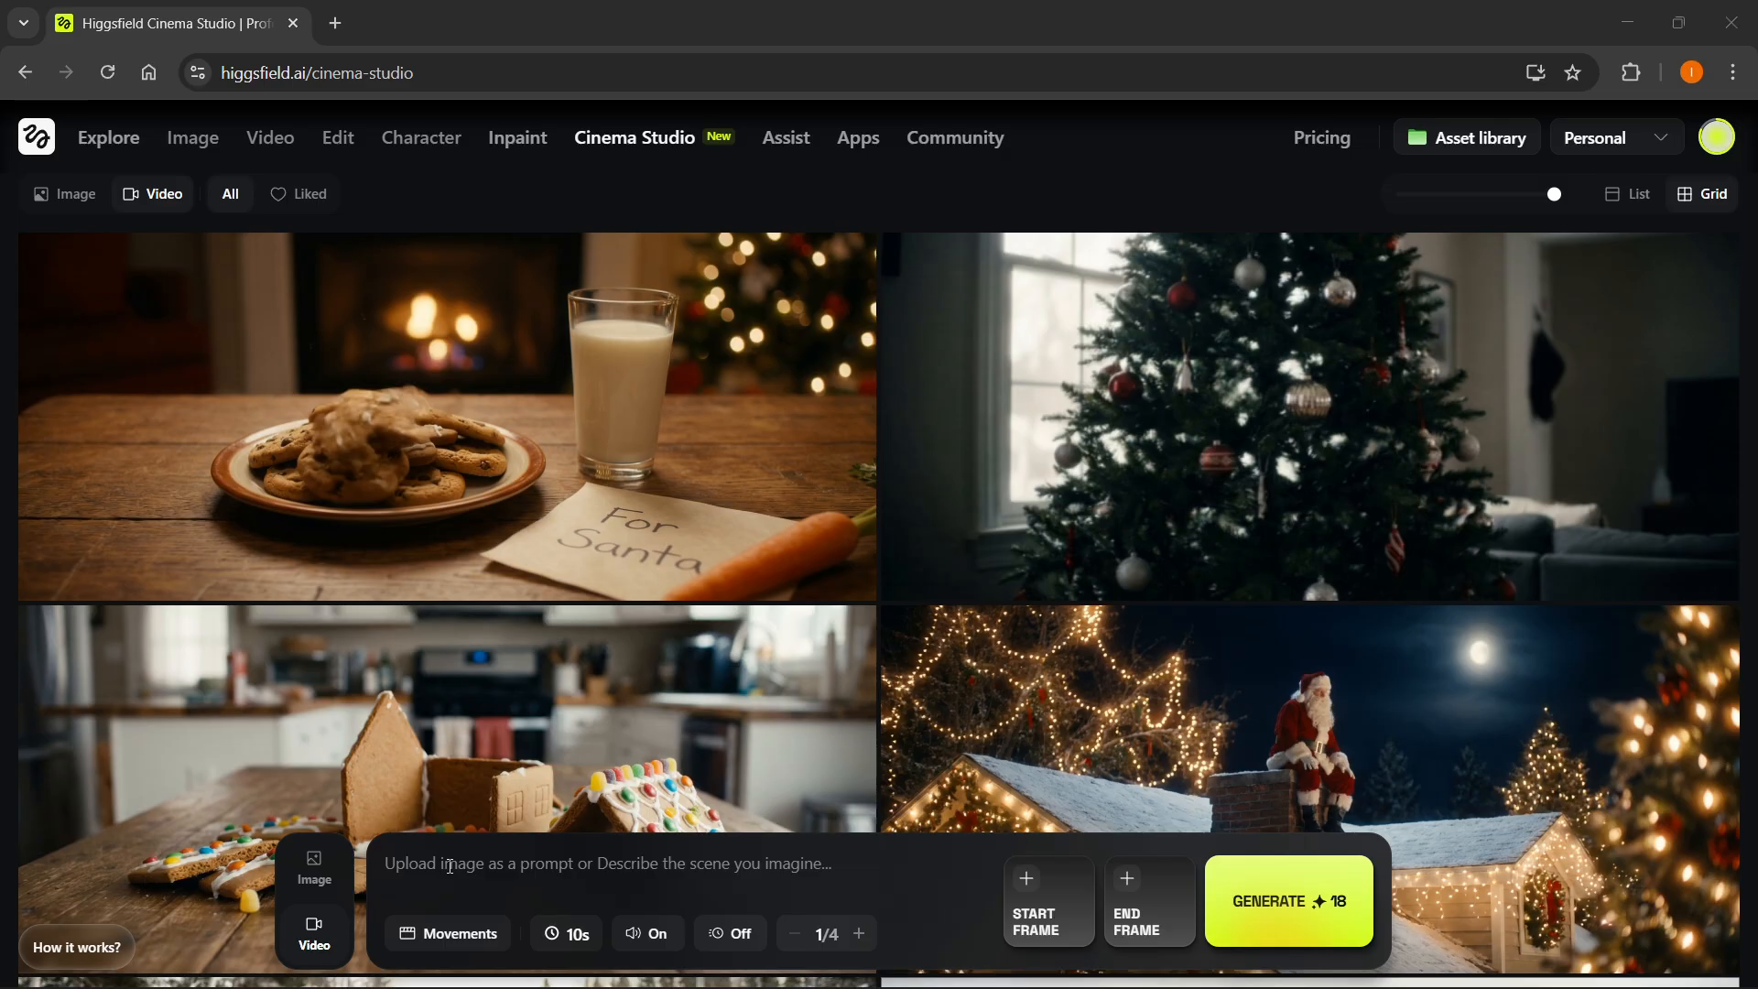
pyautogui.moveTo(448, 895)
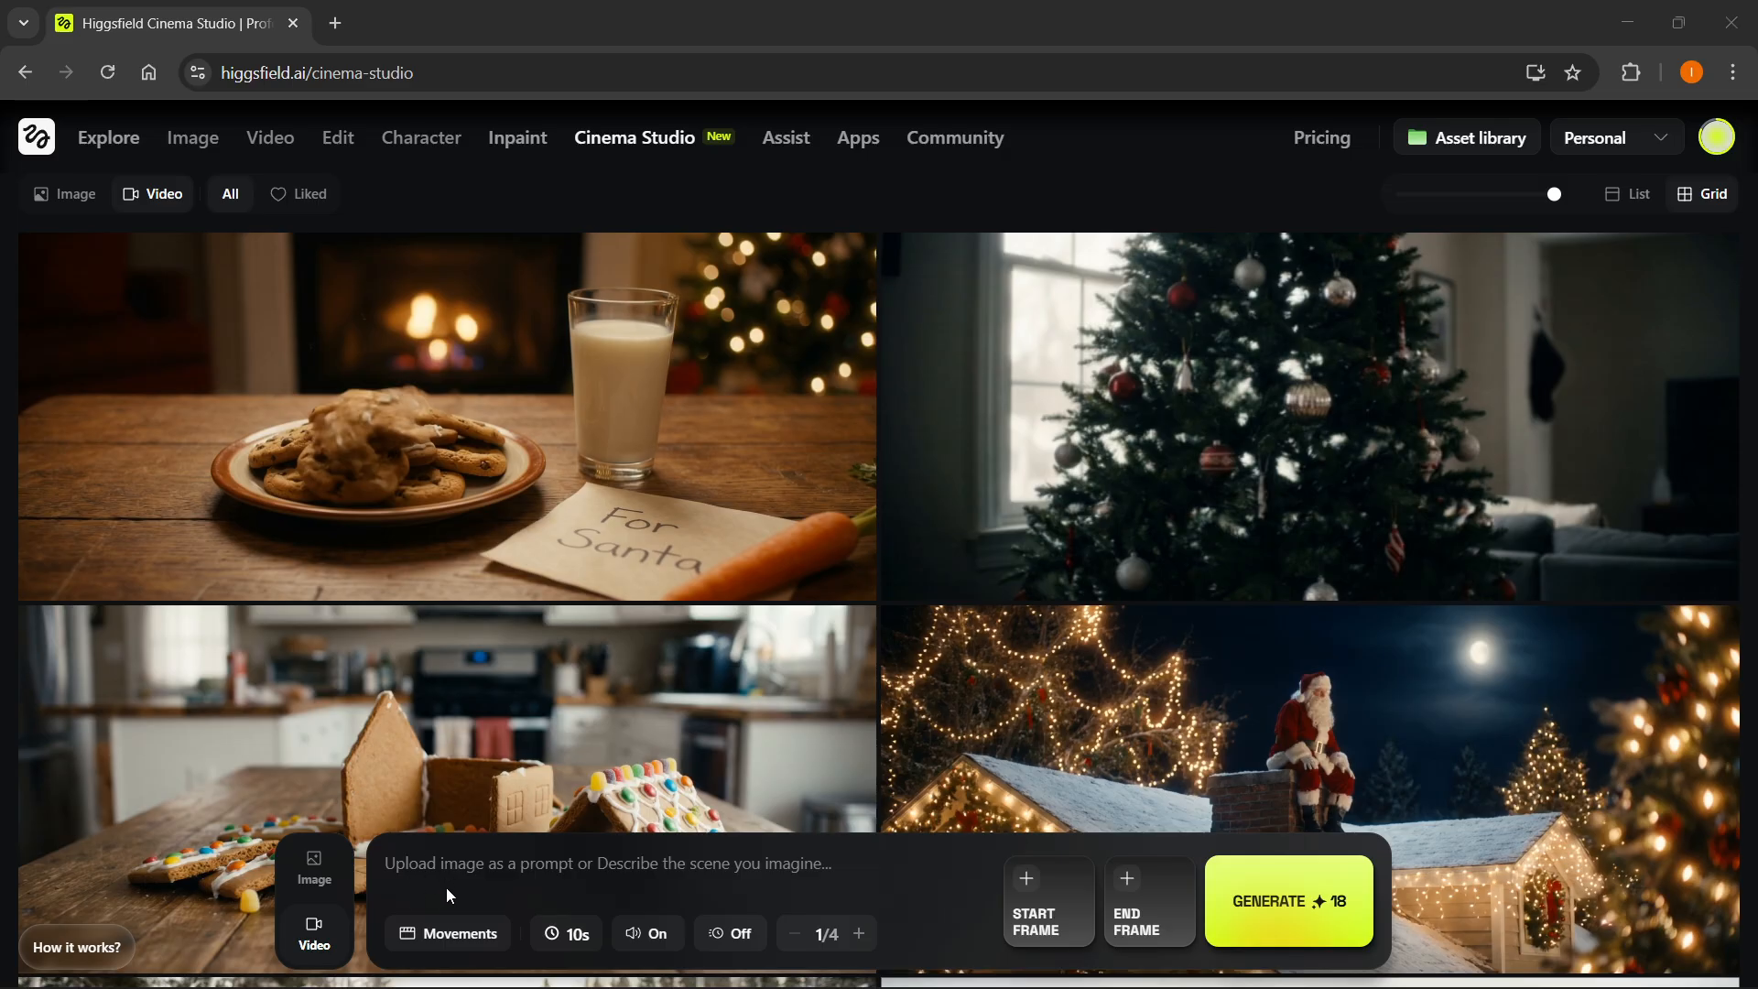
pyautogui.moveTo(987, 914)
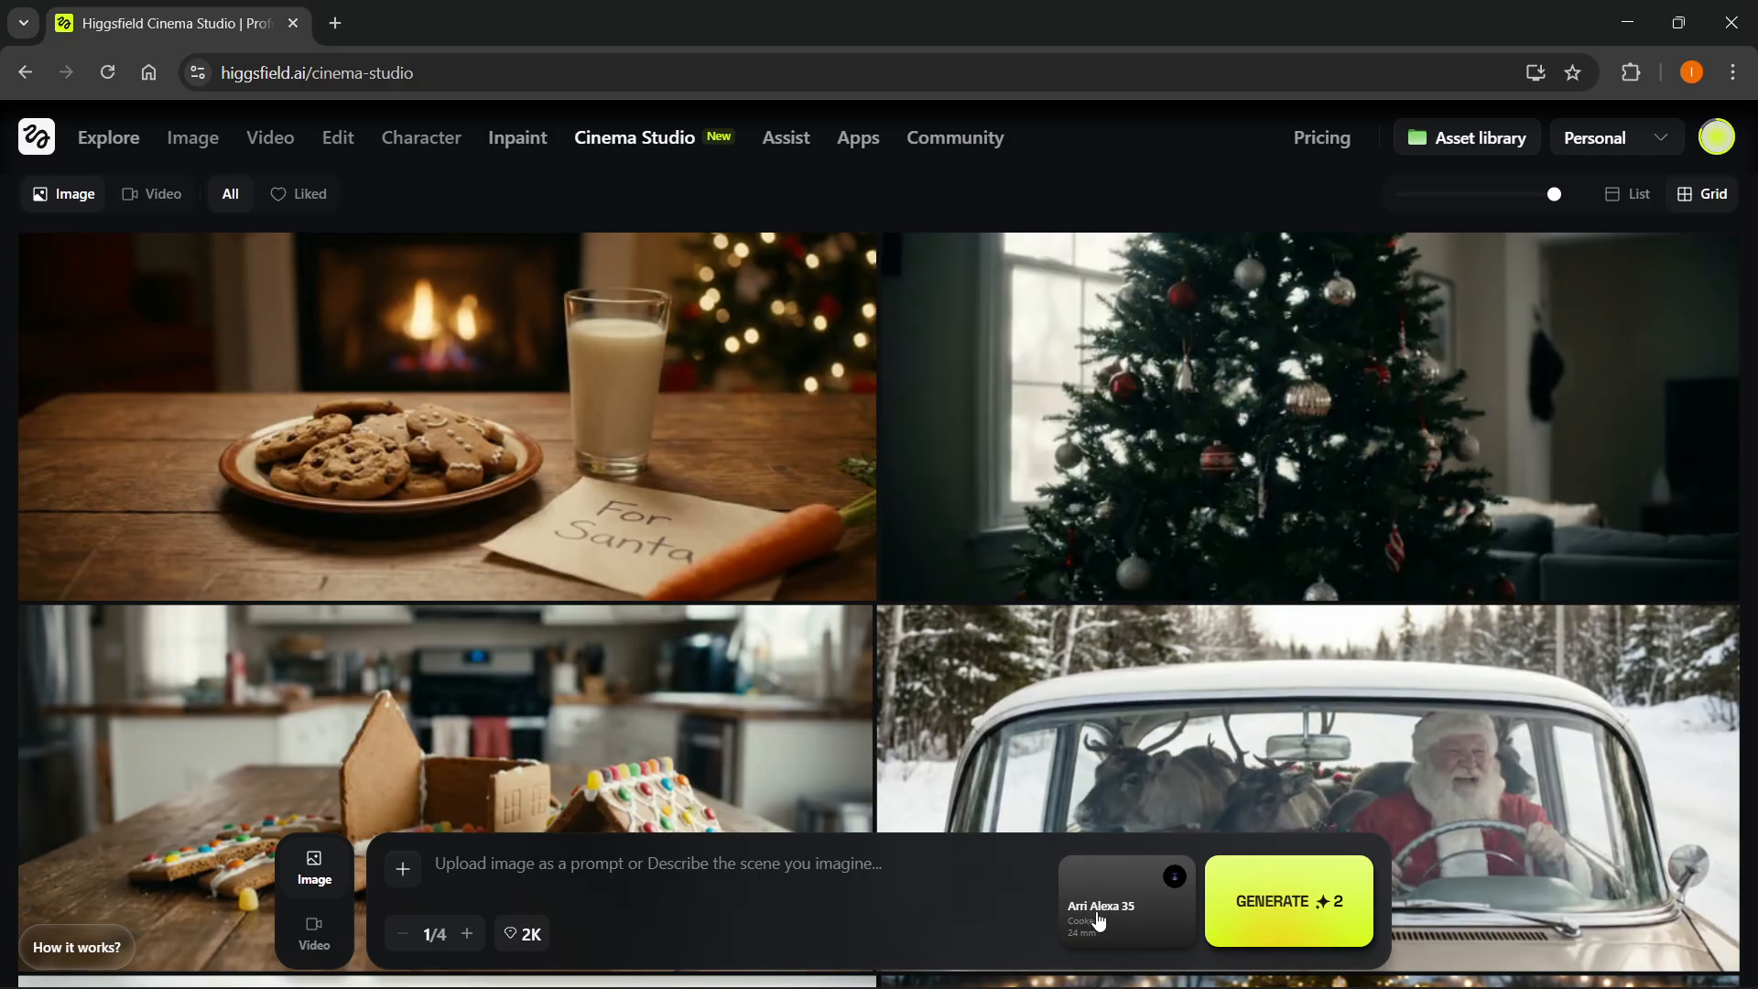
# - Choose the Red V-Raptor camera with a Helios lens at 24 mm
pyautogui.click(1124, 902)
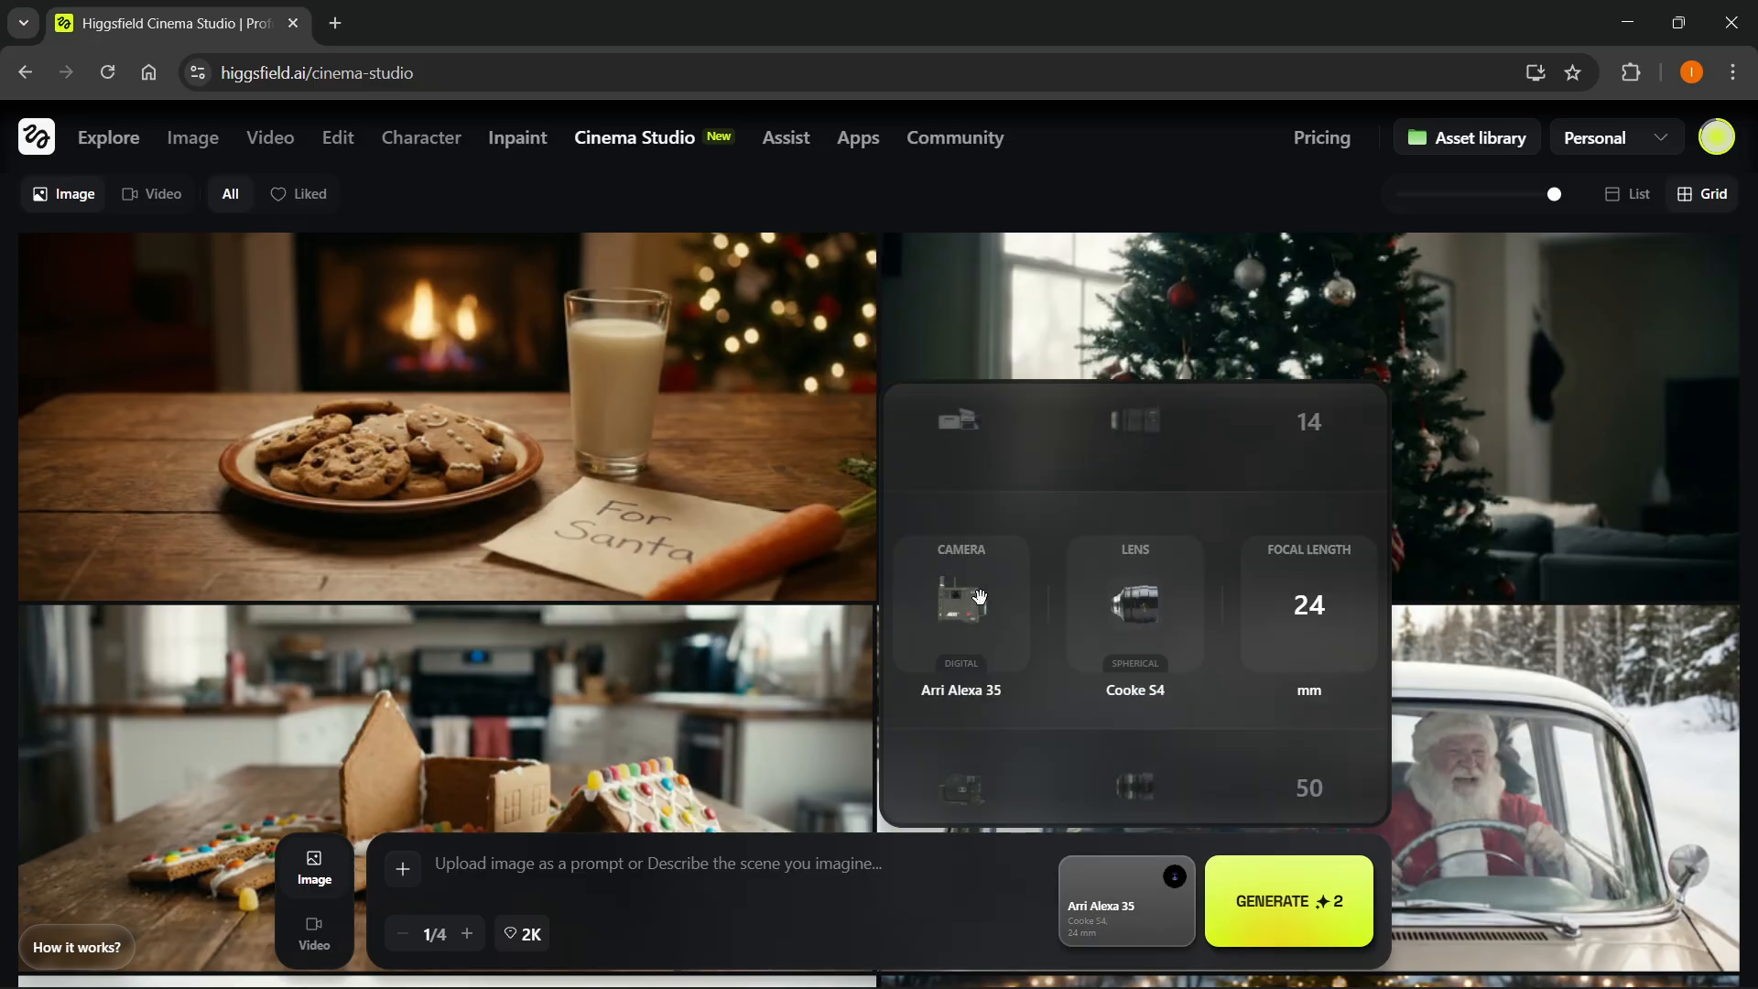
pyautogui.moveTo(1219, 633)
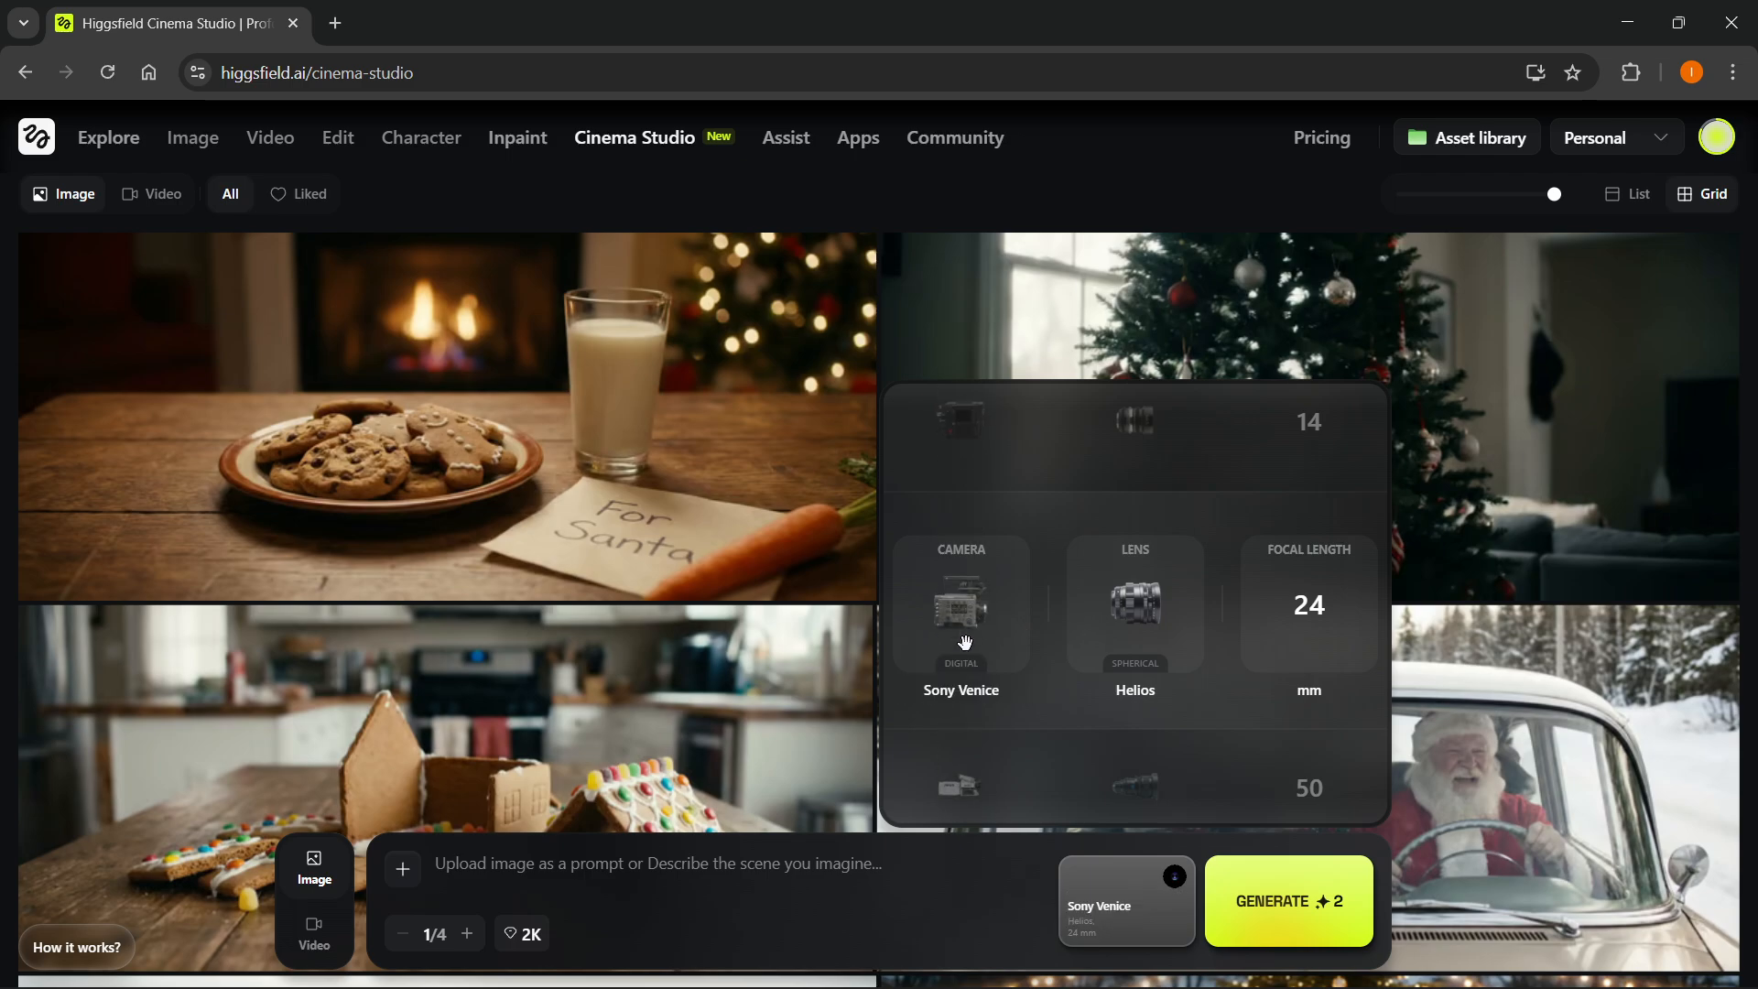
pyautogui.click(961, 605)
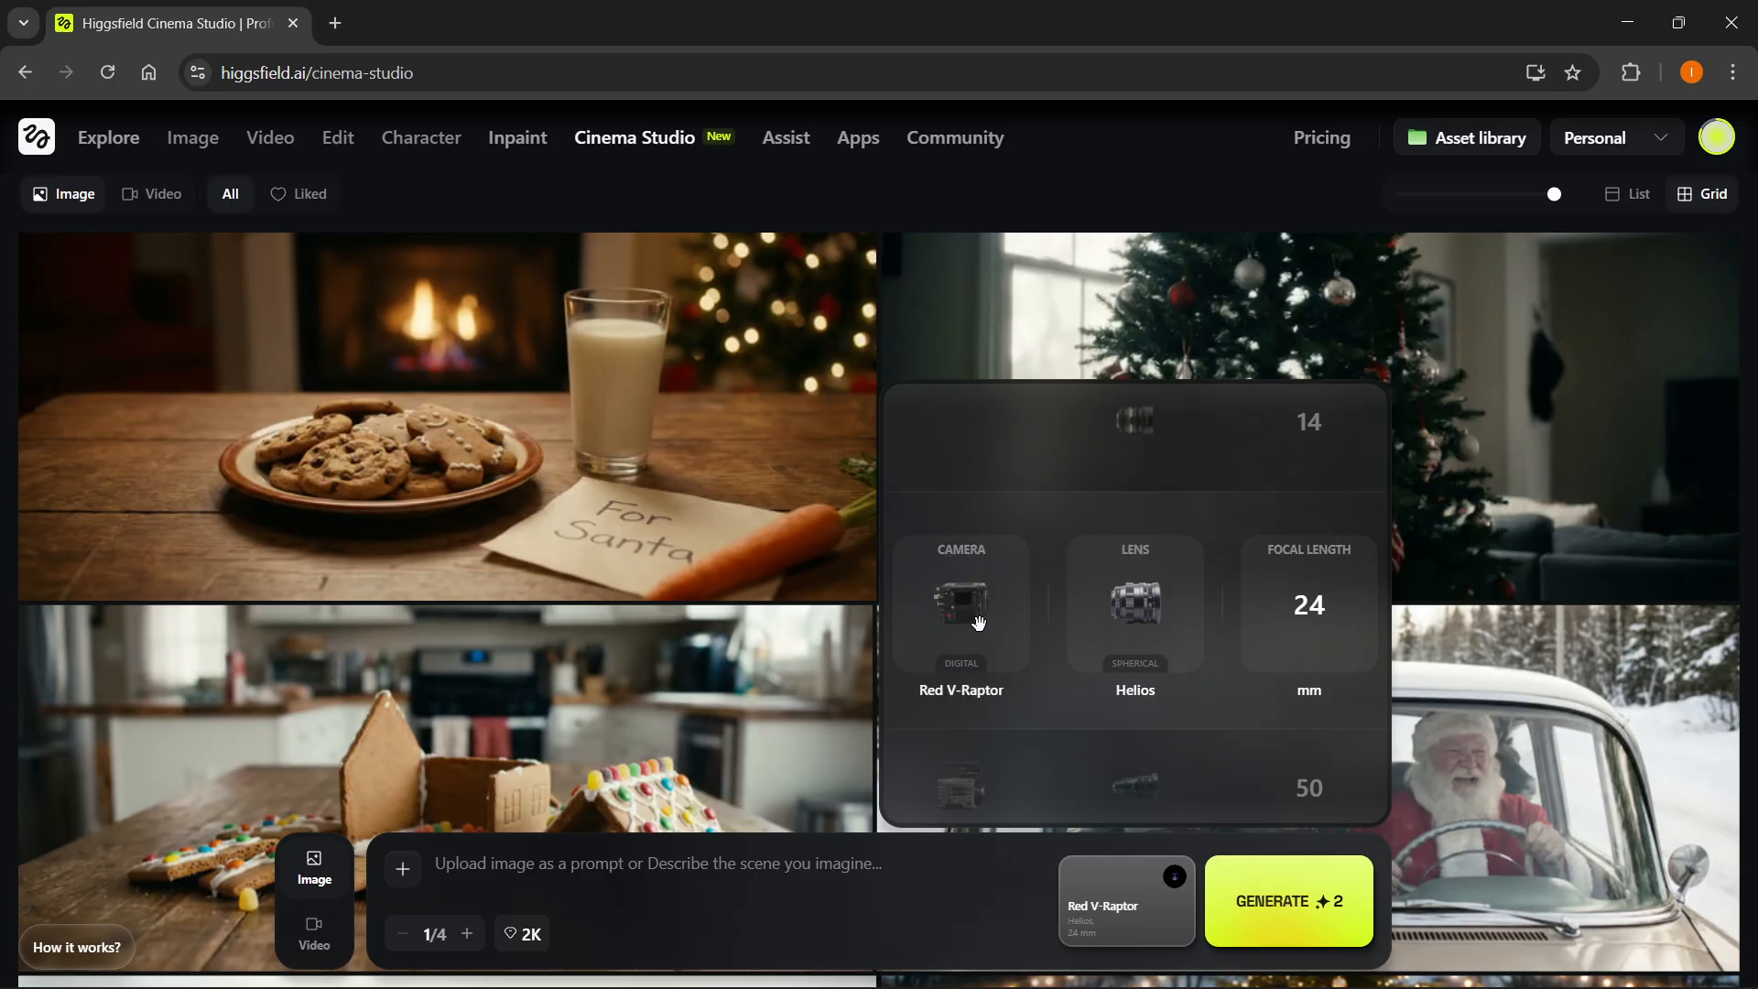
pyautogui.moveTo(1153, 629)
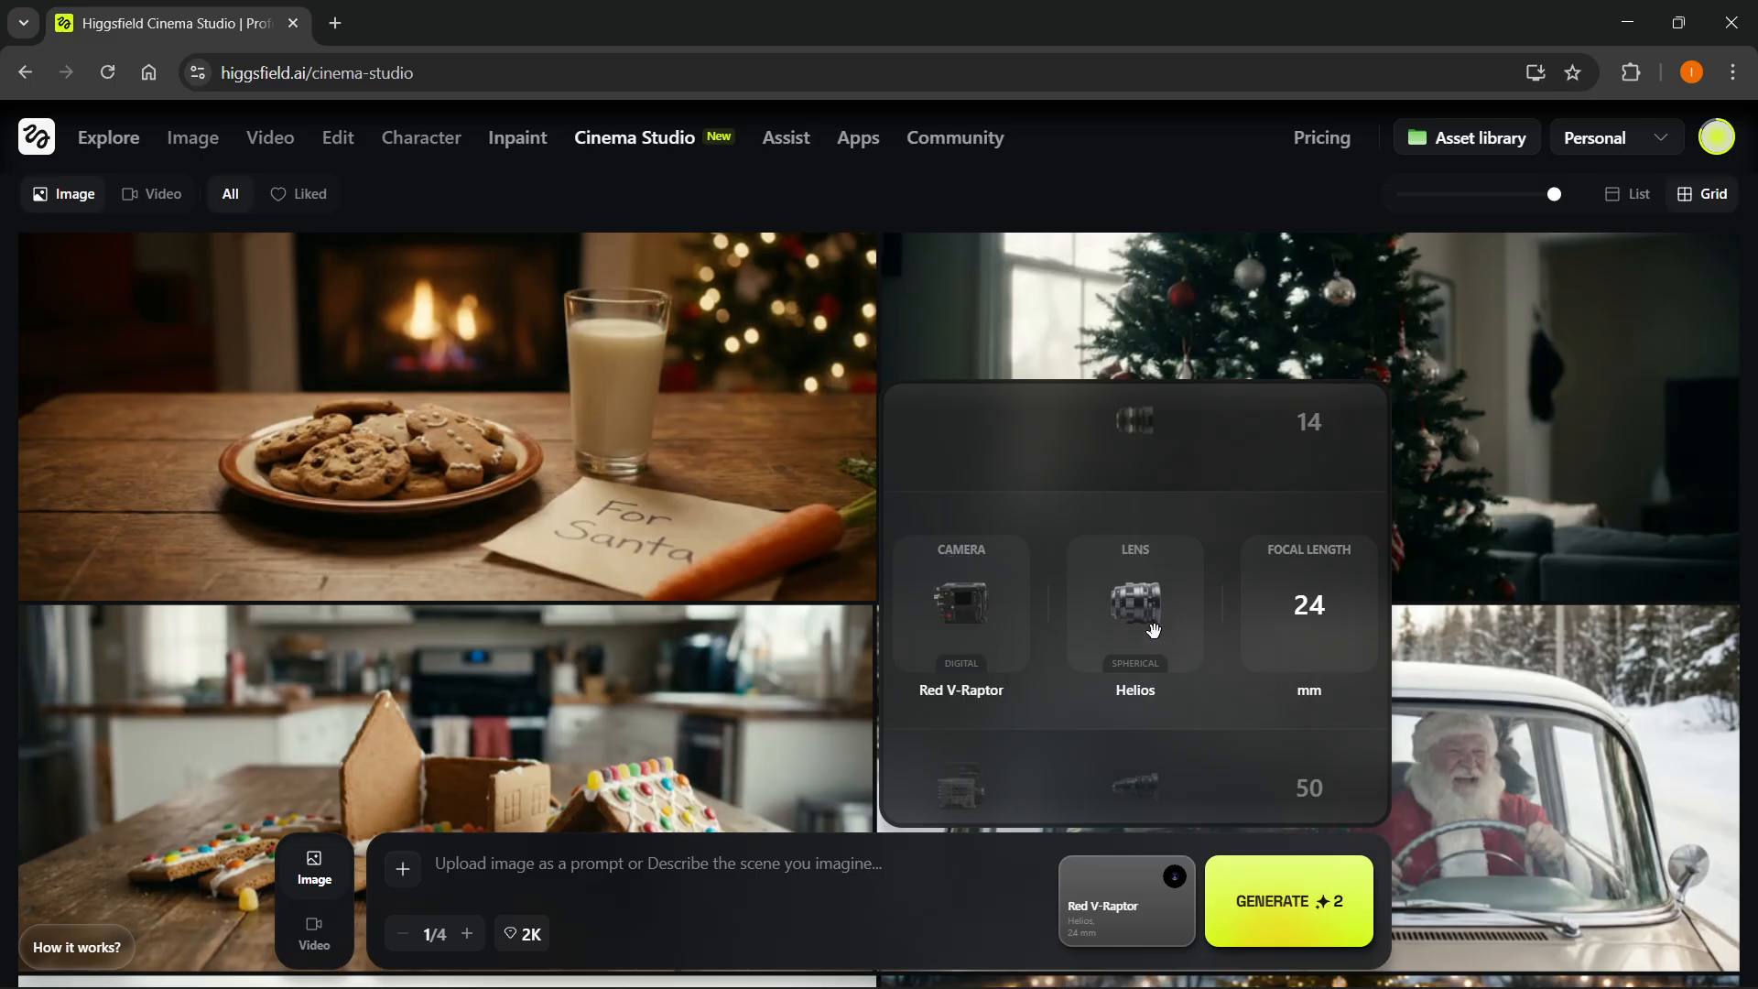
pyautogui.moveTo(1304, 648)
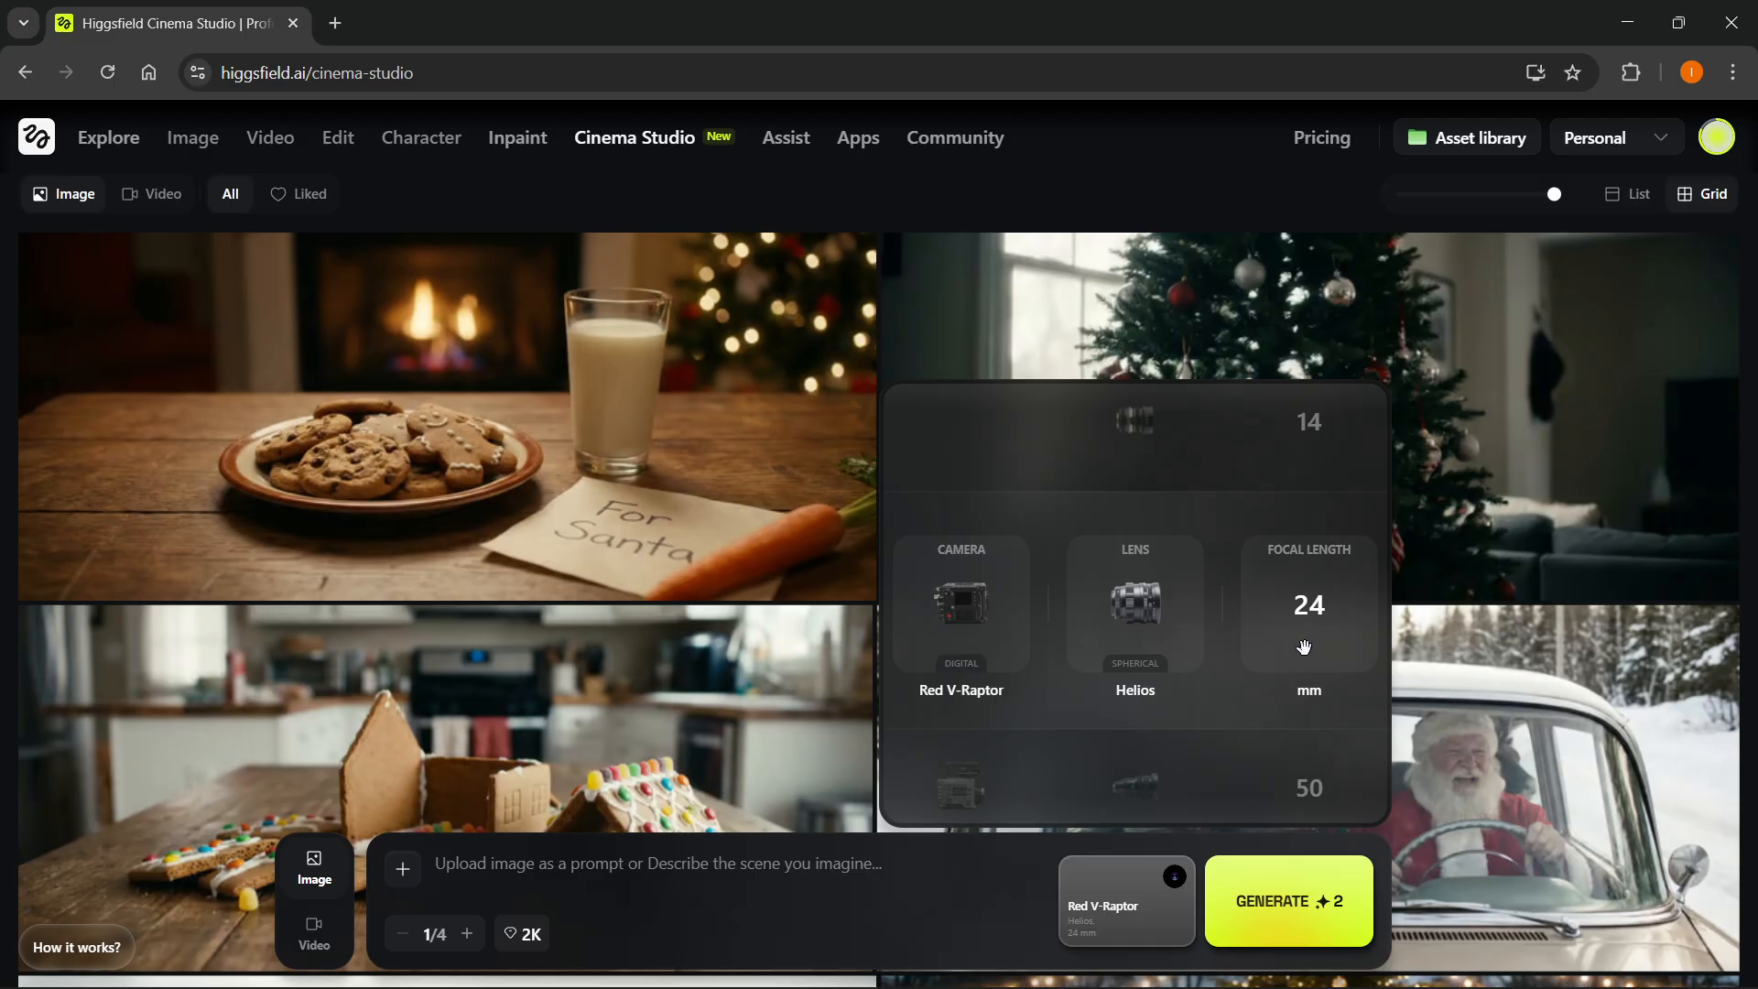
pyautogui.moveTo(1085, 888)
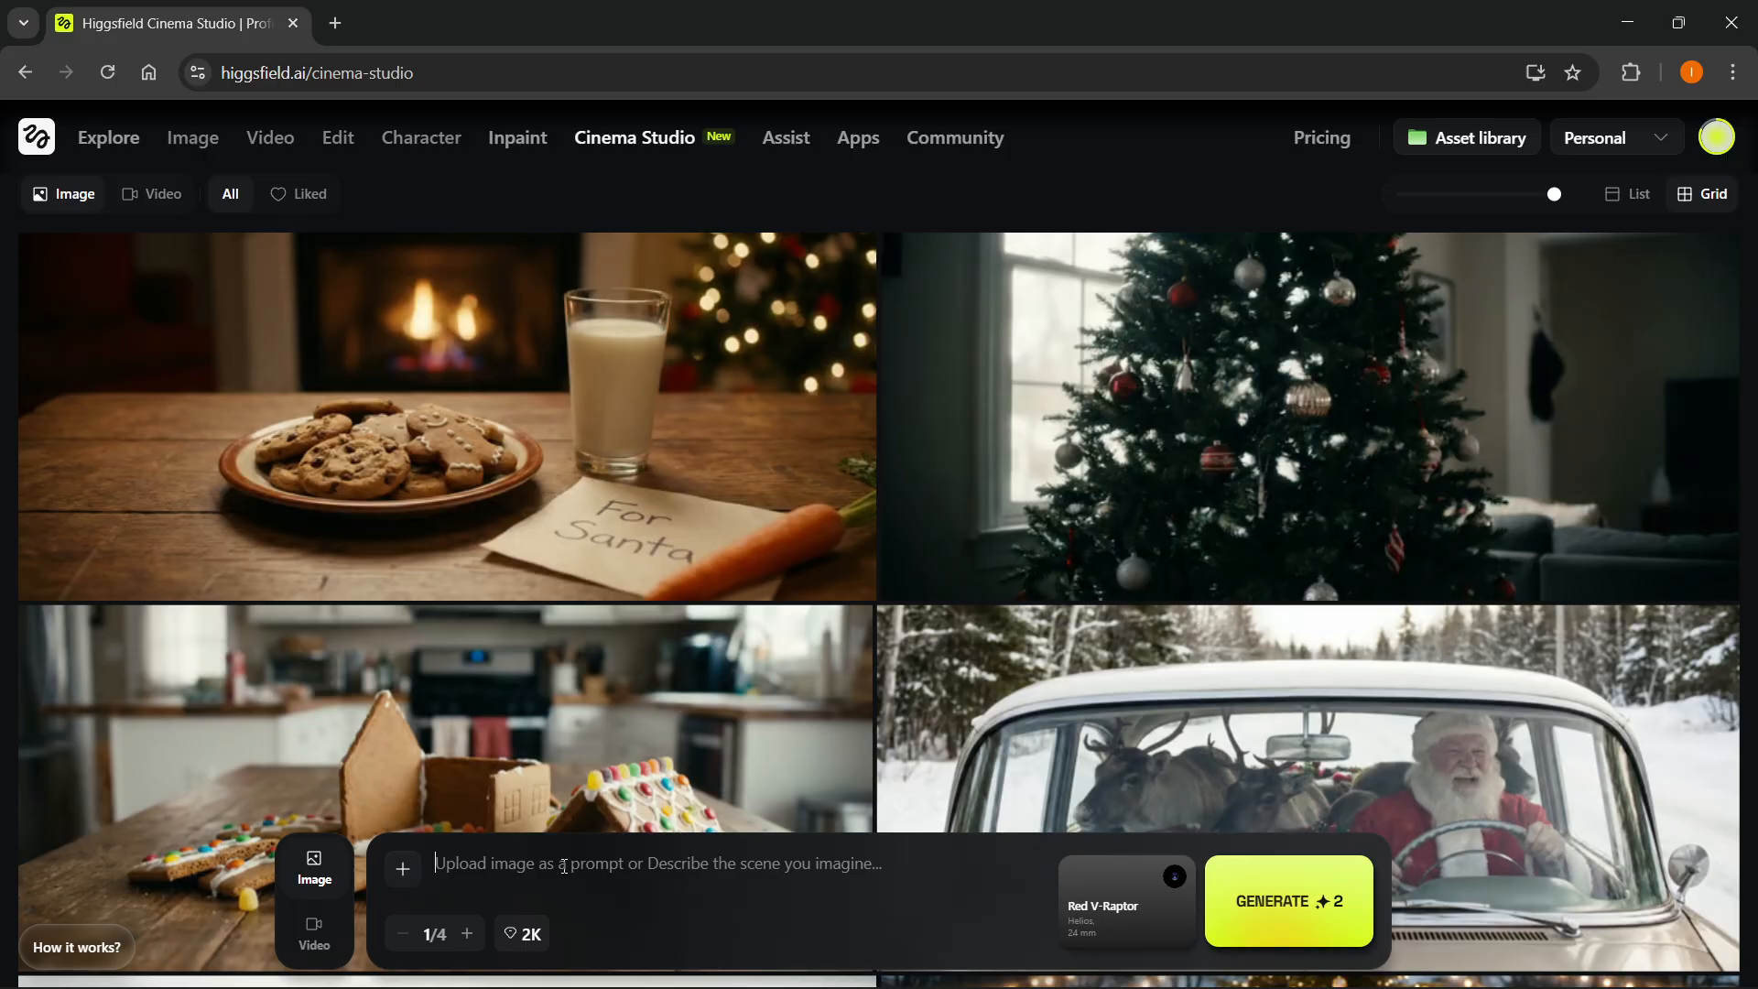
# - Generate an image from the prompt 'A bunch of Christmas trees in a mall', then switch to video mode
pyautogui.write('A bunch')
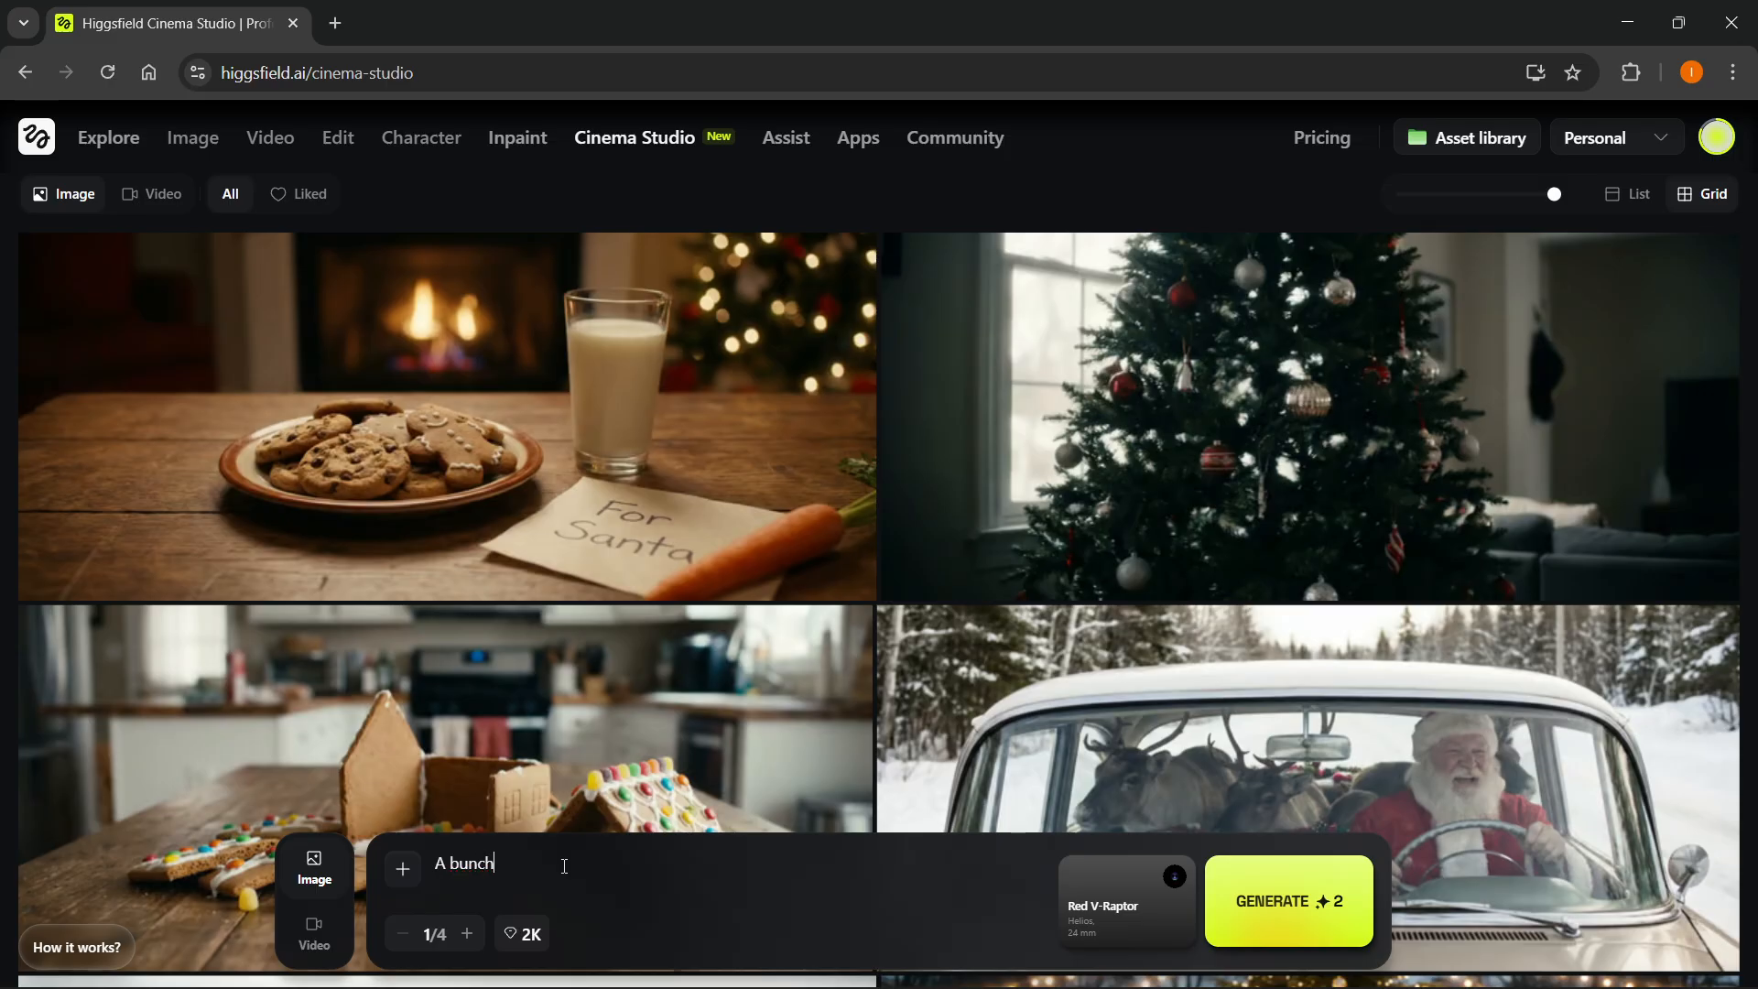
pyautogui.write('of christmas trees')
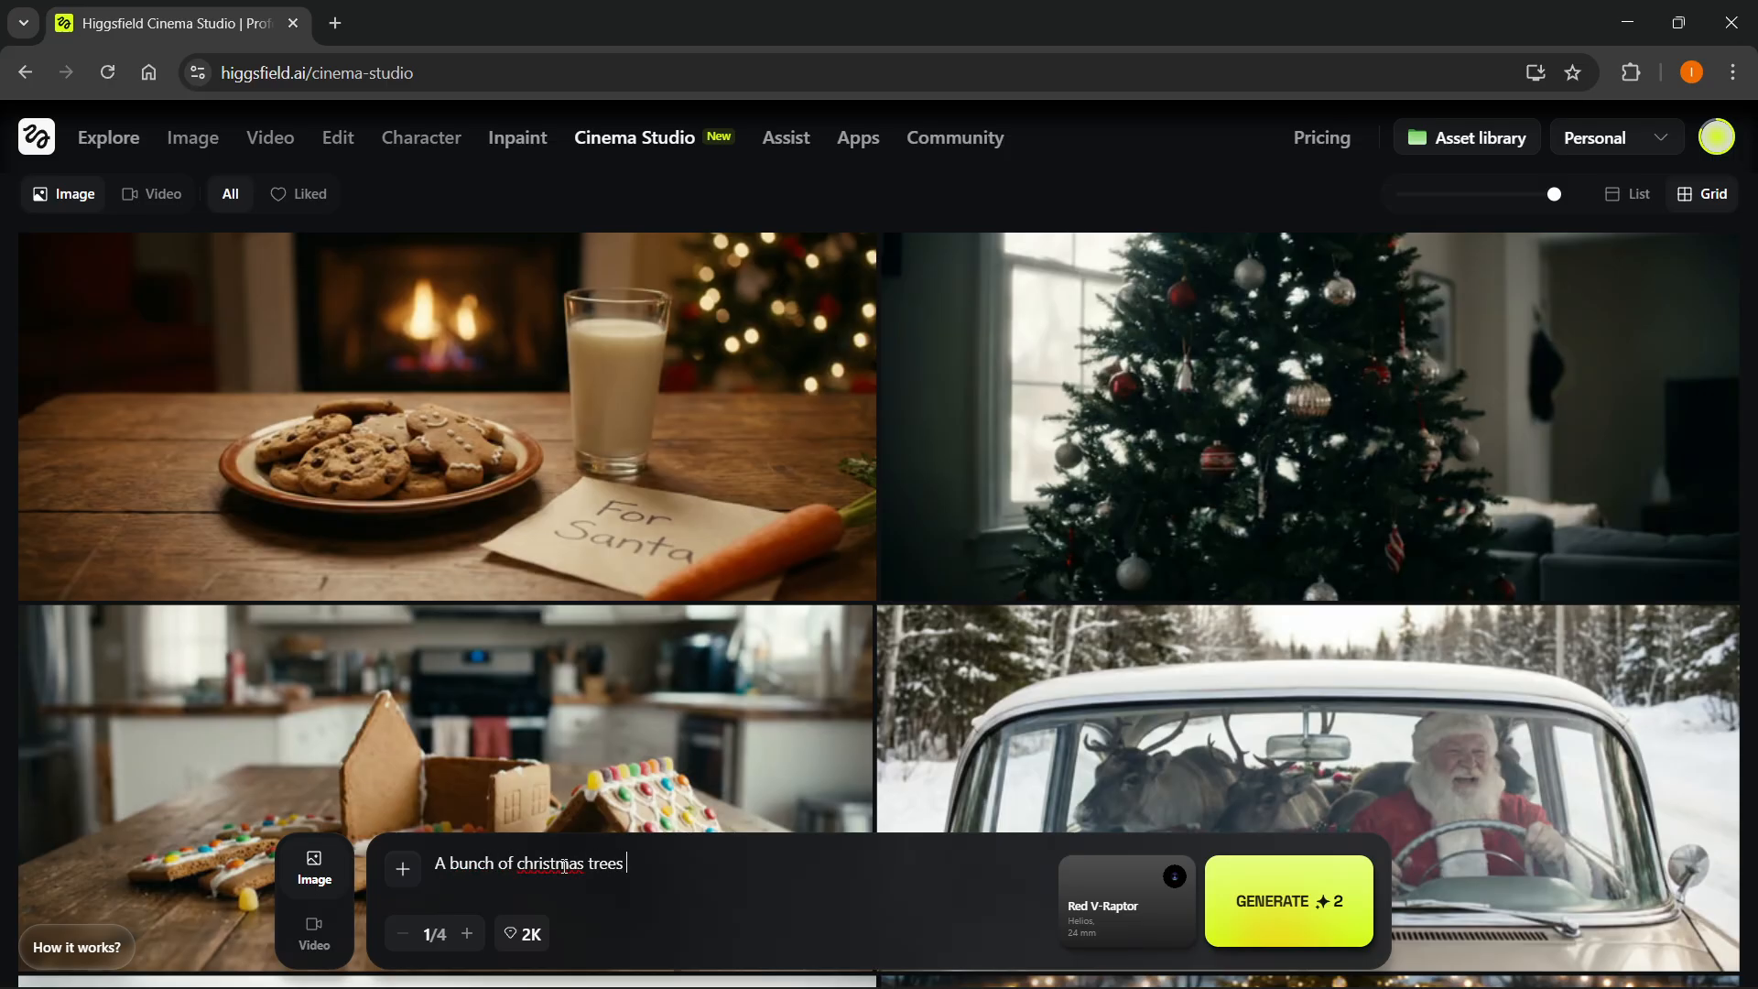
pyautogui.write('in a mall')
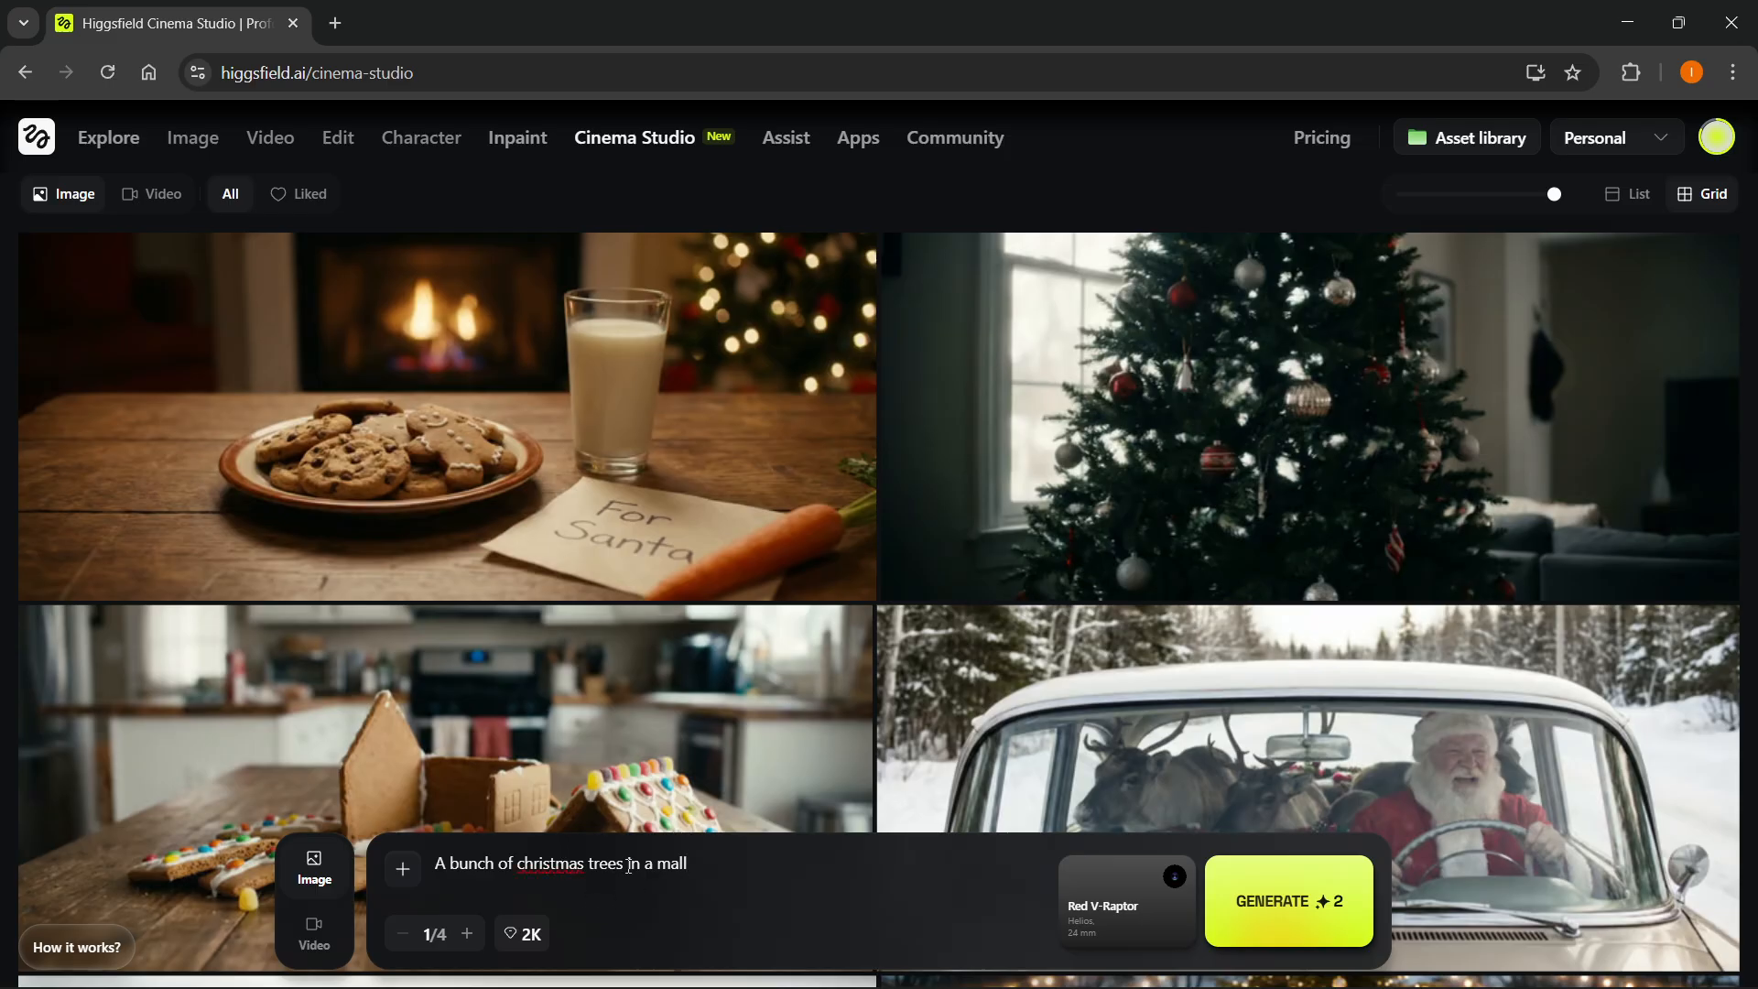
pyautogui.click(1288, 901)
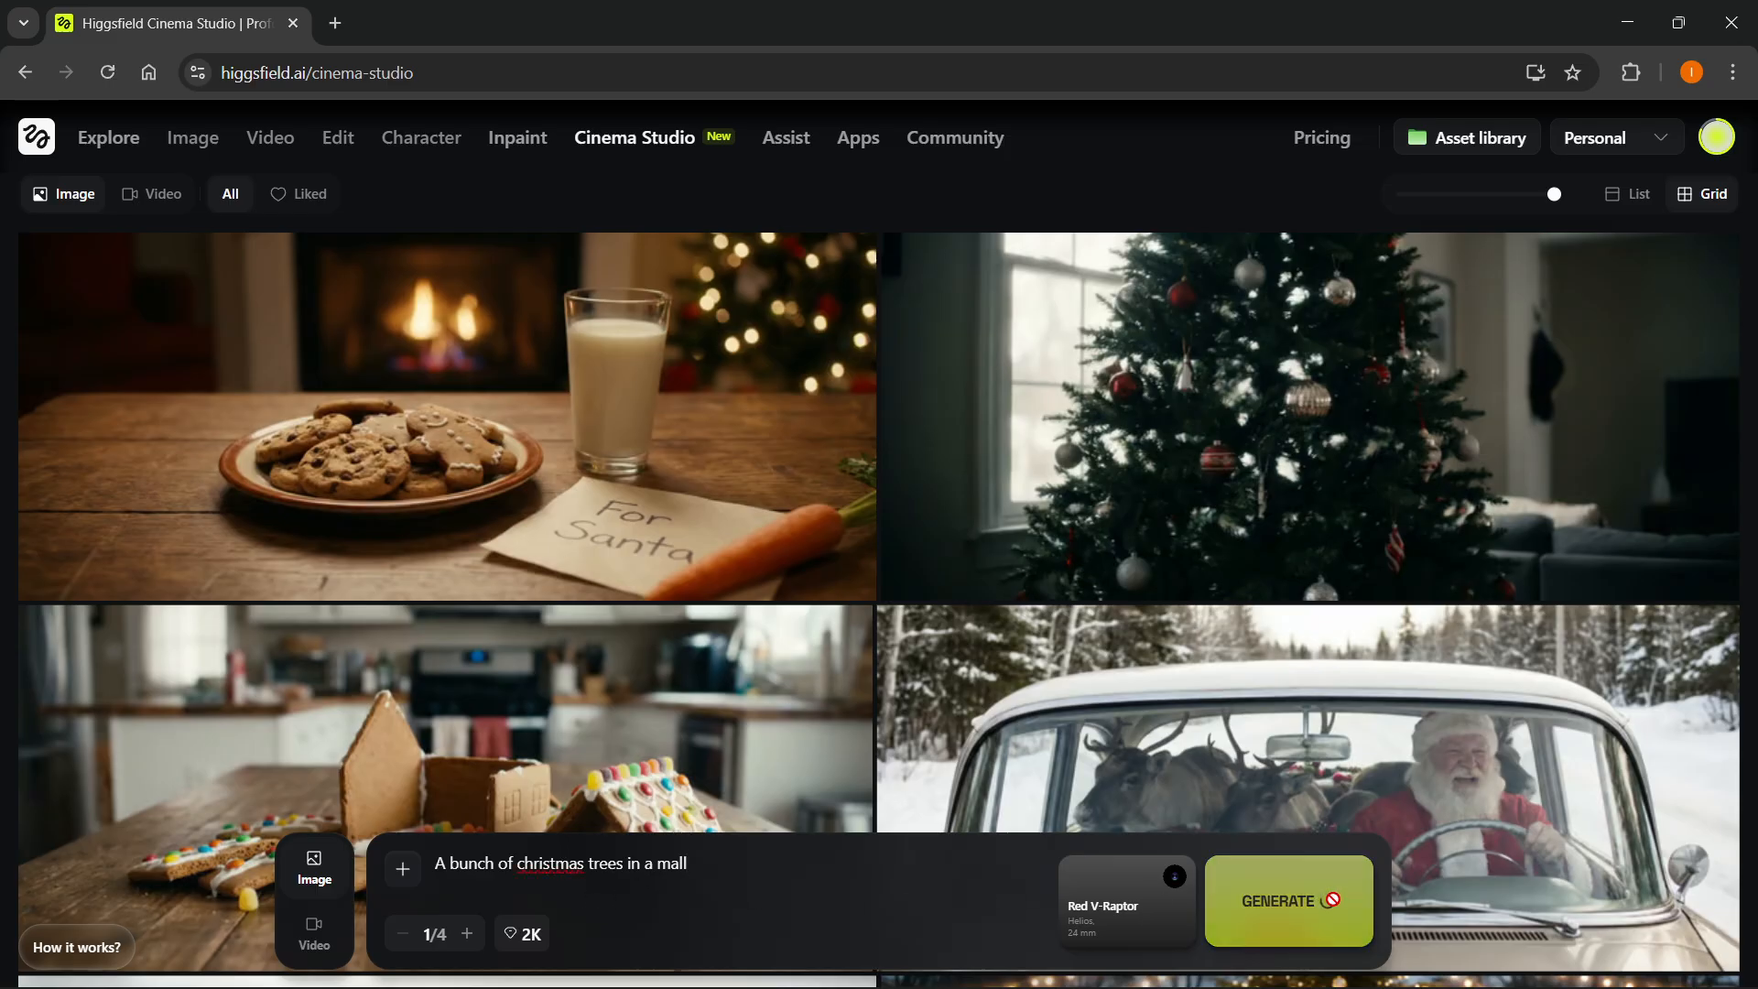
pyautogui.click(1287, 900)
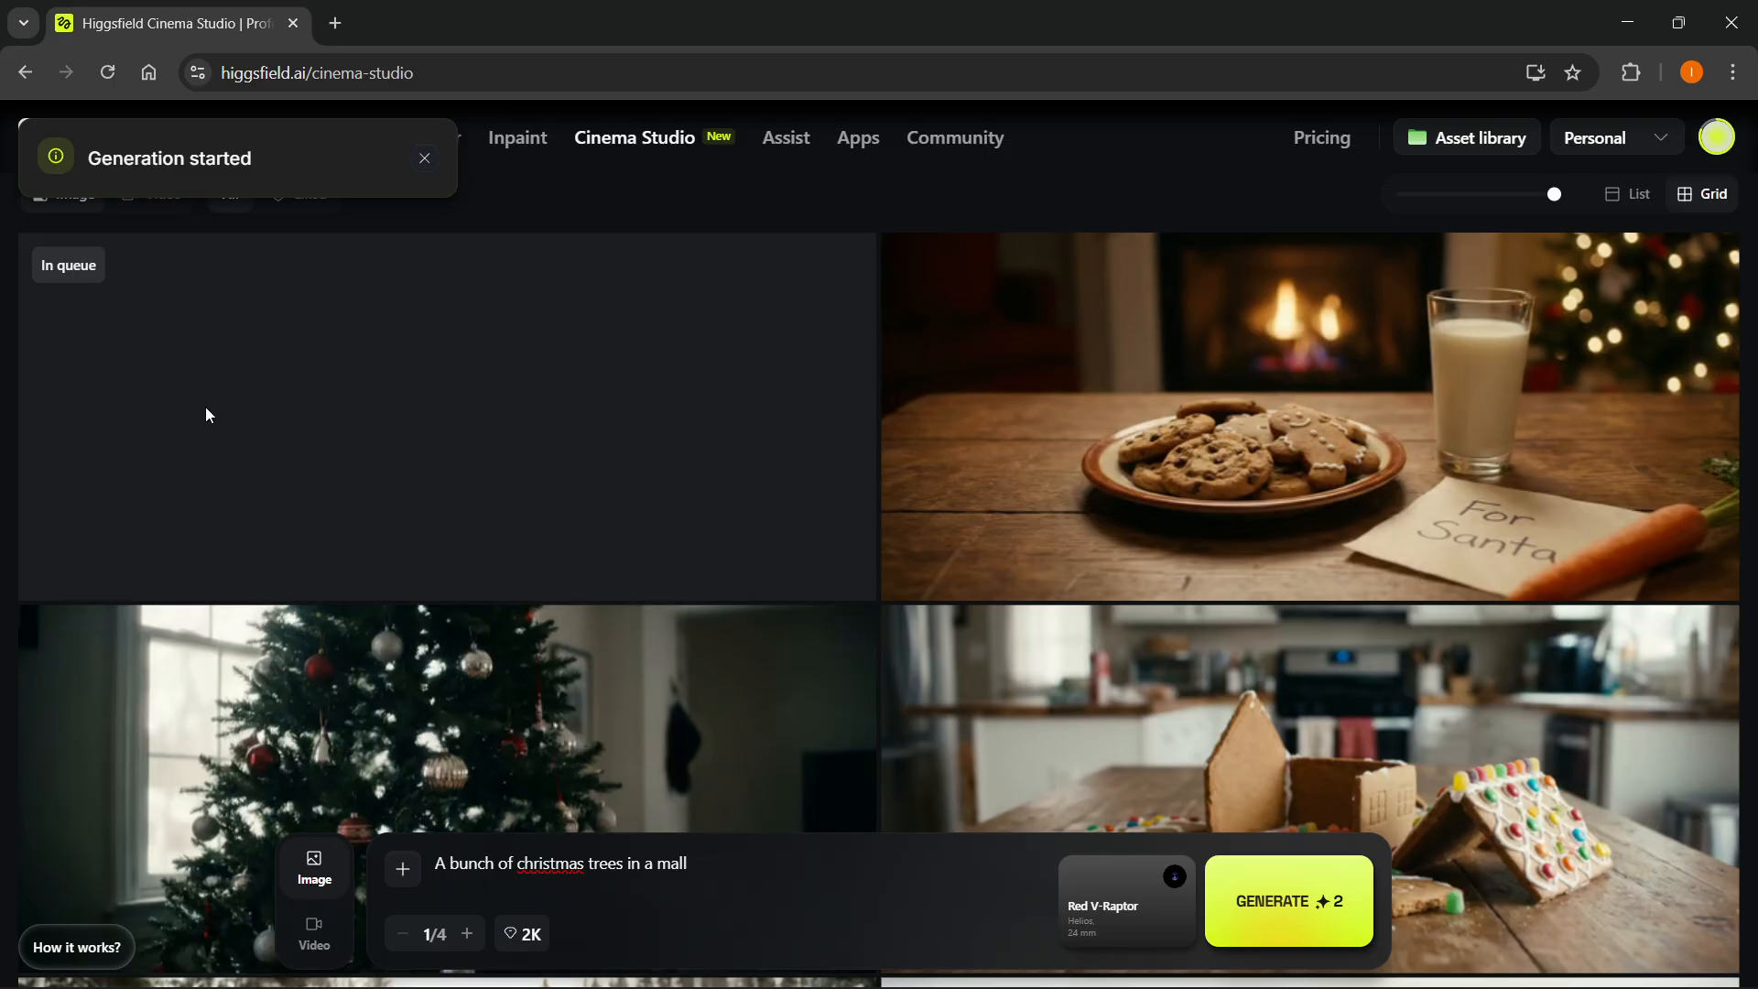
pyautogui.tripleClick(559, 863)
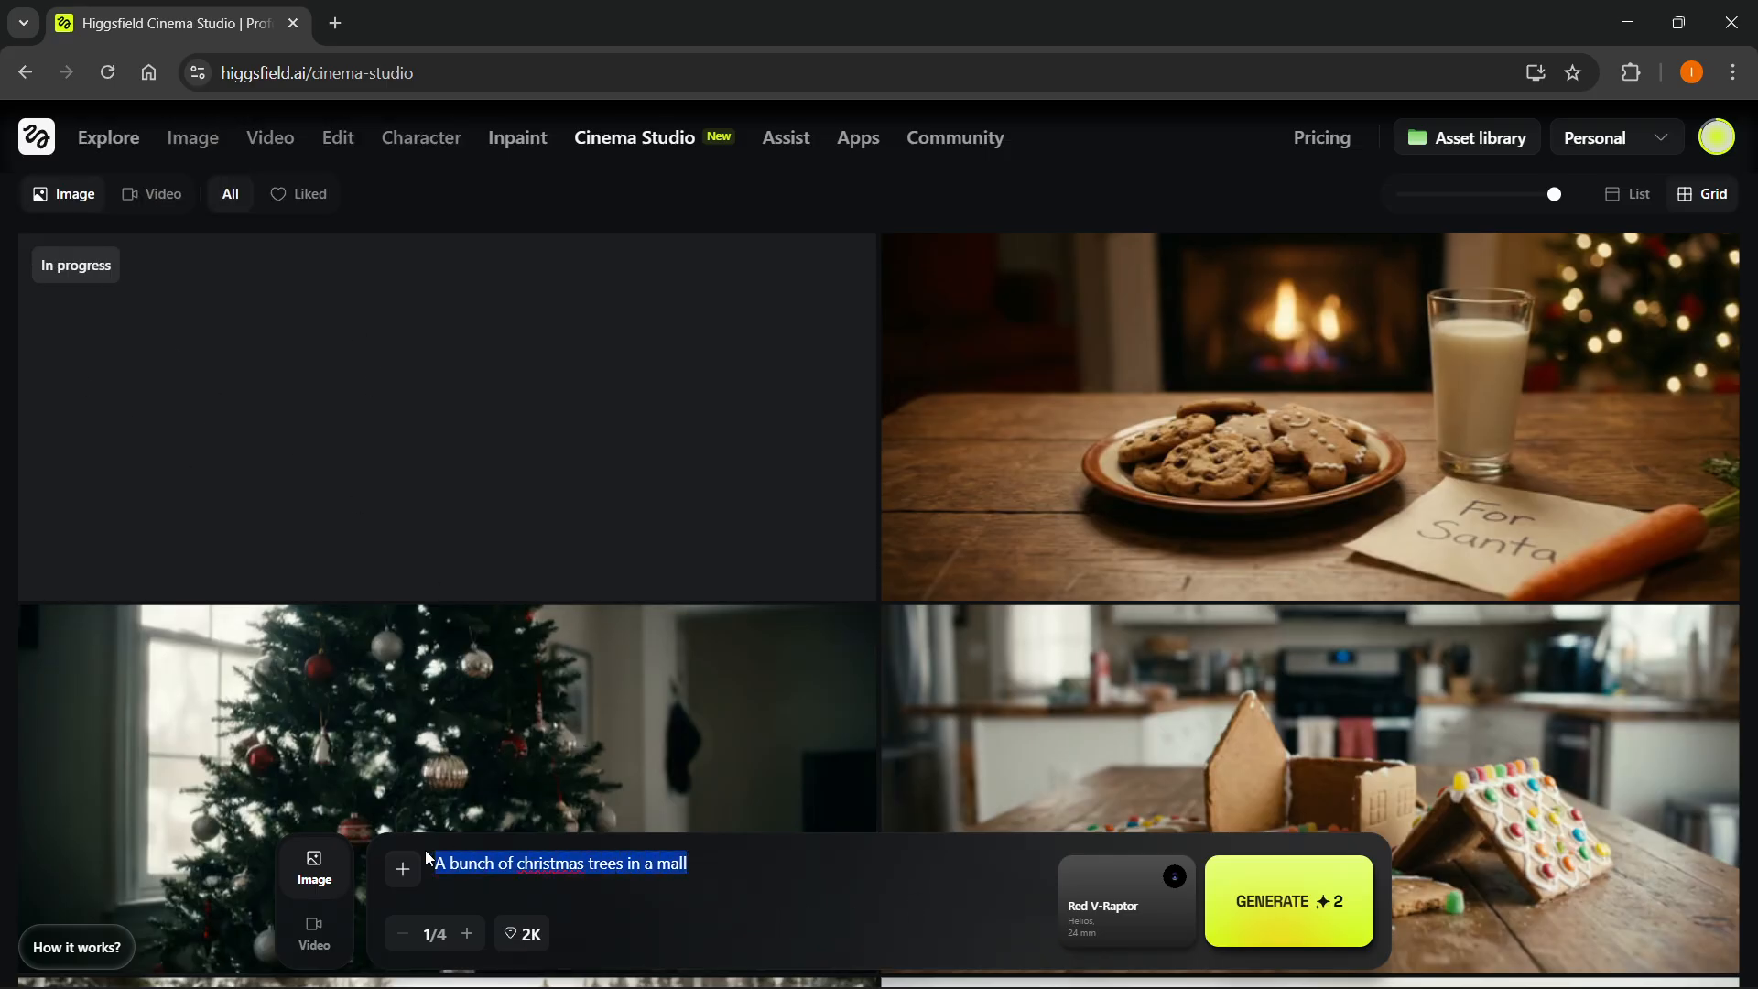
pyautogui.click(151, 193)
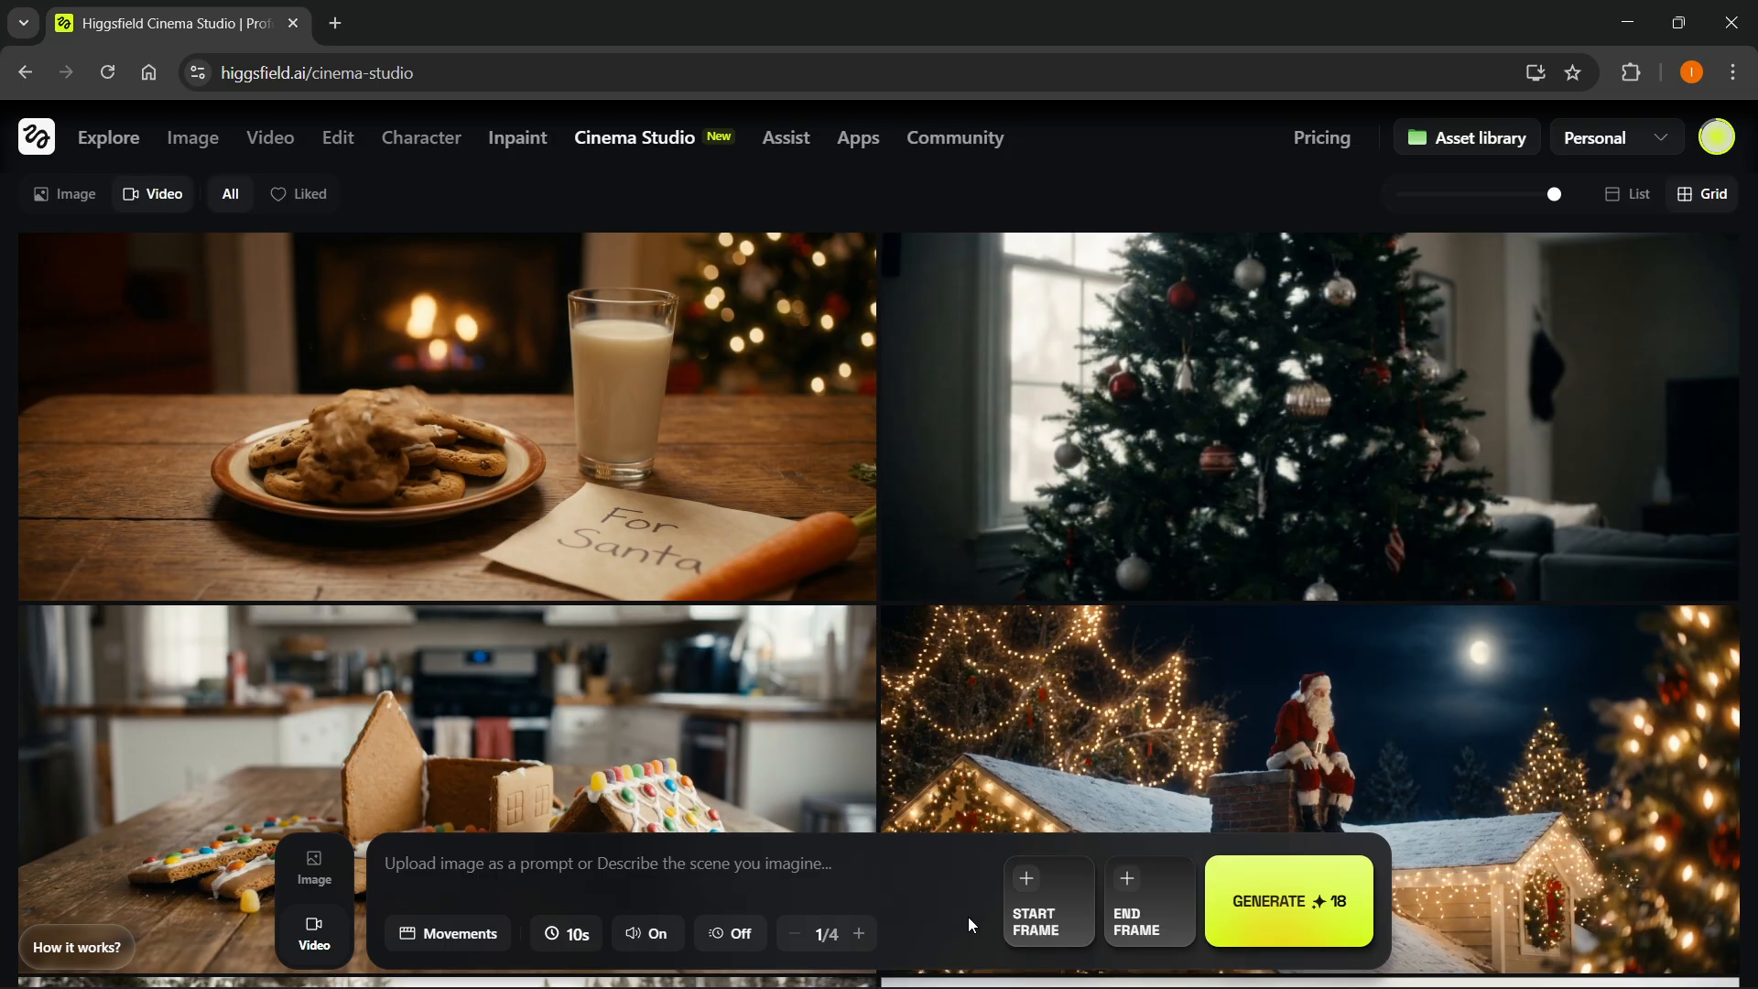
# - Upload the striped wrapped present image as the video's start frame
pyautogui.click(1047, 900)
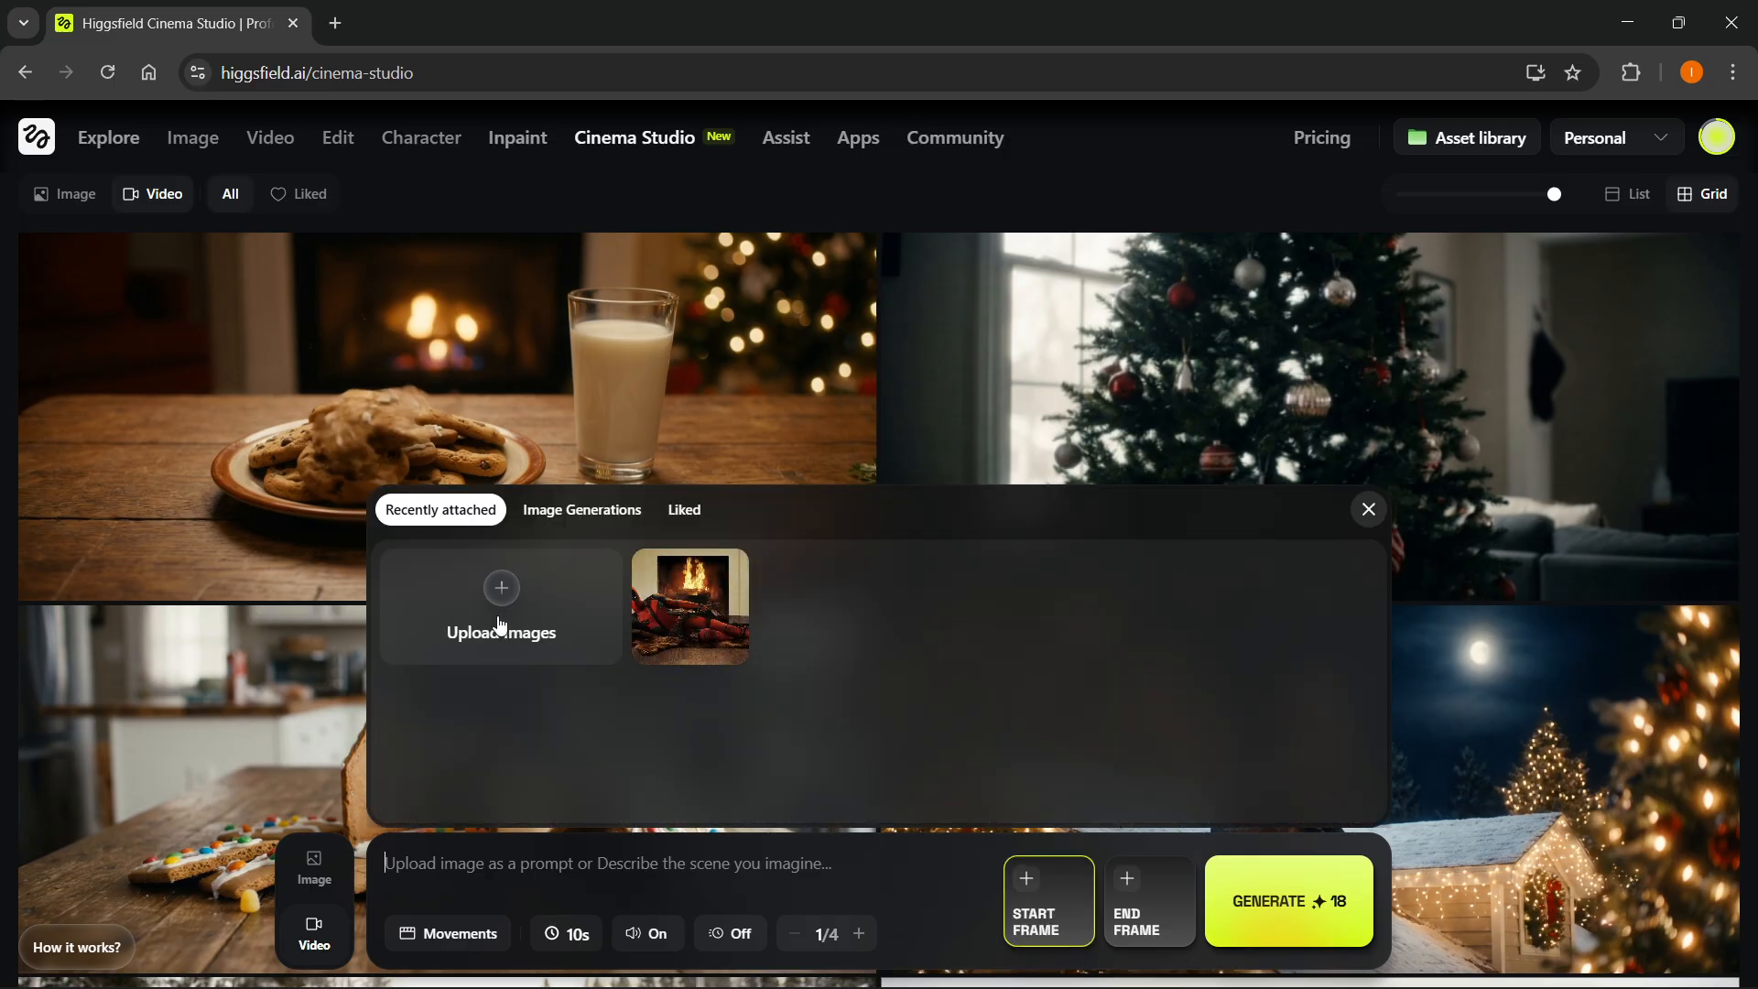
pyautogui.click(580, 510)
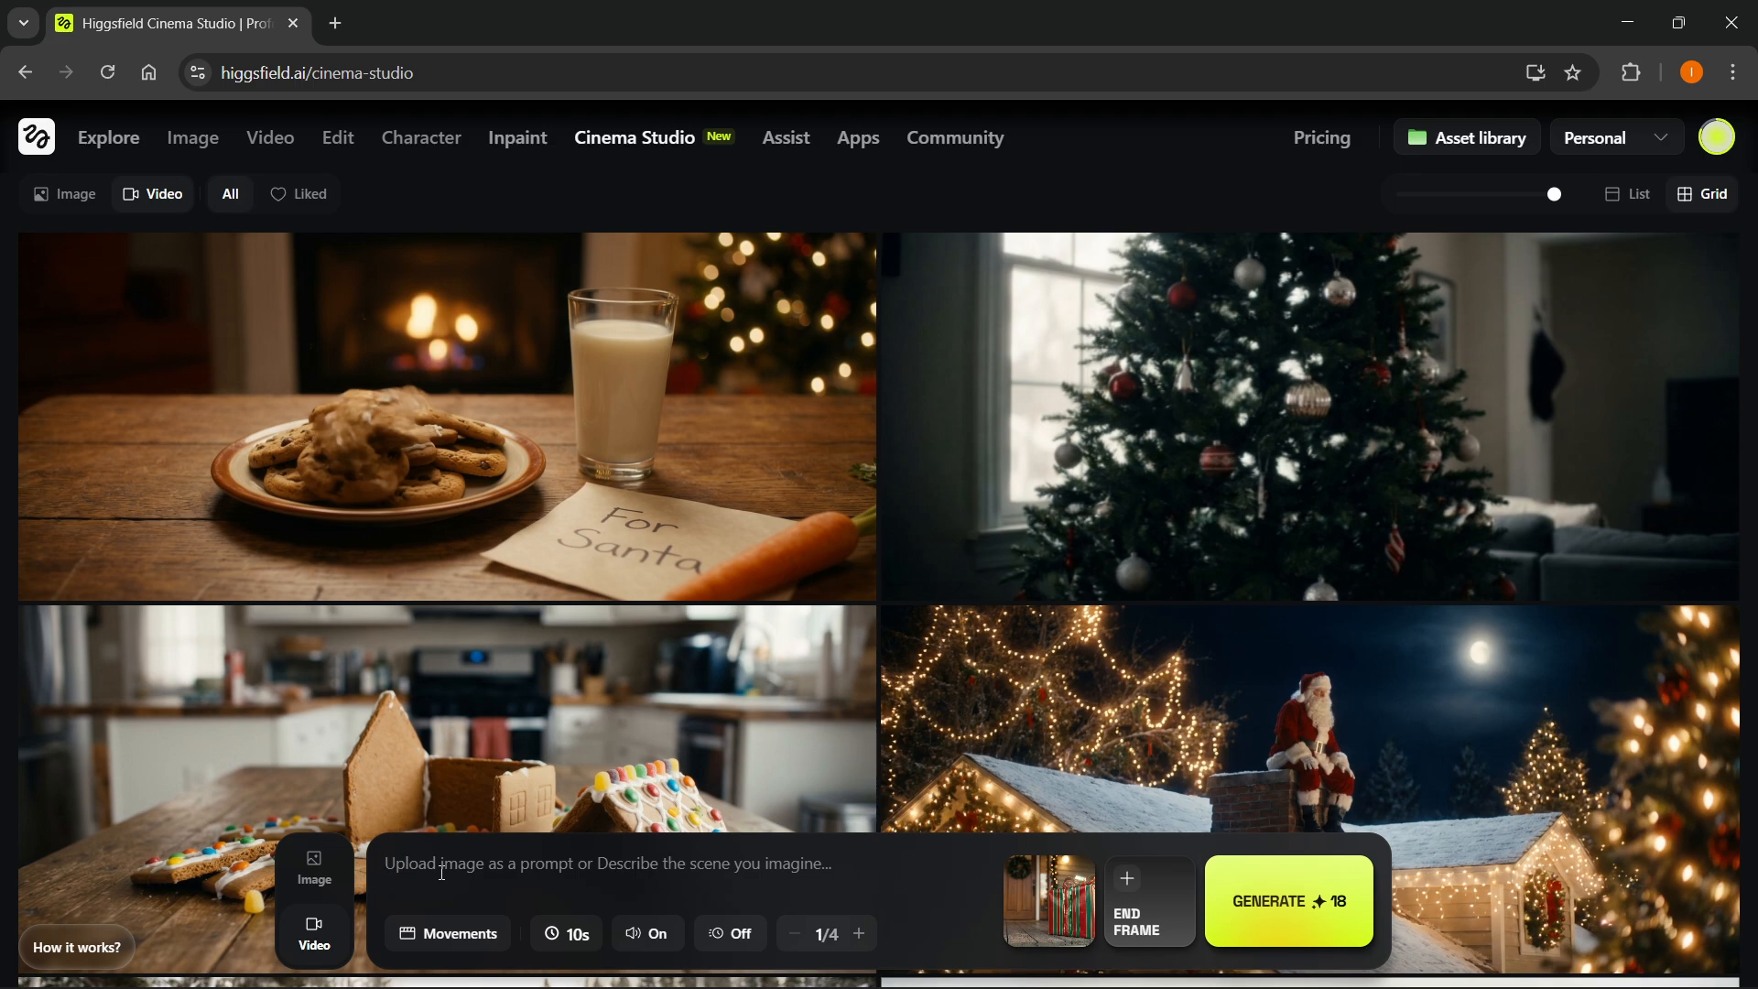
# - Enter the prompt 'Christmas present explodes and music starts playing, with confetti everywhere'
pyautogui.write('Christmas present')
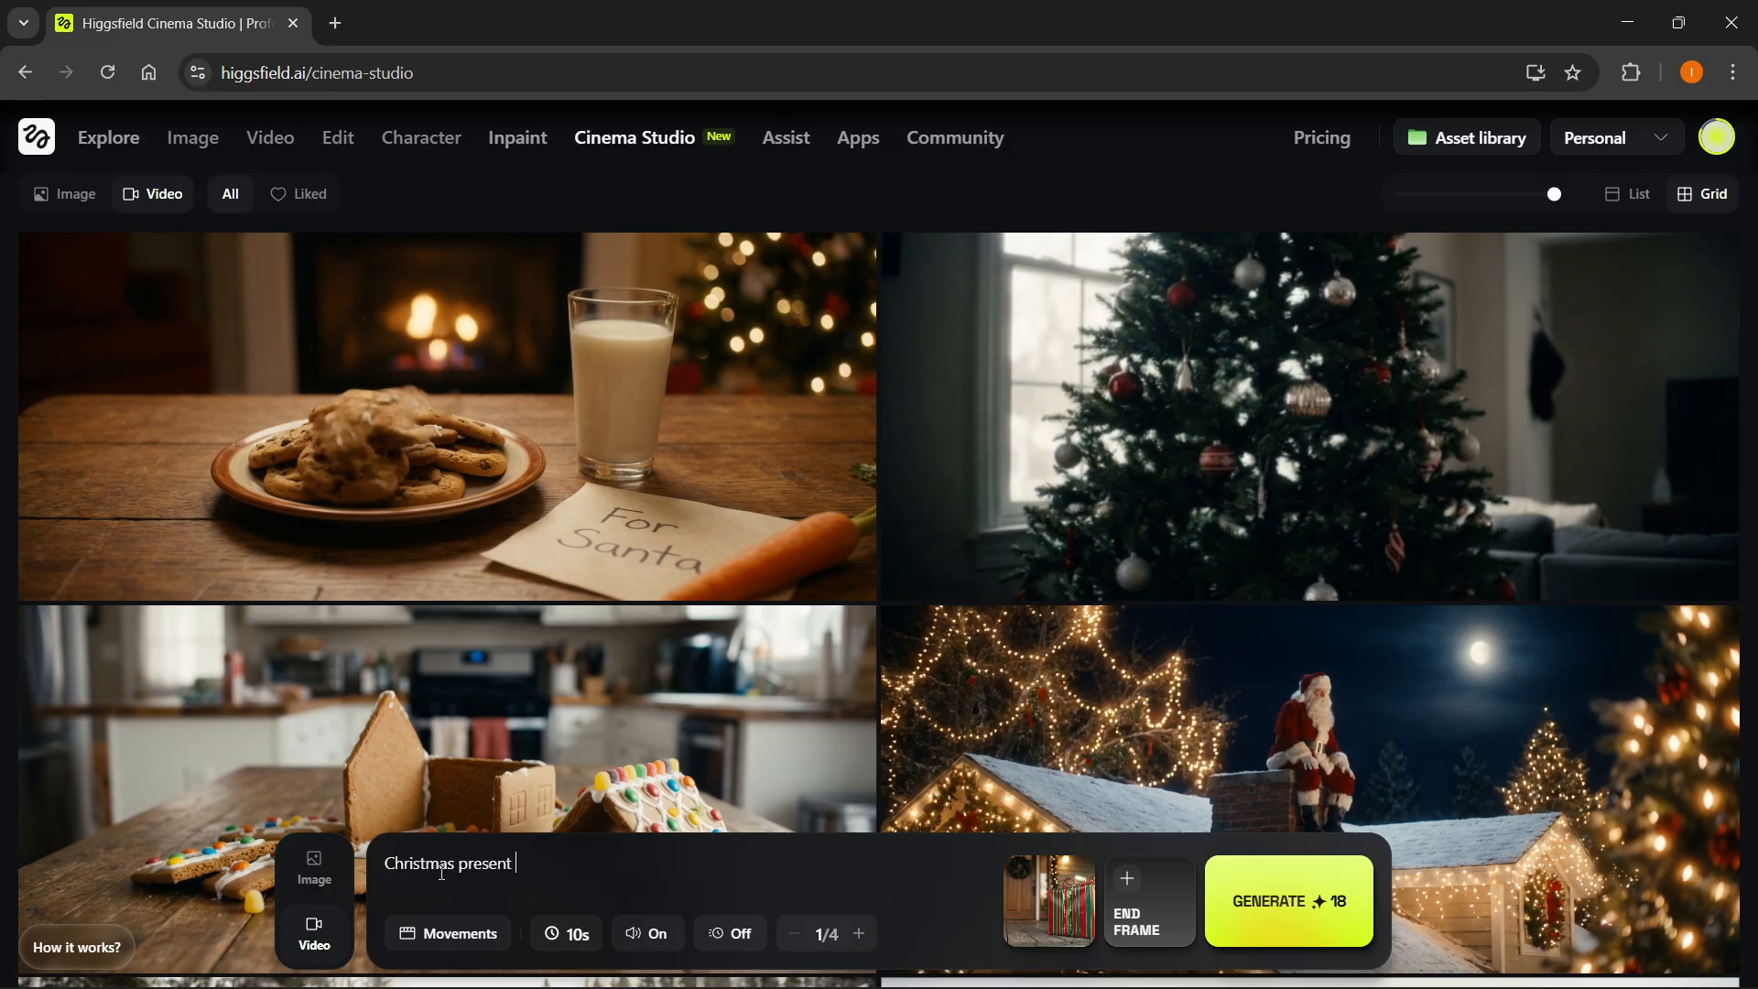
pyautogui.write('explodes and')
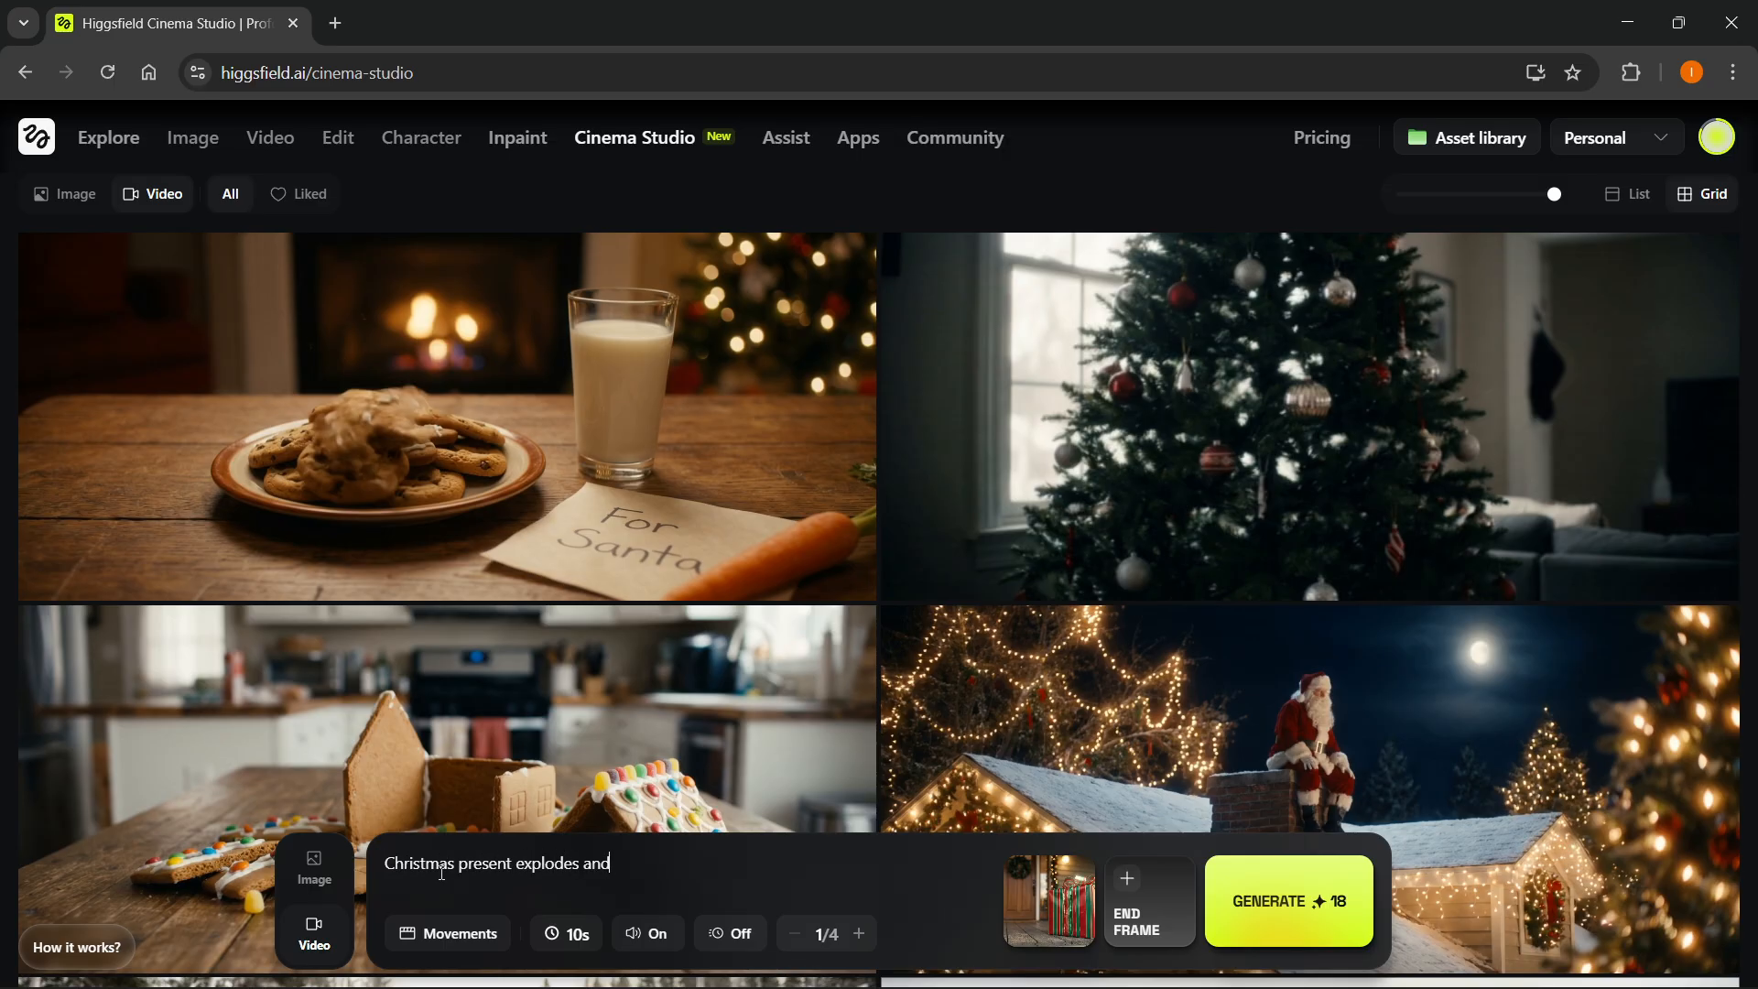
pyautogui.write('music sta')
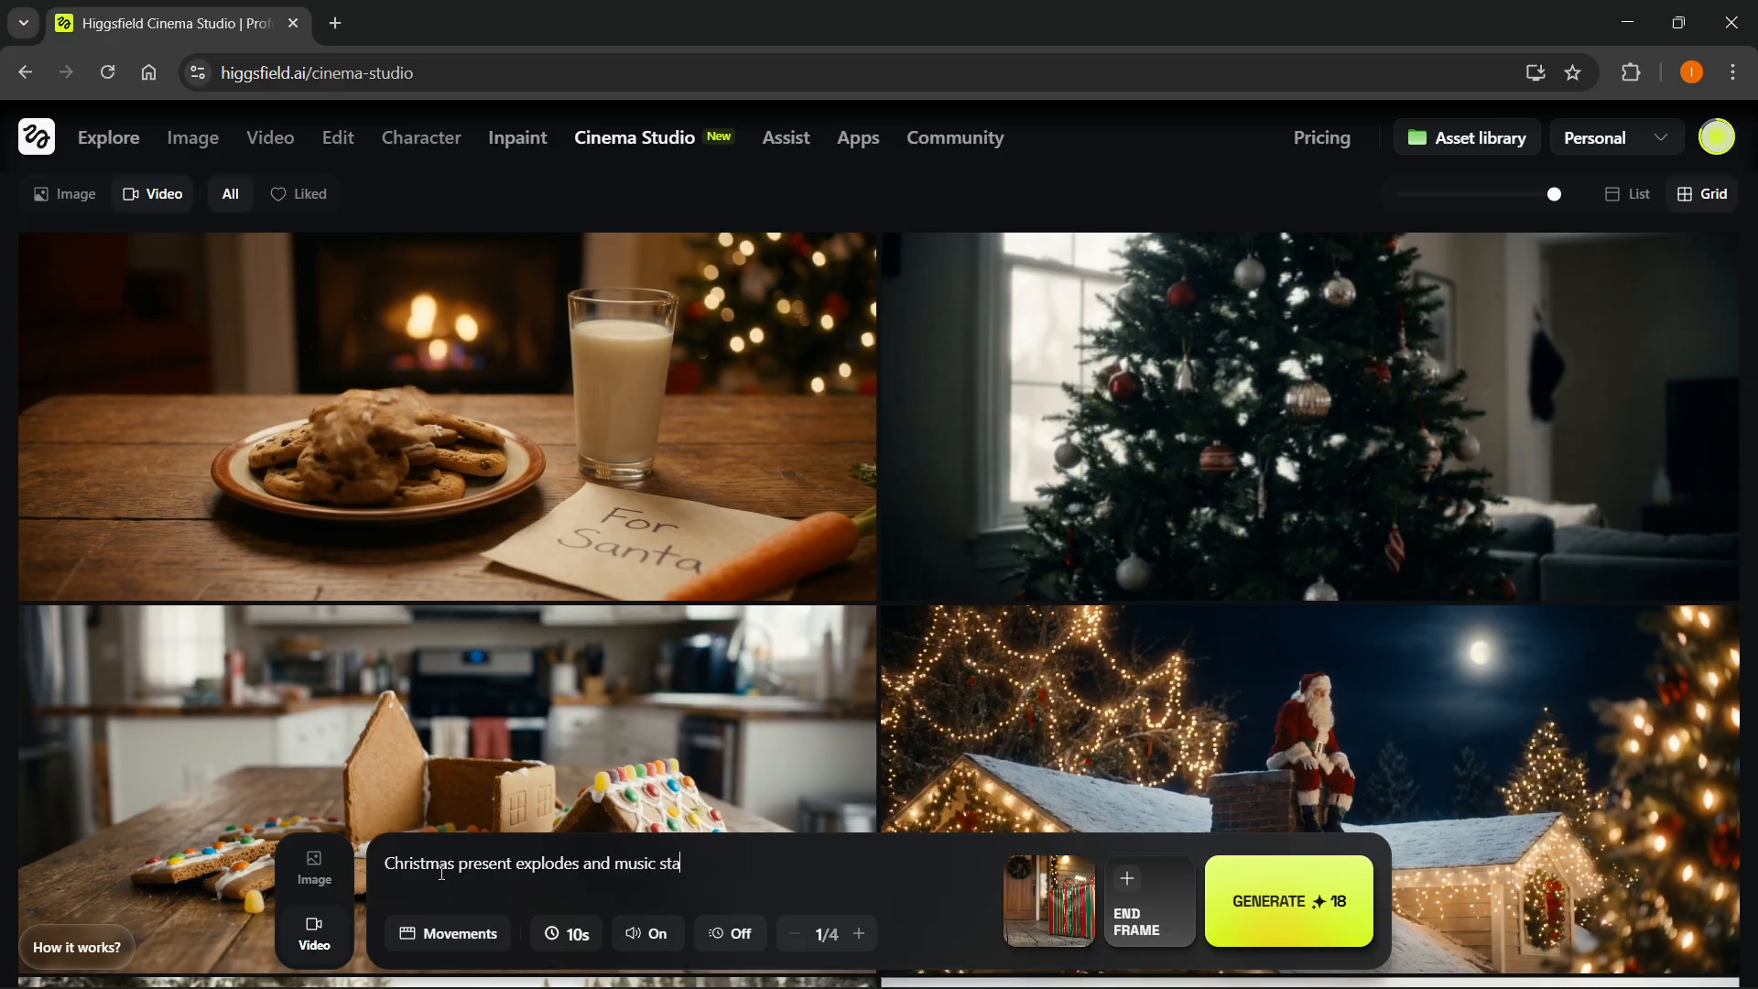
pyautogui.write('rts playing.')
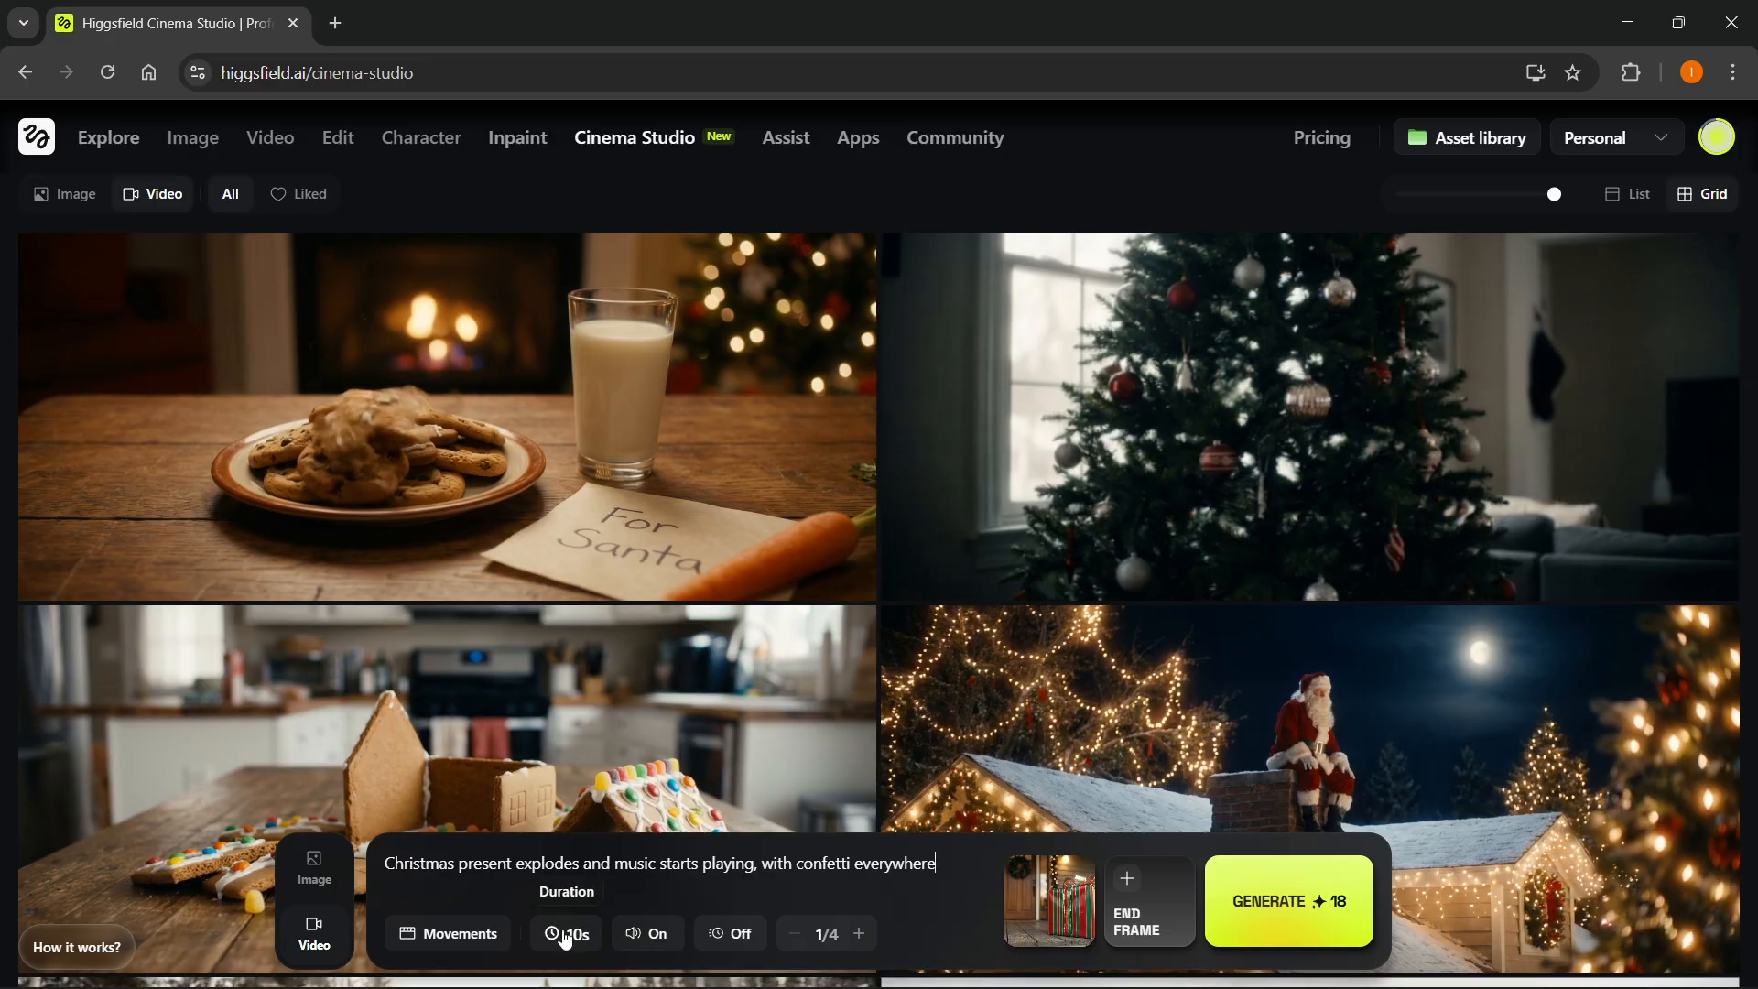
pyautogui.click(448, 933)
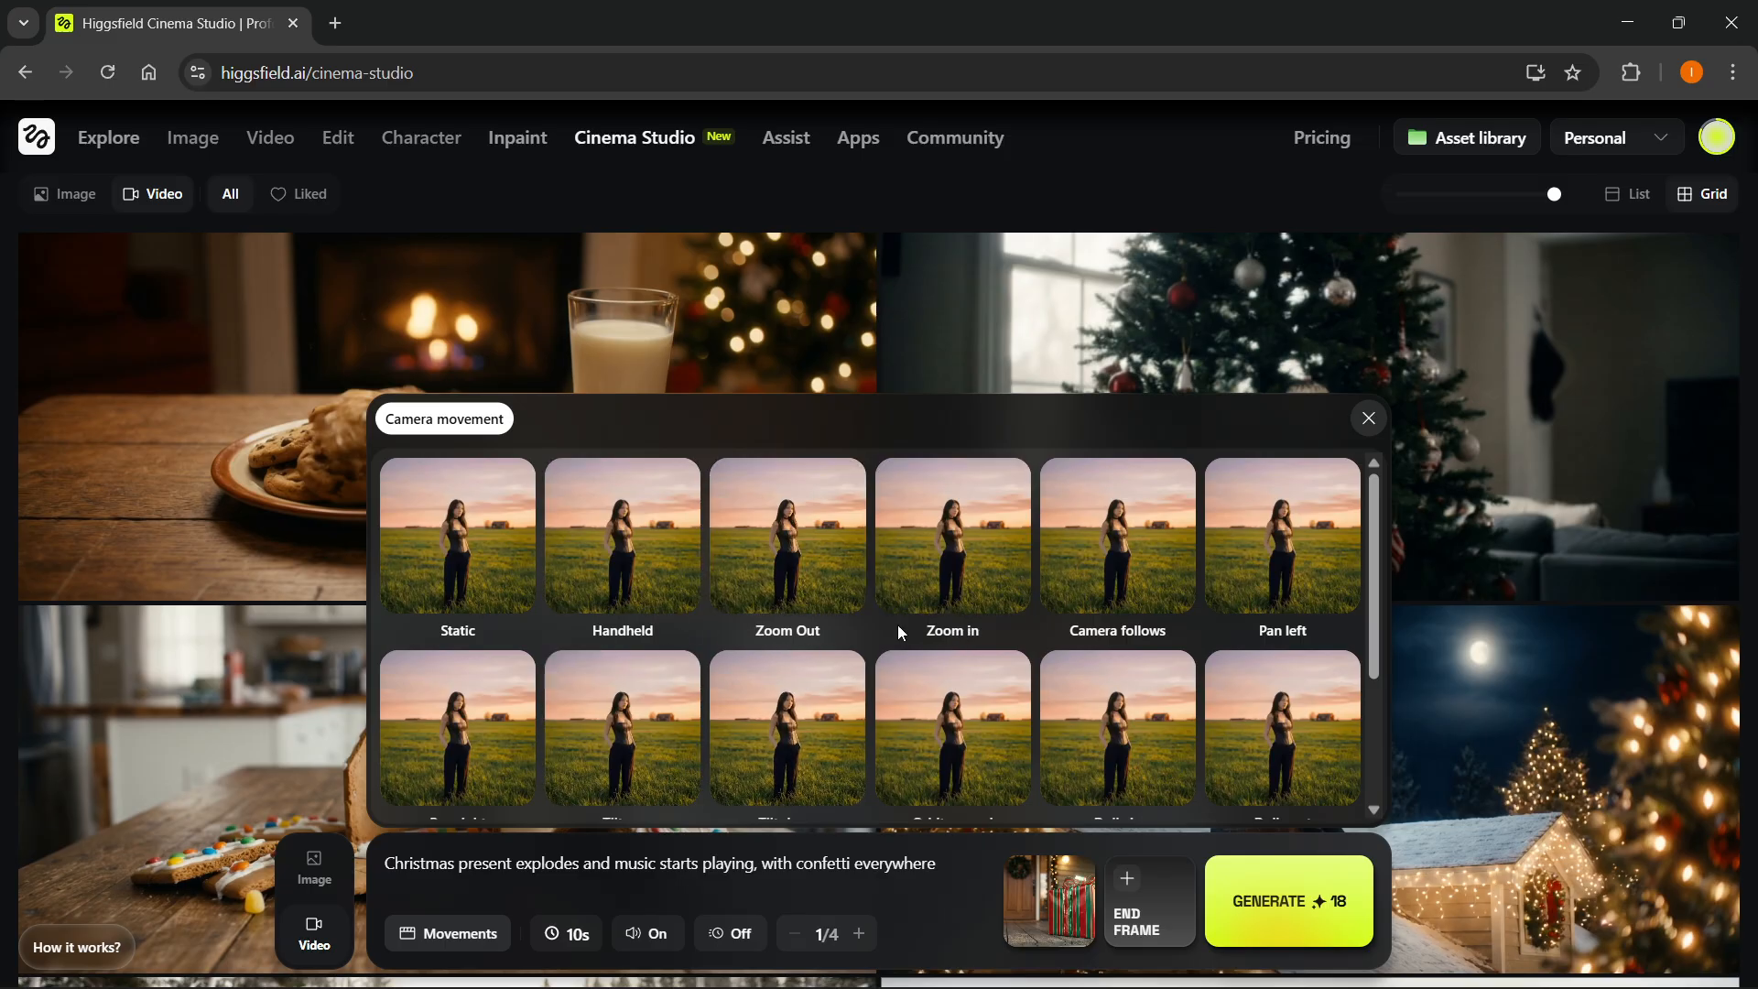
# - Apply the Drone shot camera movement and switch slow motion on
pyautogui.click(458, 535)
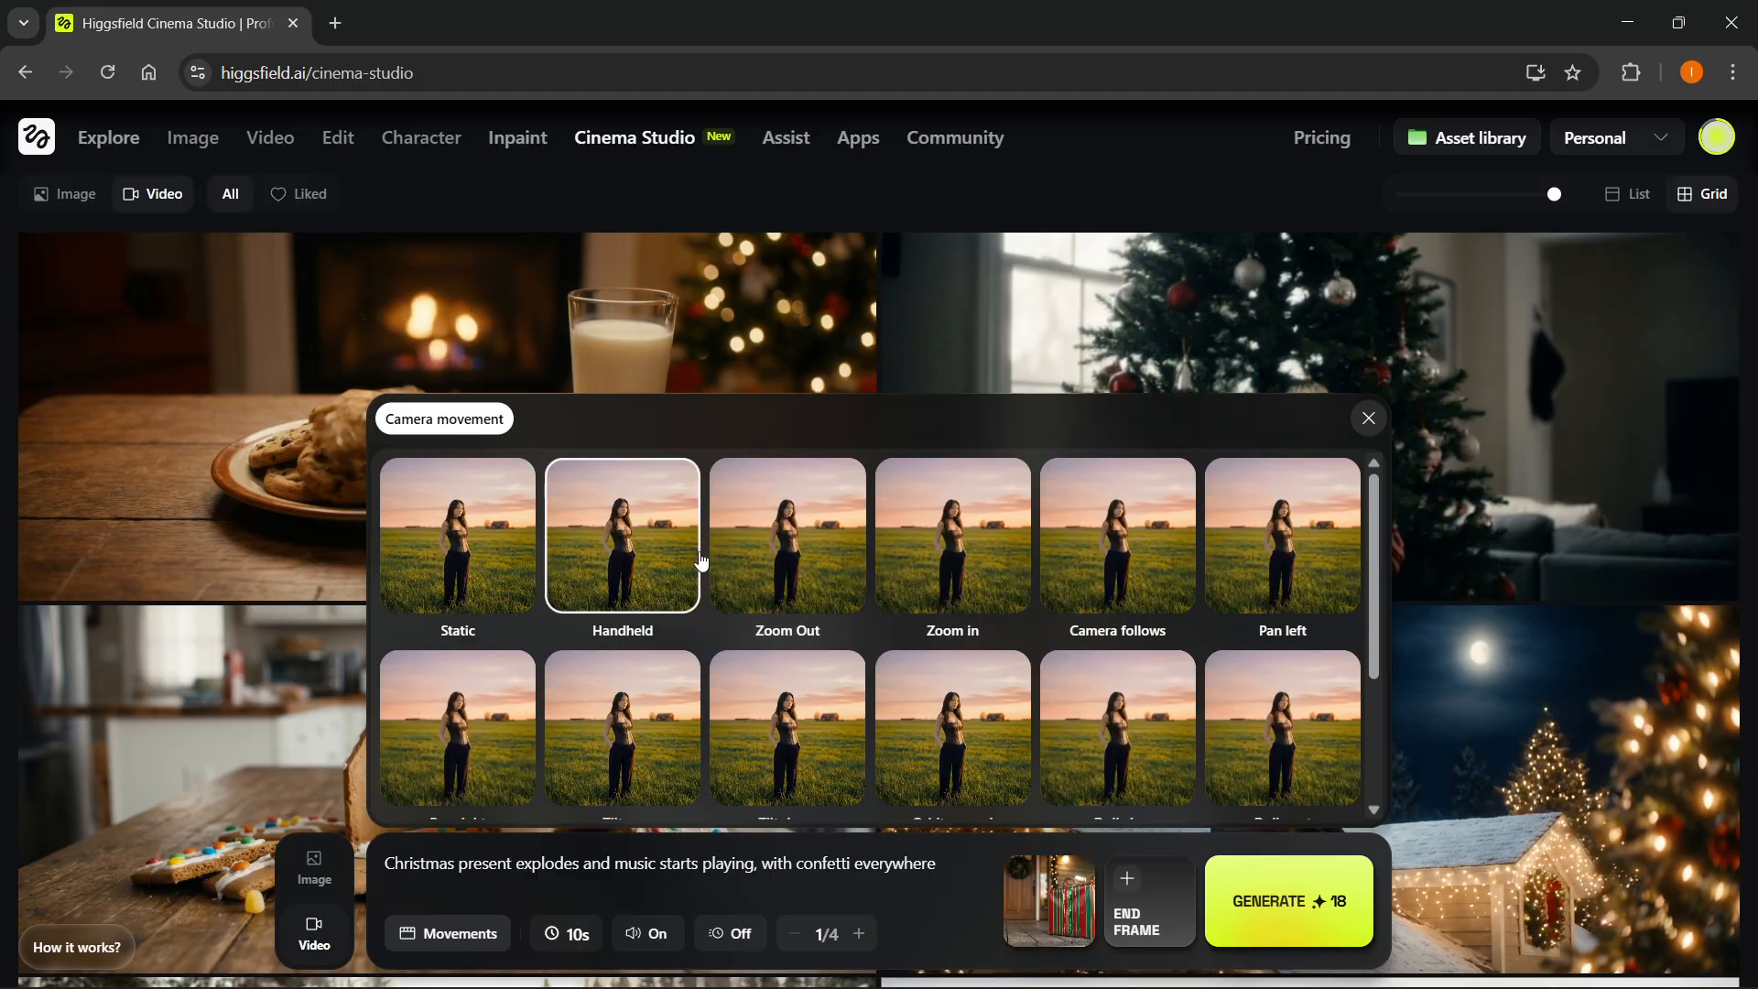
pyautogui.scroll(-3)
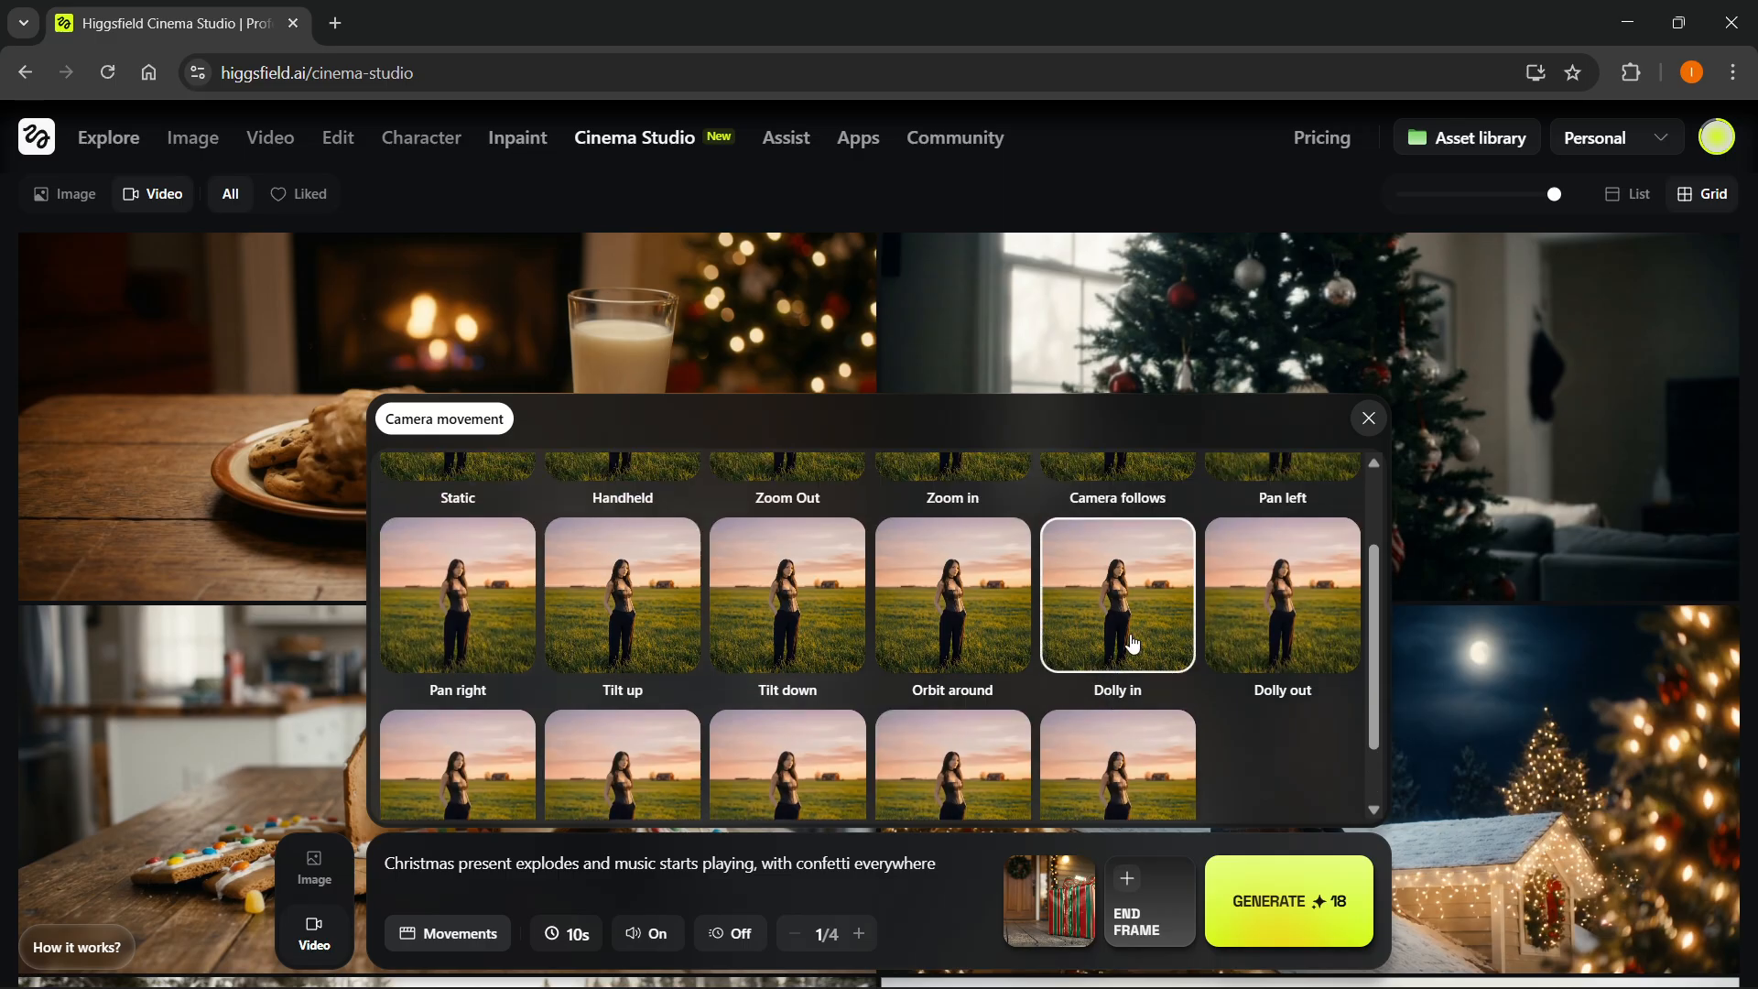
pyautogui.scroll(-3)
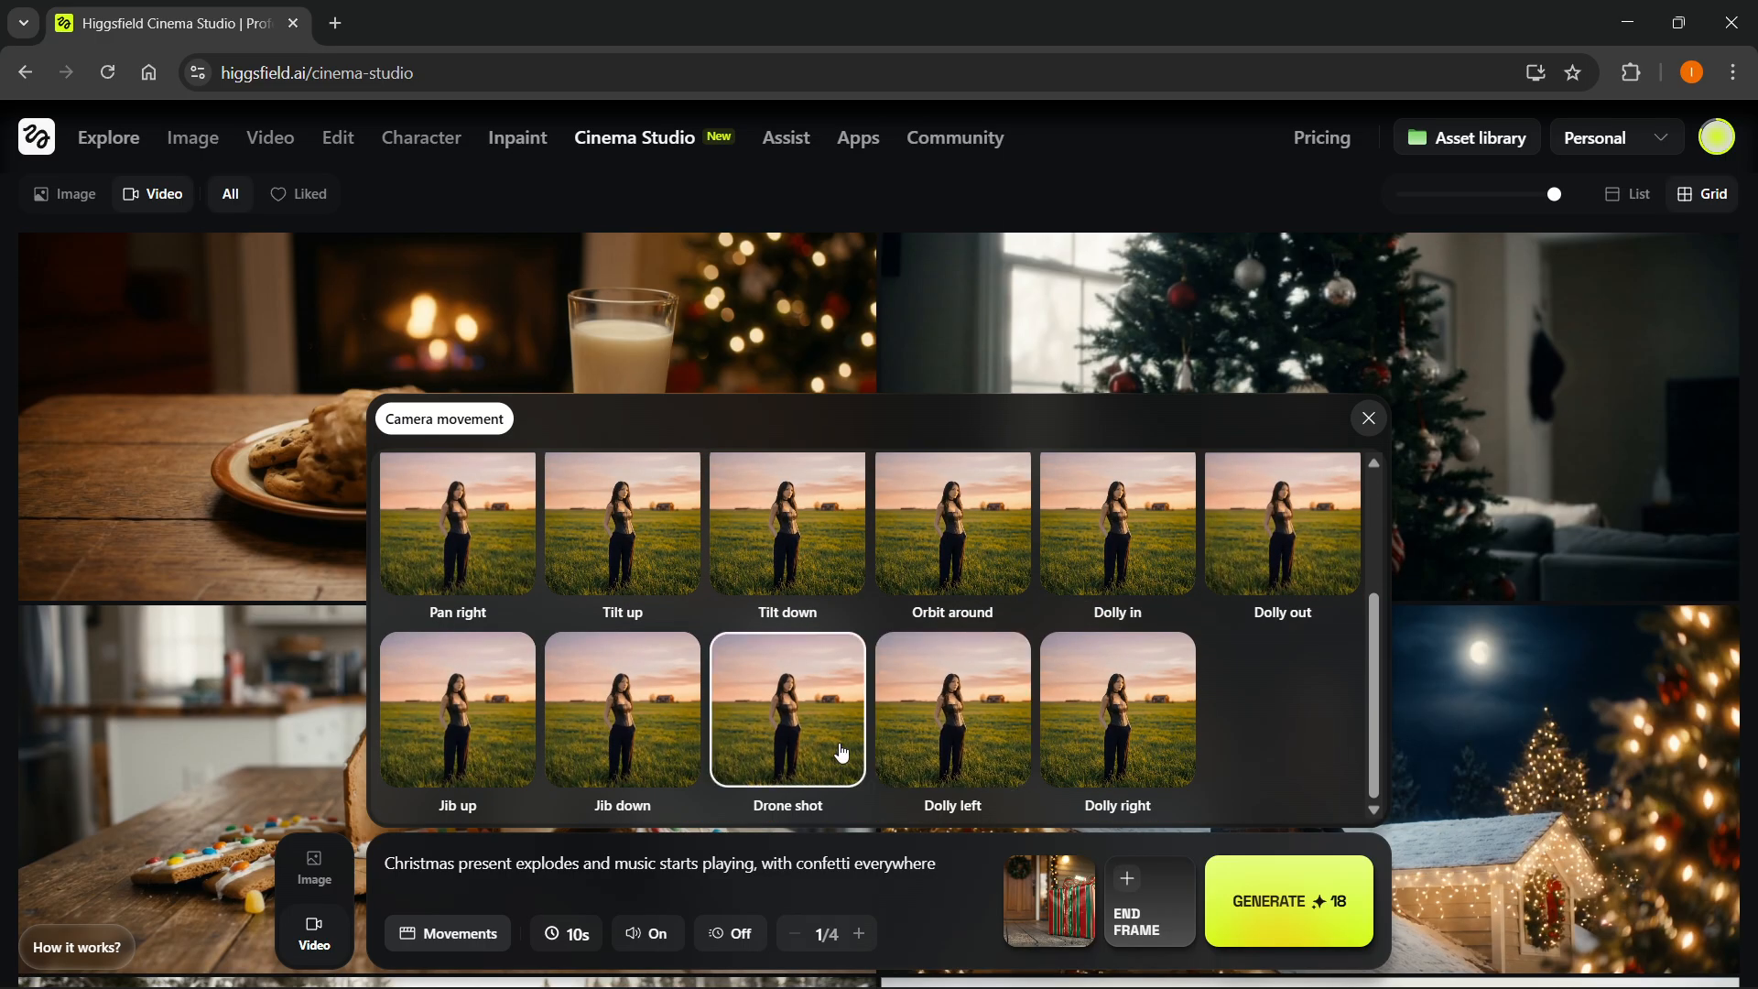
pyautogui.moveTo(779, 709)
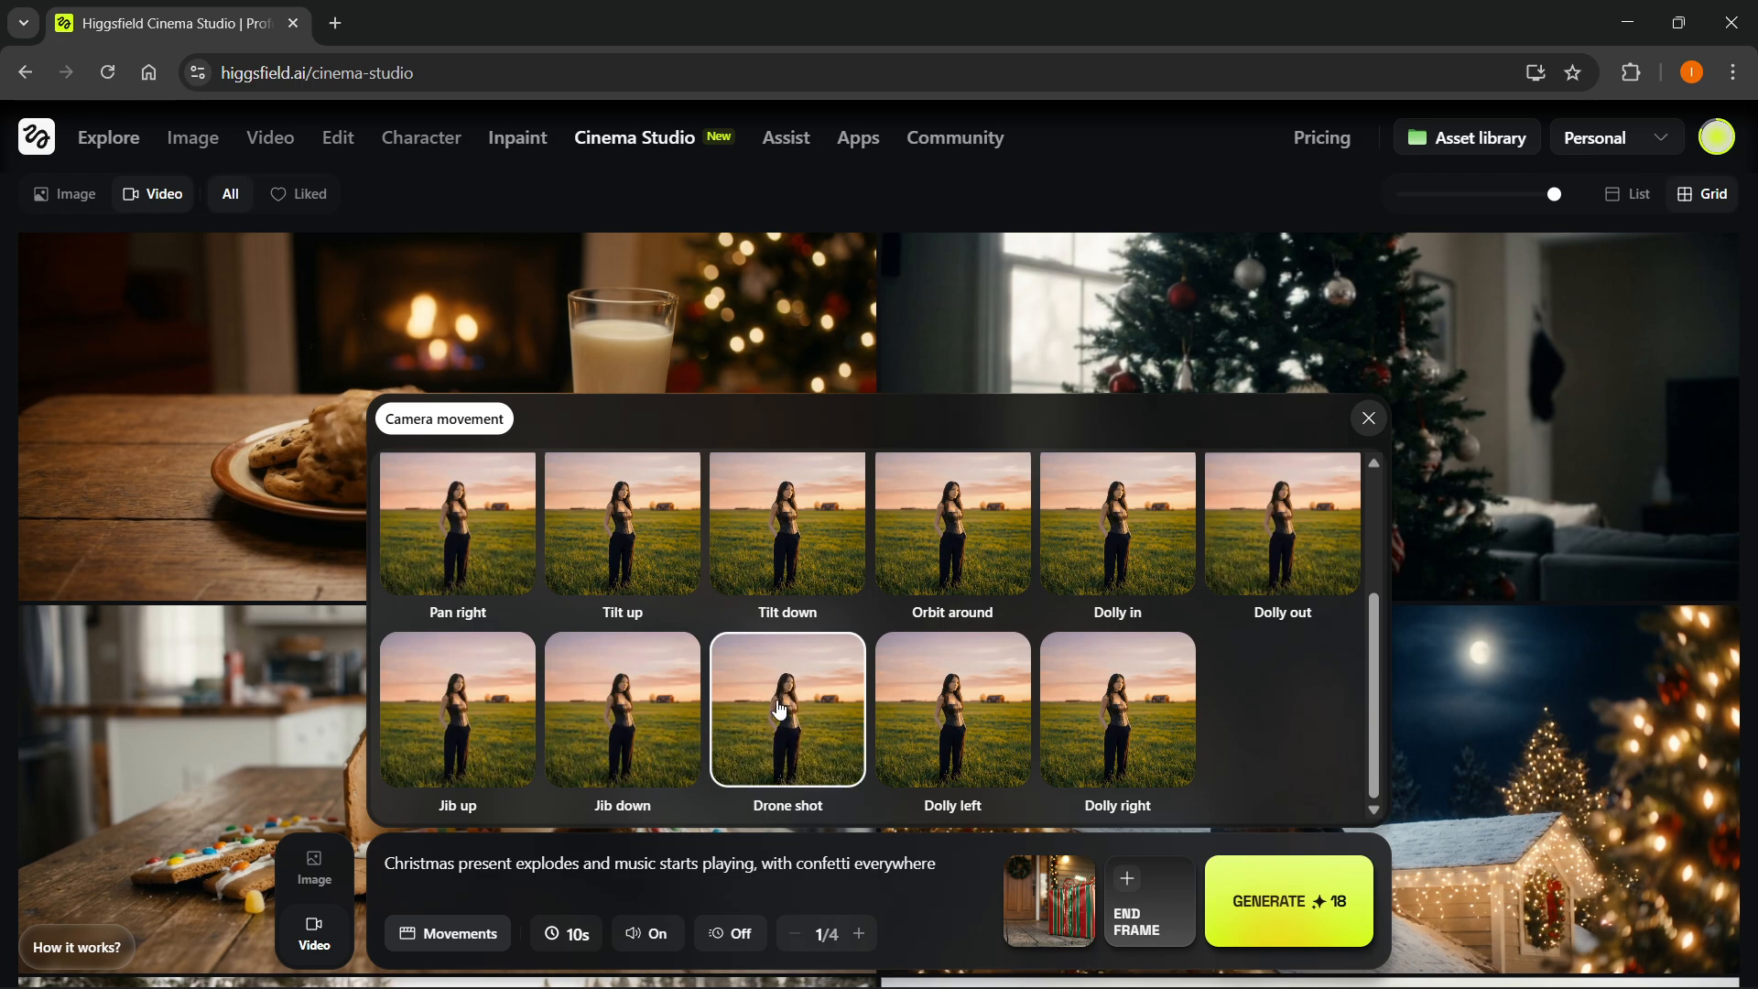
pyautogui.click(788, 709)
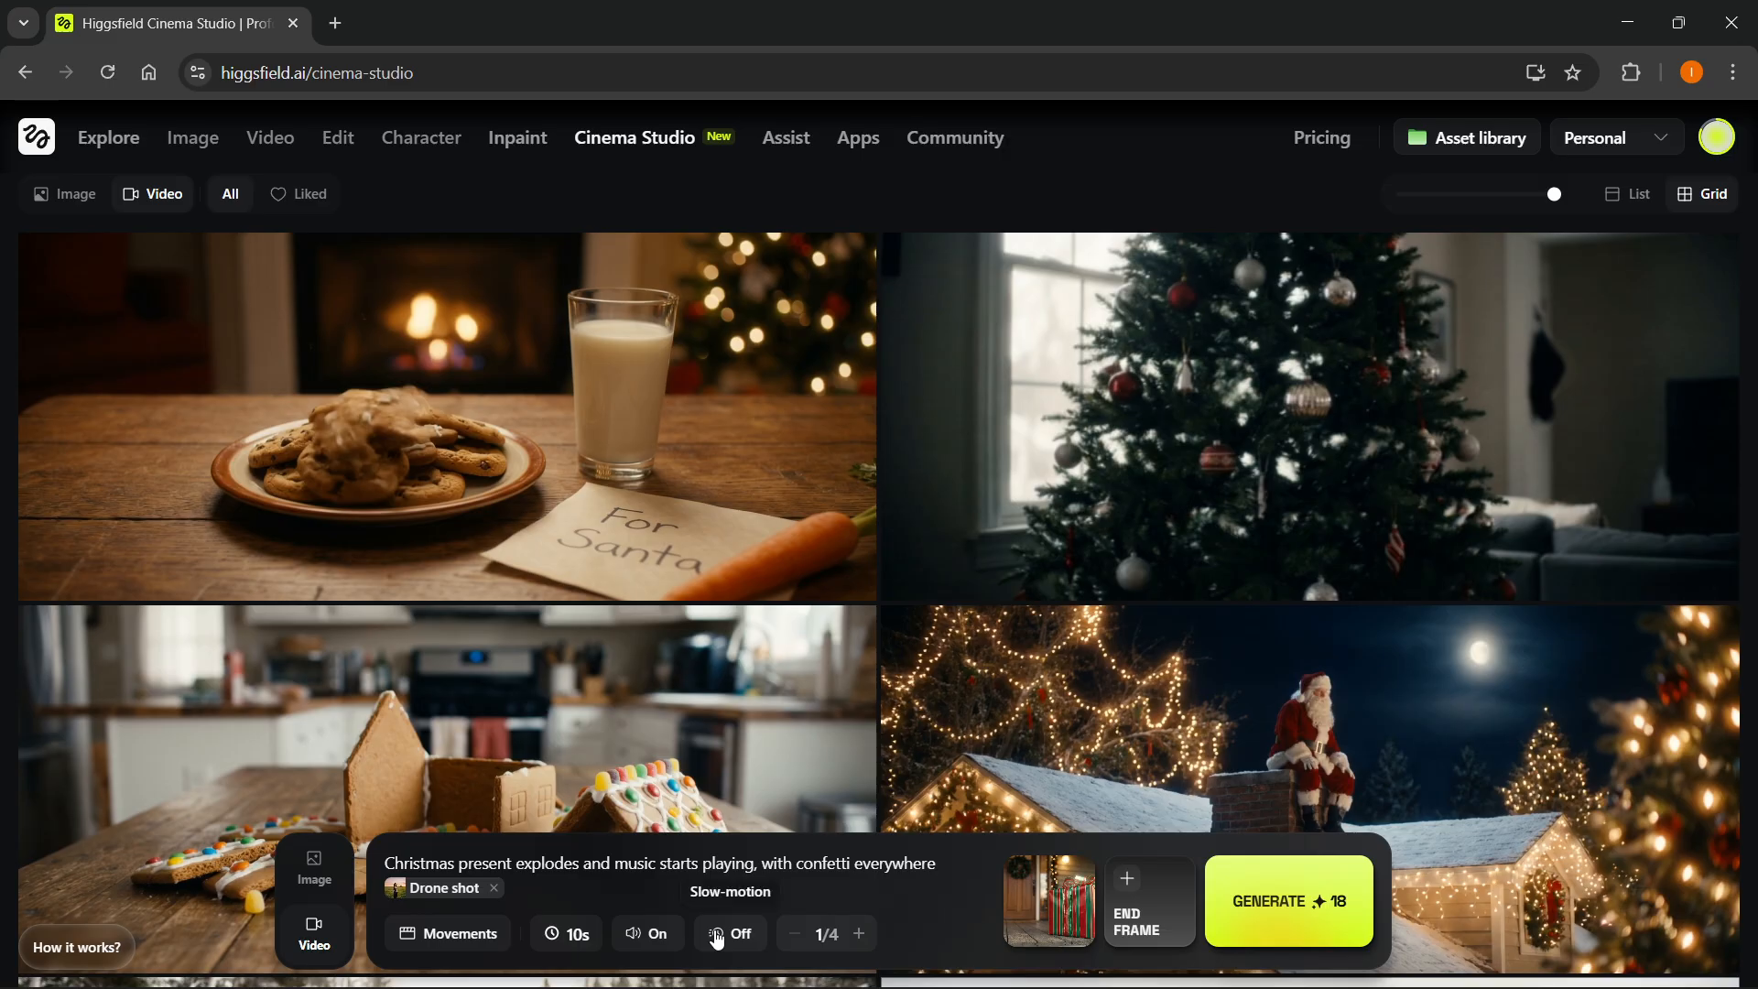
pyautogui.click(729, 933)
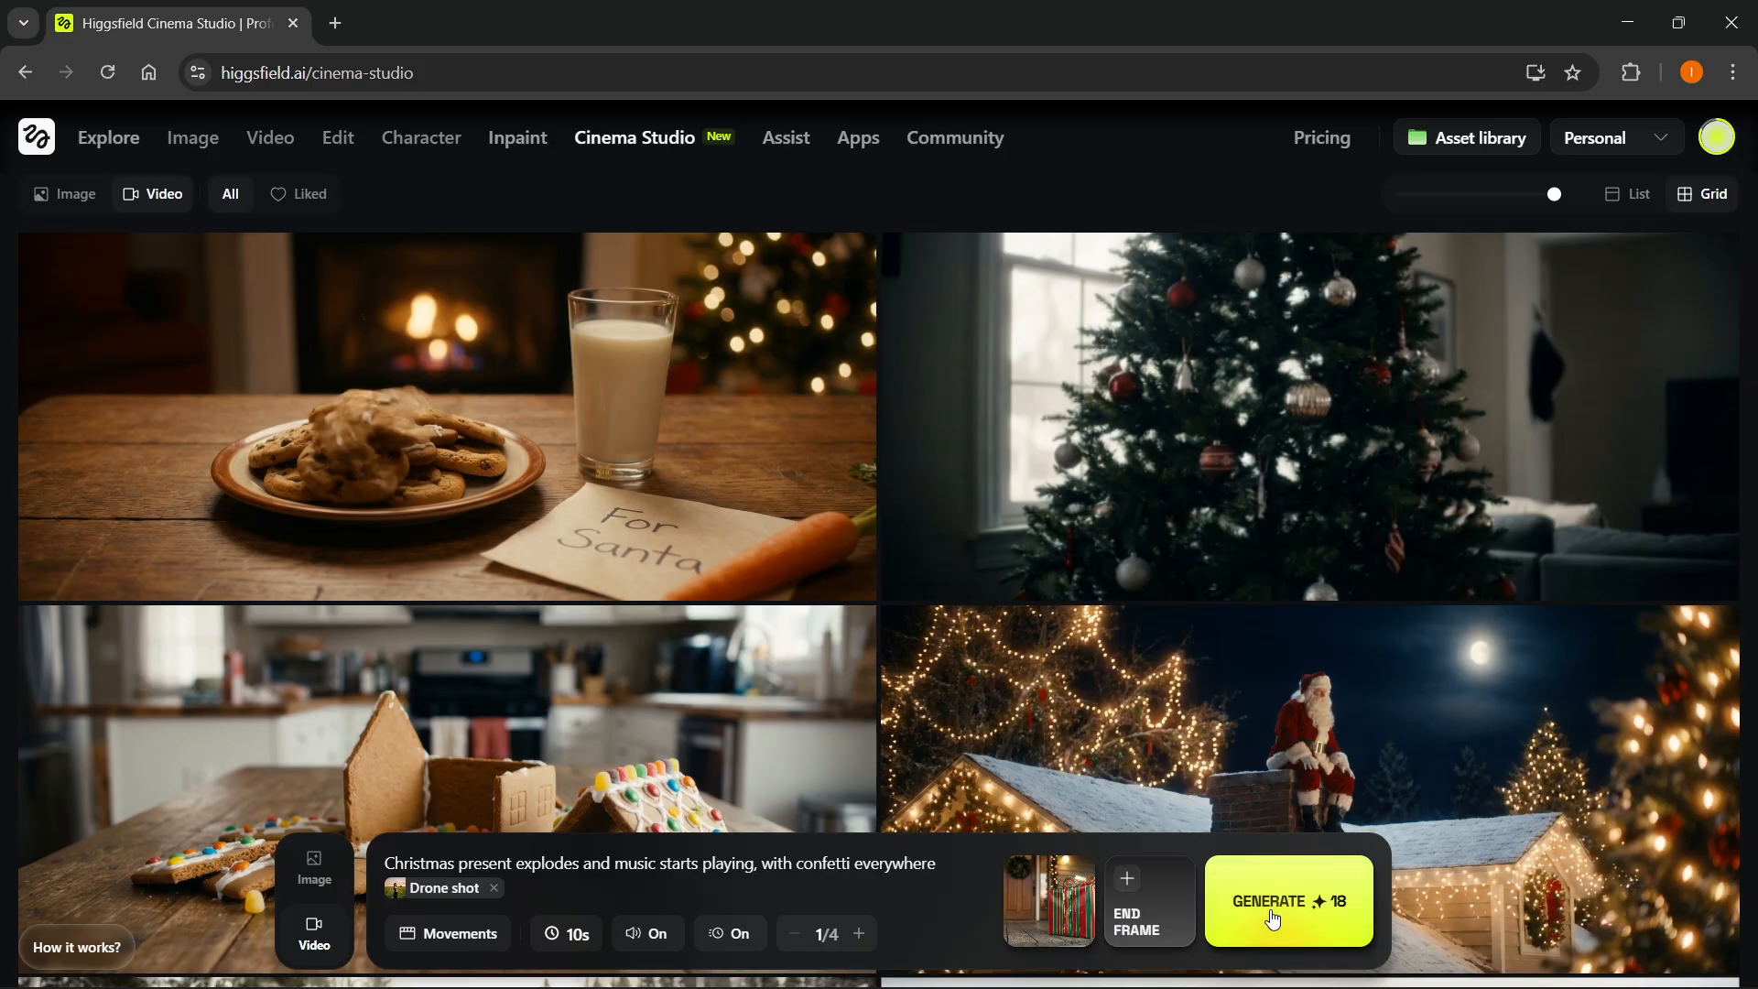
# - Generate the exploding-present video and attach the mall Christmas trees image as the new start frame
pyautogui.click(1287, 901)
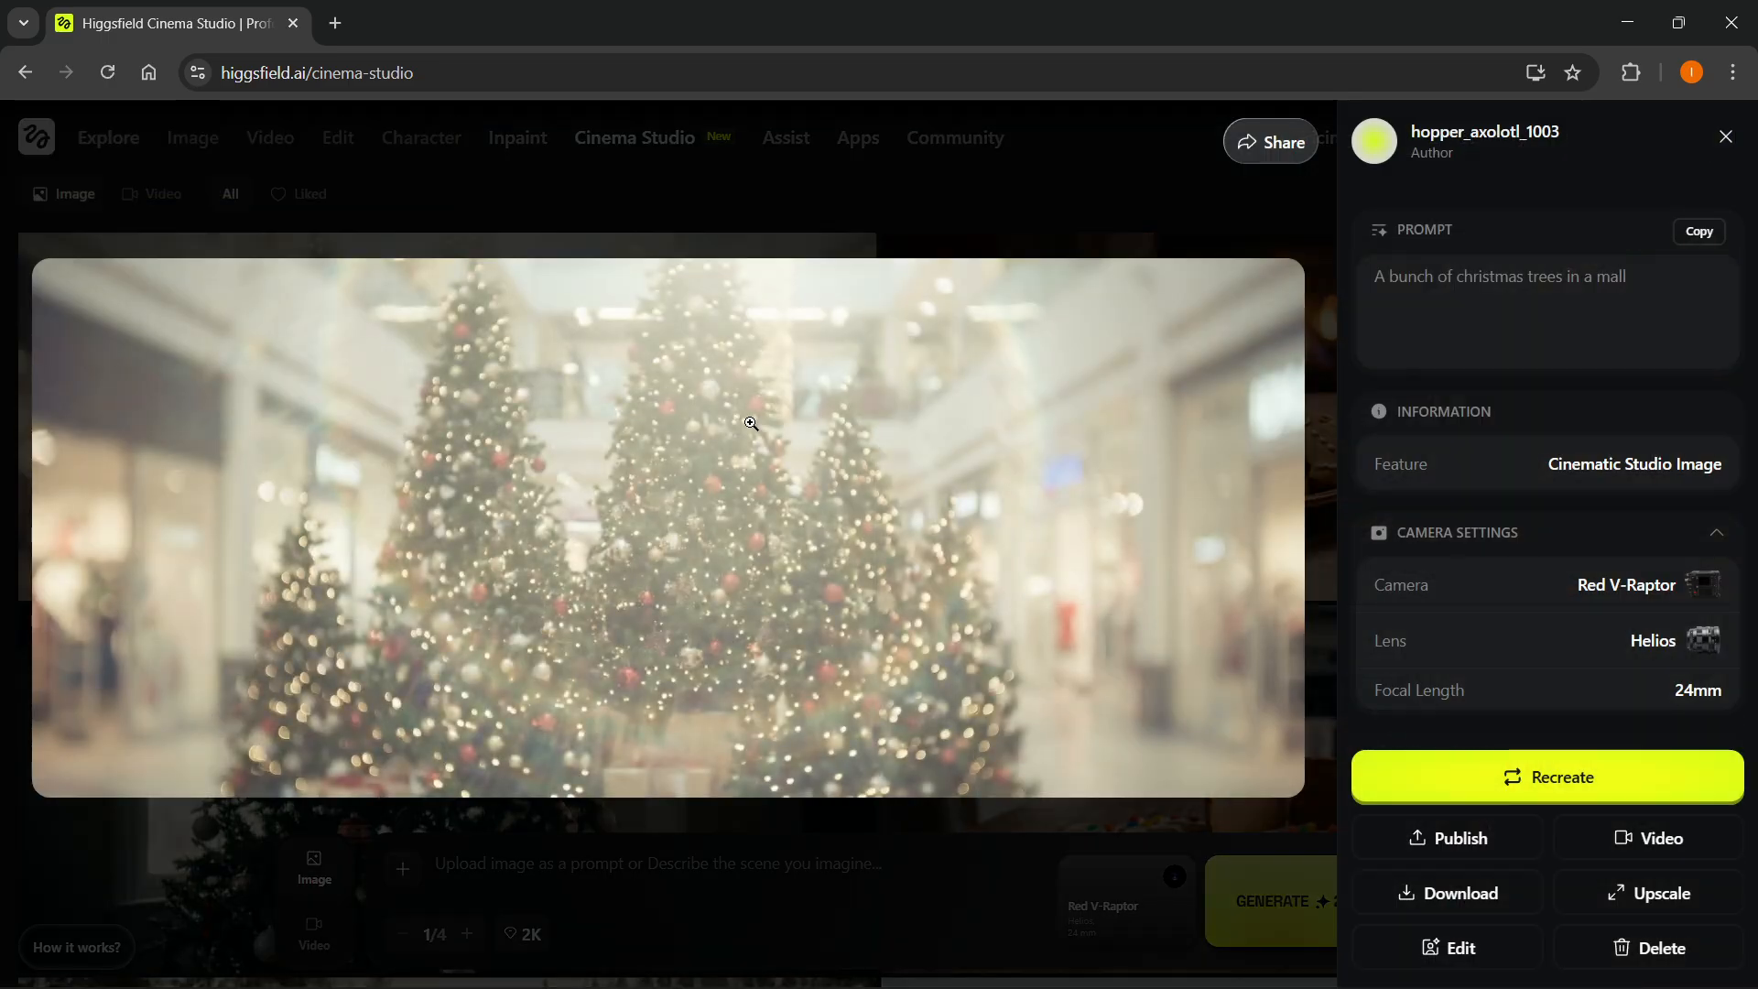
pyautogui.click(1724, 136)
pyautogui.write('Christmas present explodes and music starts playing, with confetti everywhere')
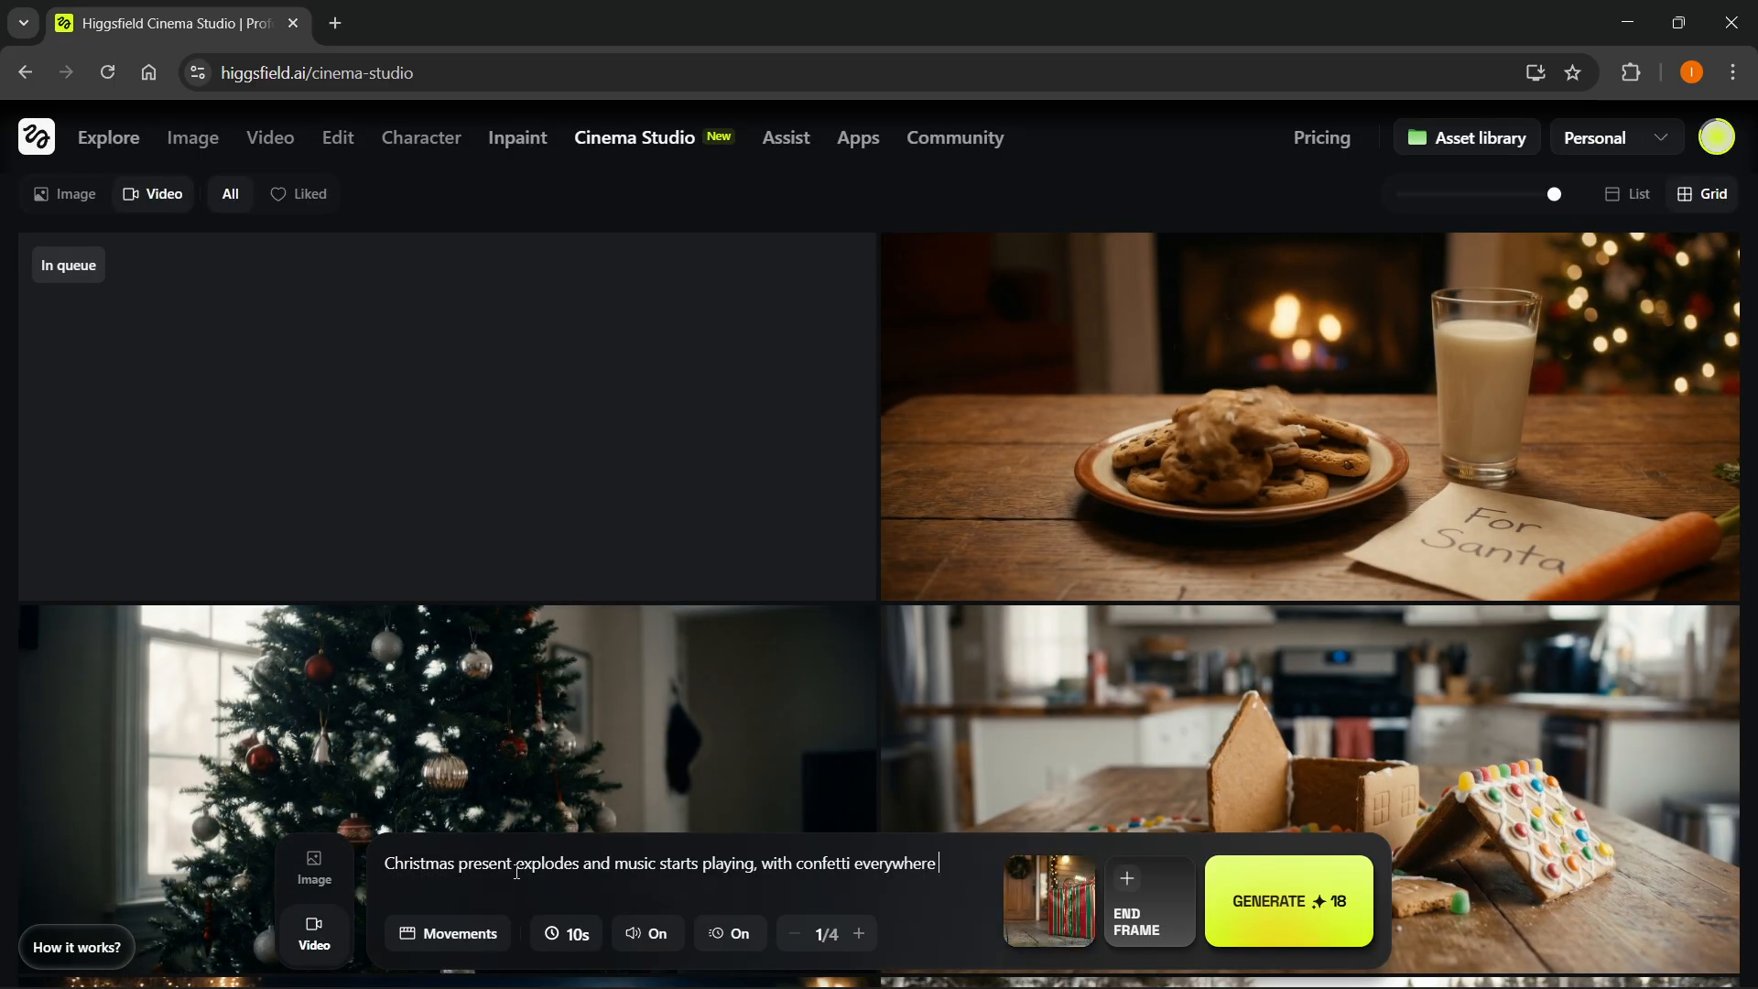
pyautogui.click(1050, 897)
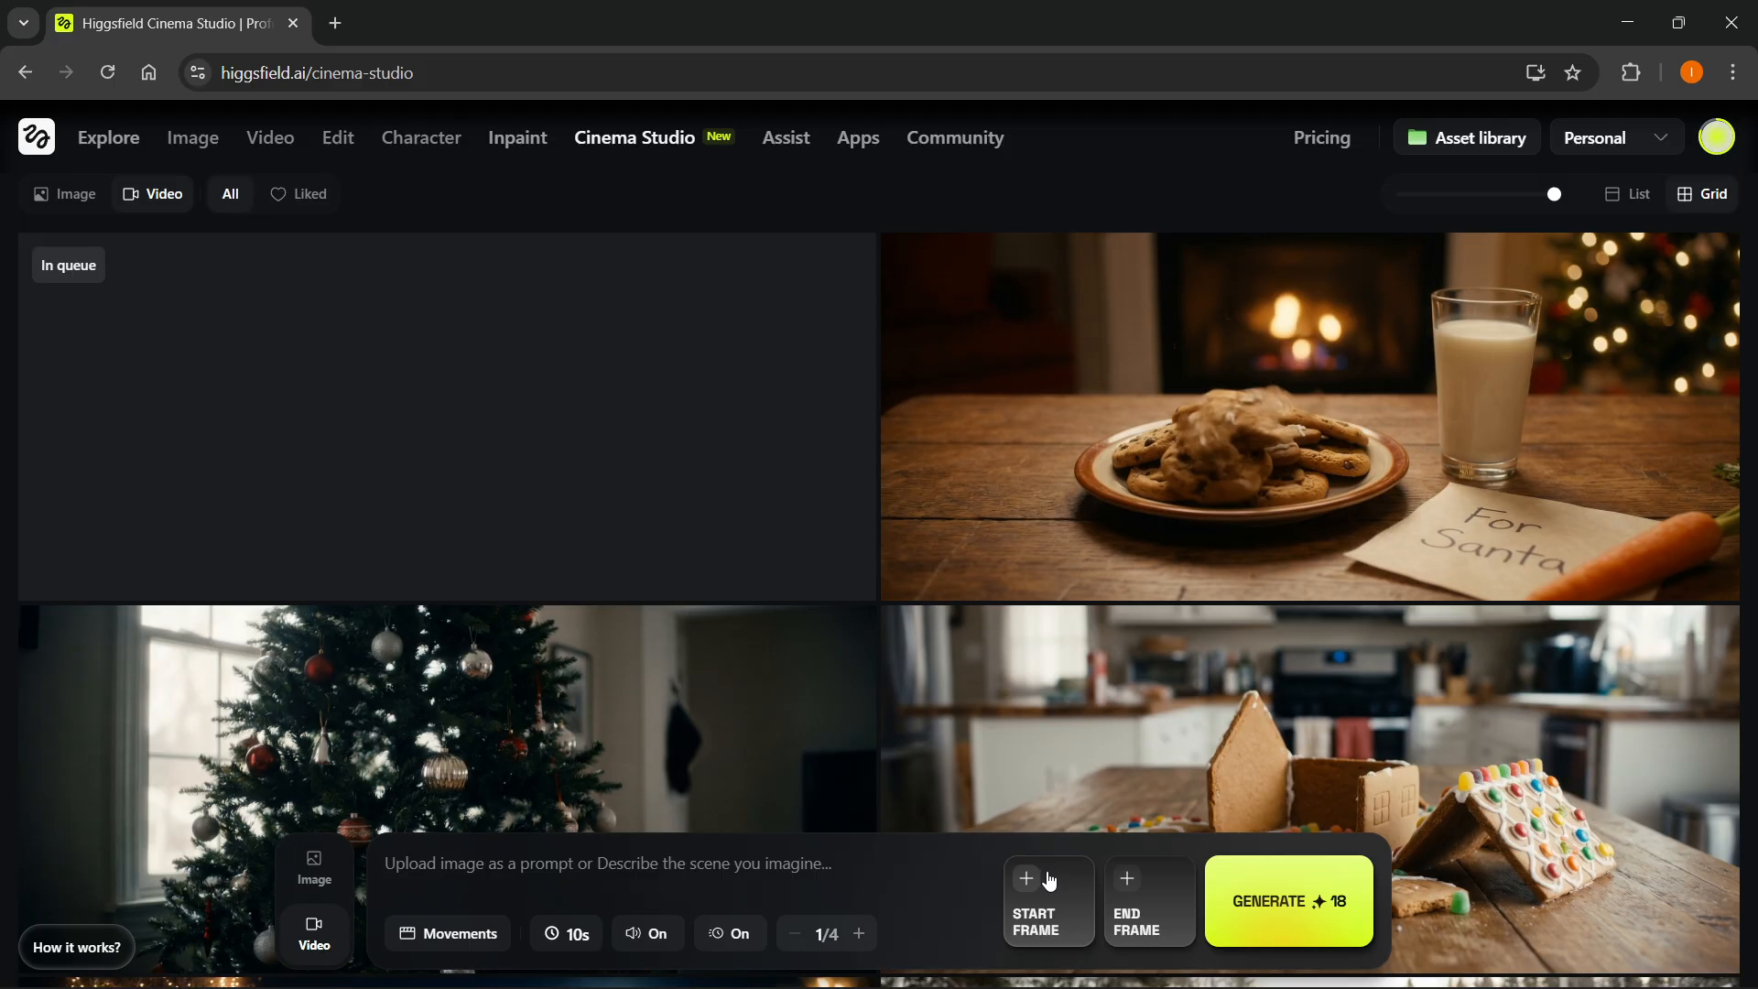
pyautogui.click(1046, 900)
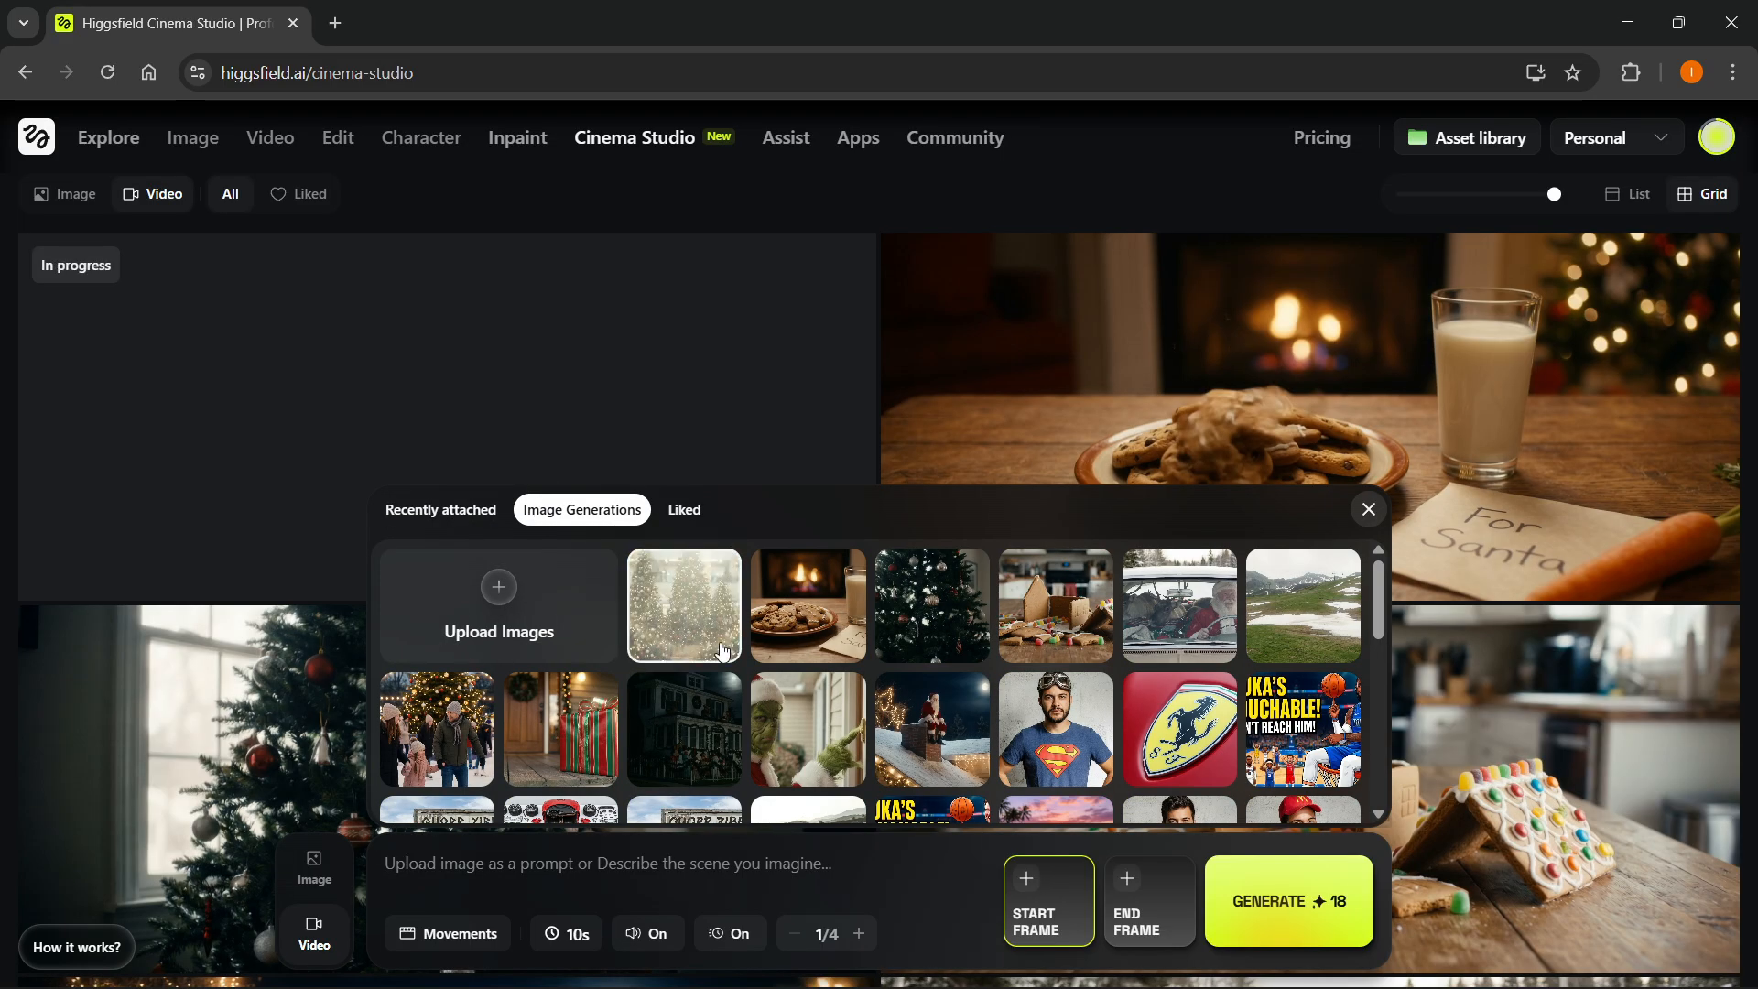
pyautogui.click(684, 606)
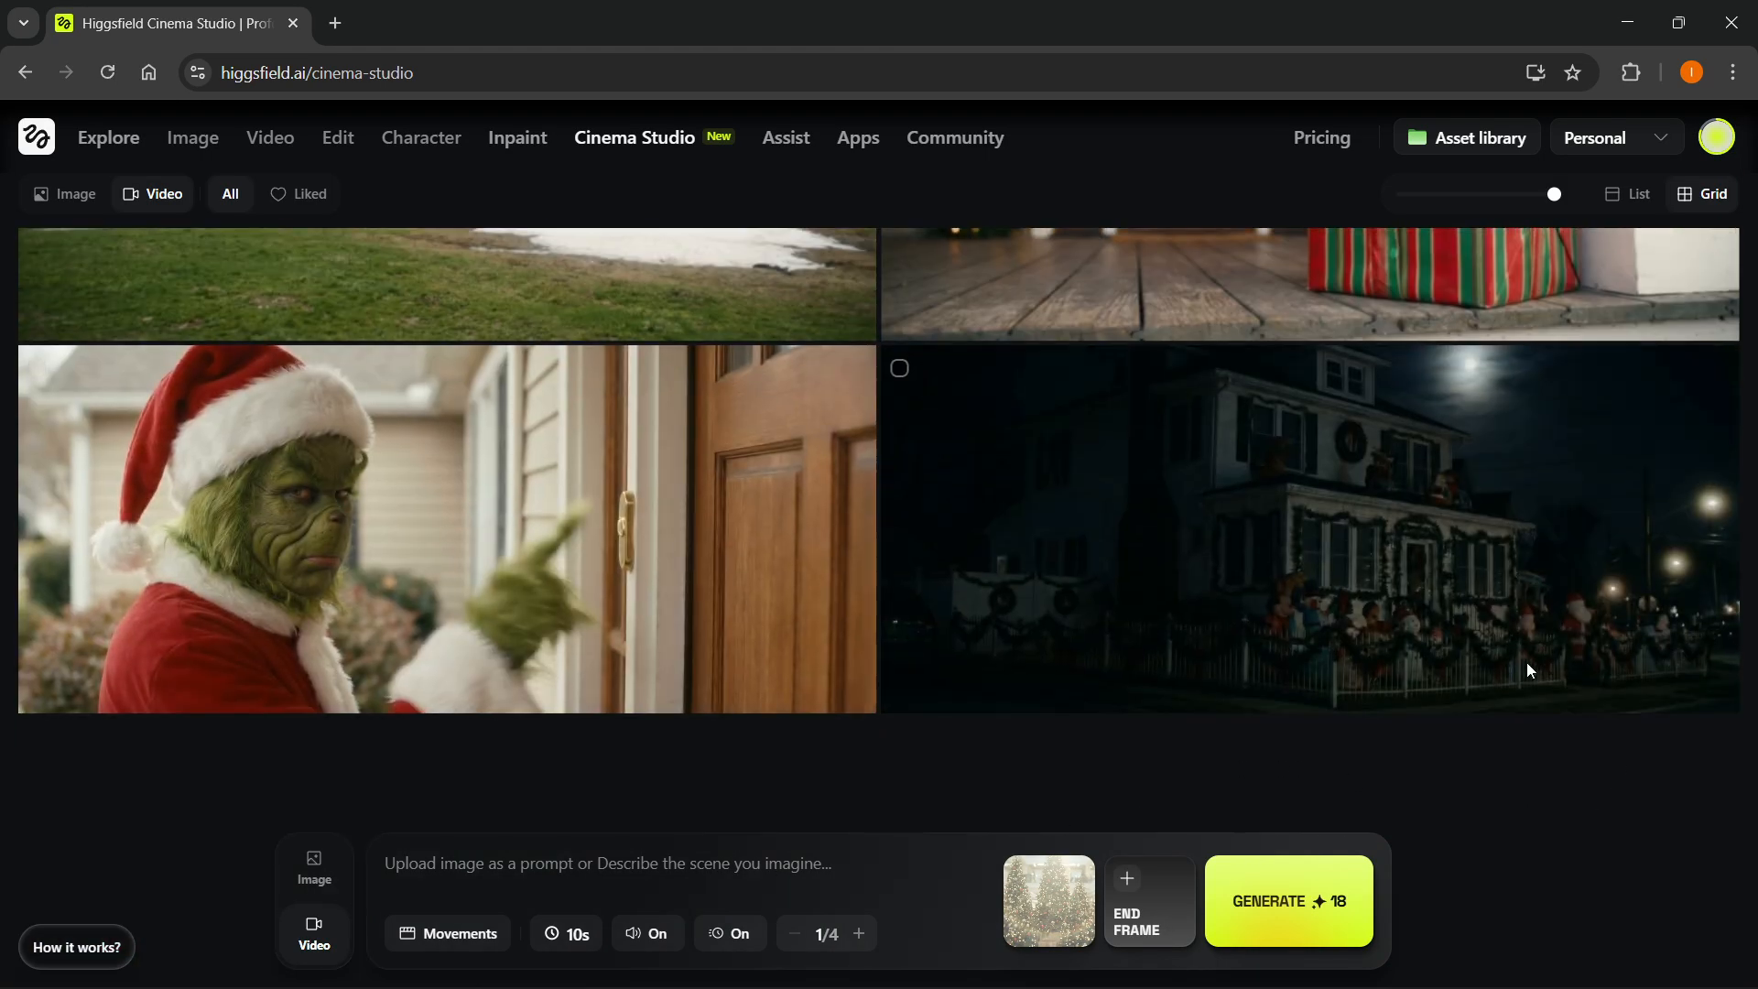
# - Open the dark festive house video to review its drone-shot light-up prompt
pyautogui.click(1307, 527)
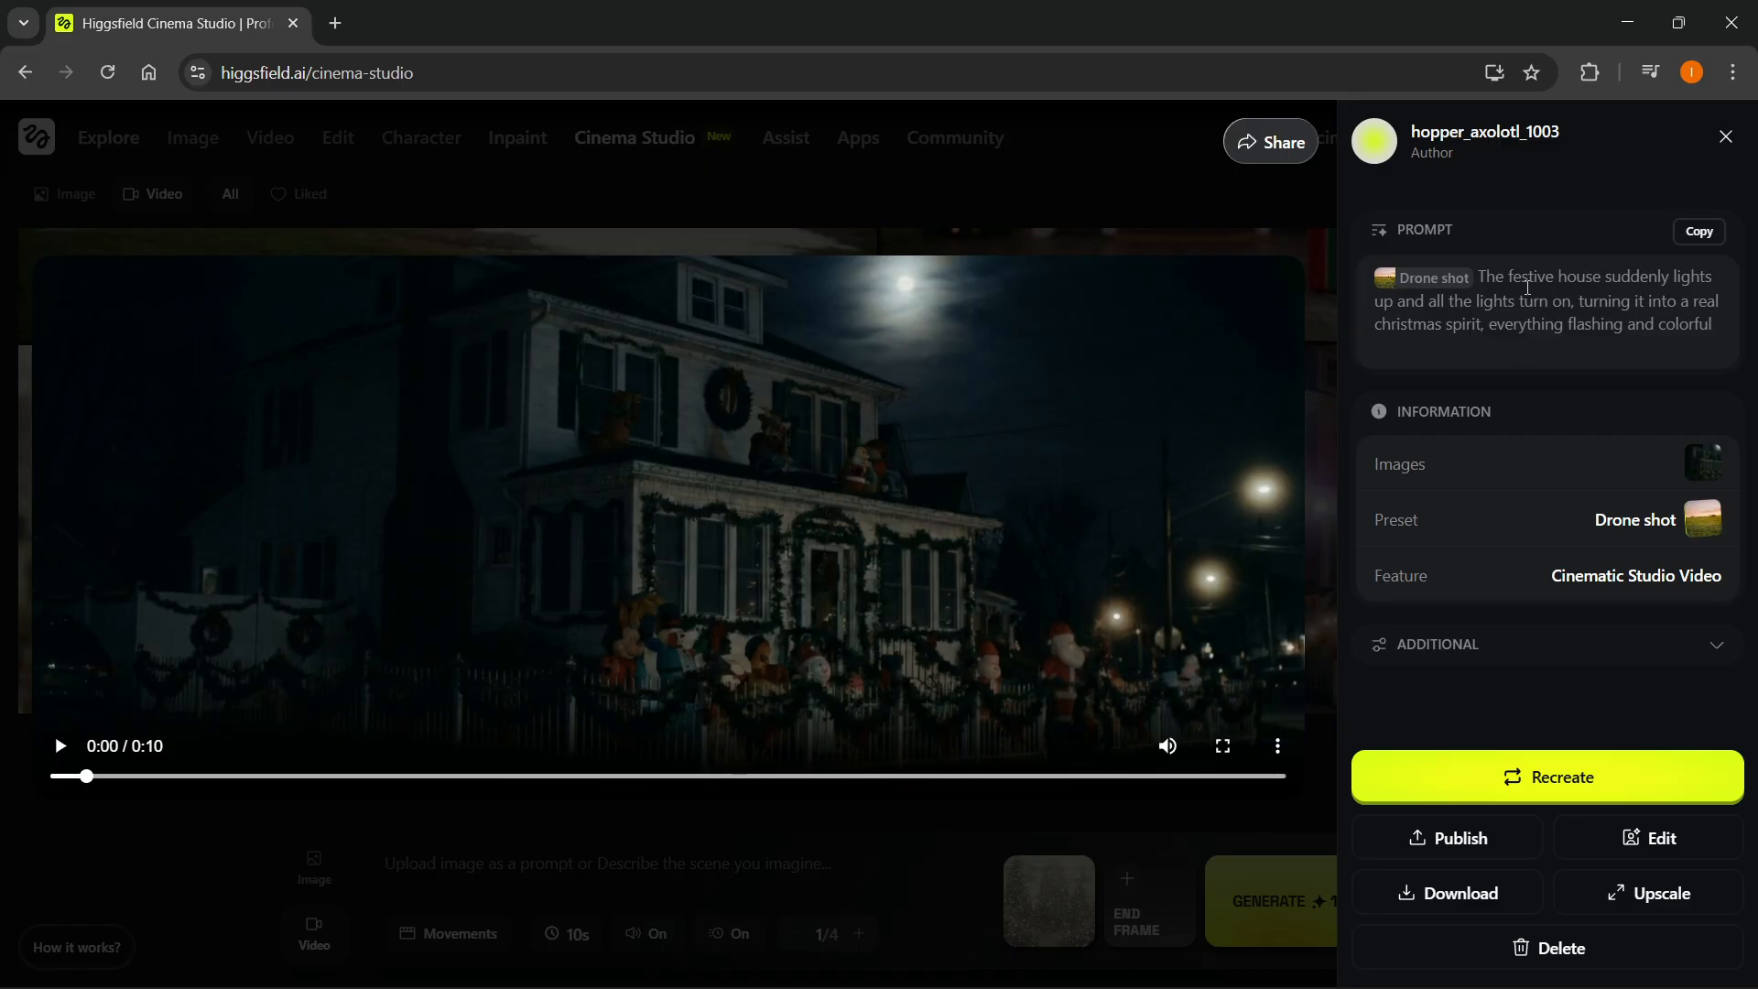
pyautogui.moveTo(1532, 354)
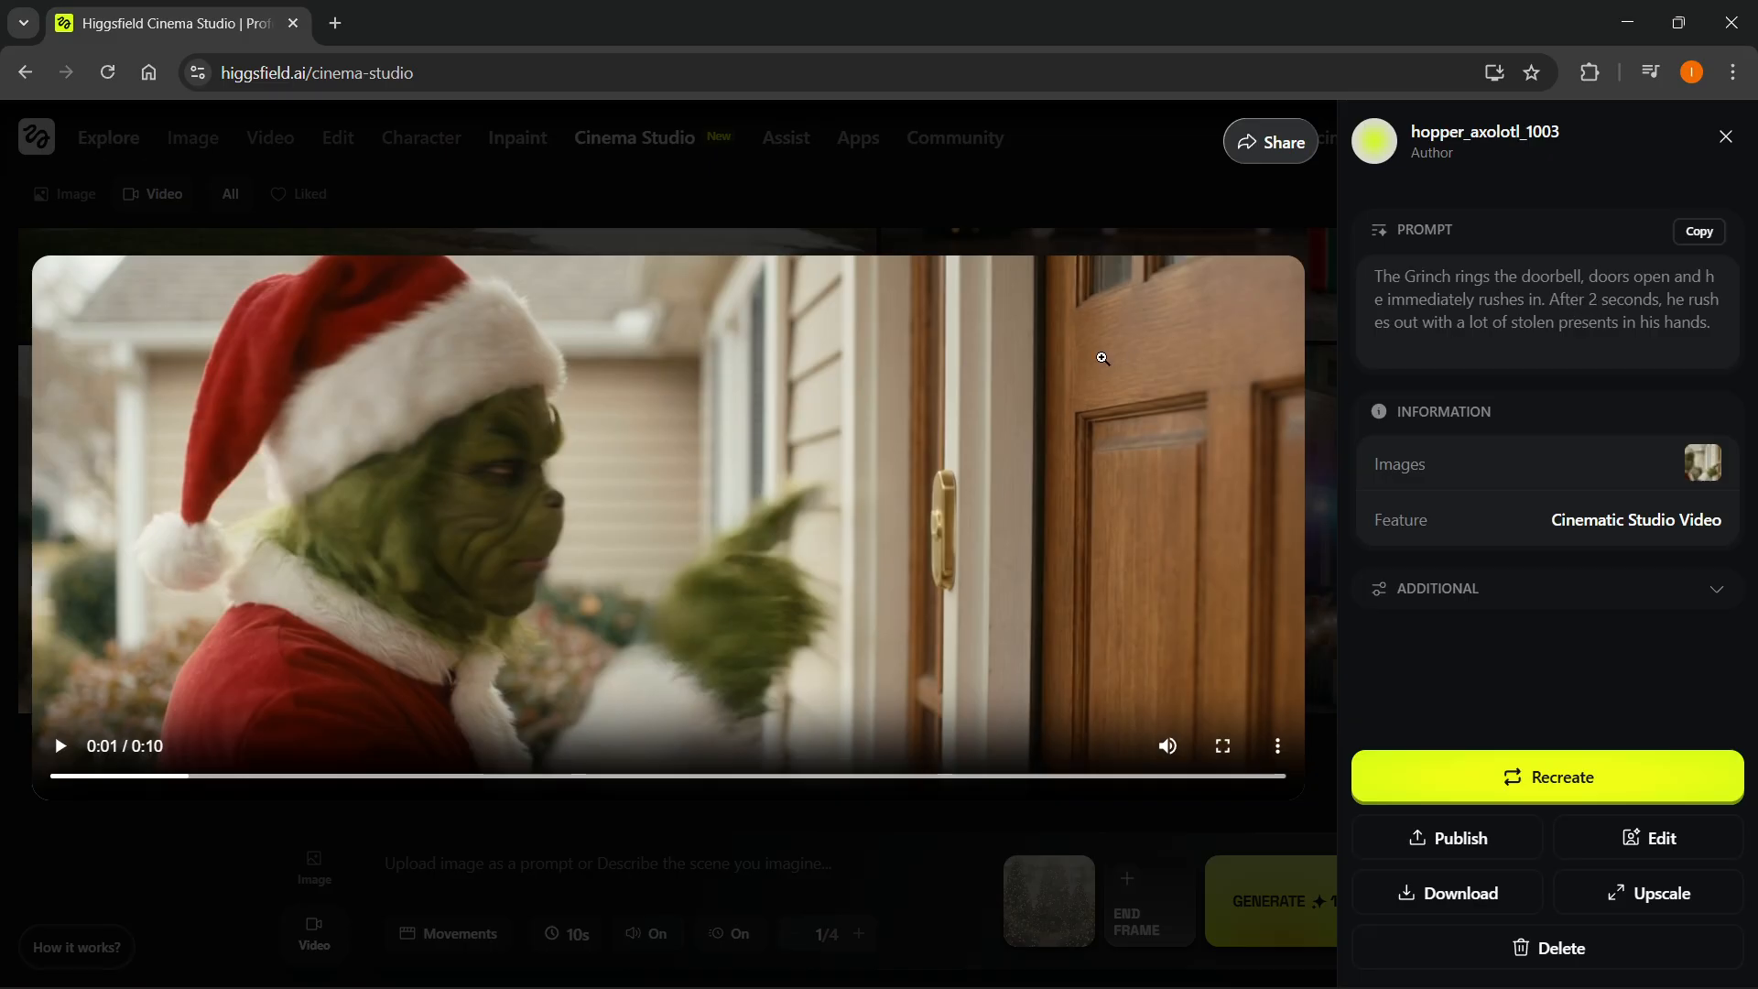
# - Enlarge and play the Grinch doorbell video, then close it
pyautogui.click(1724, 129)
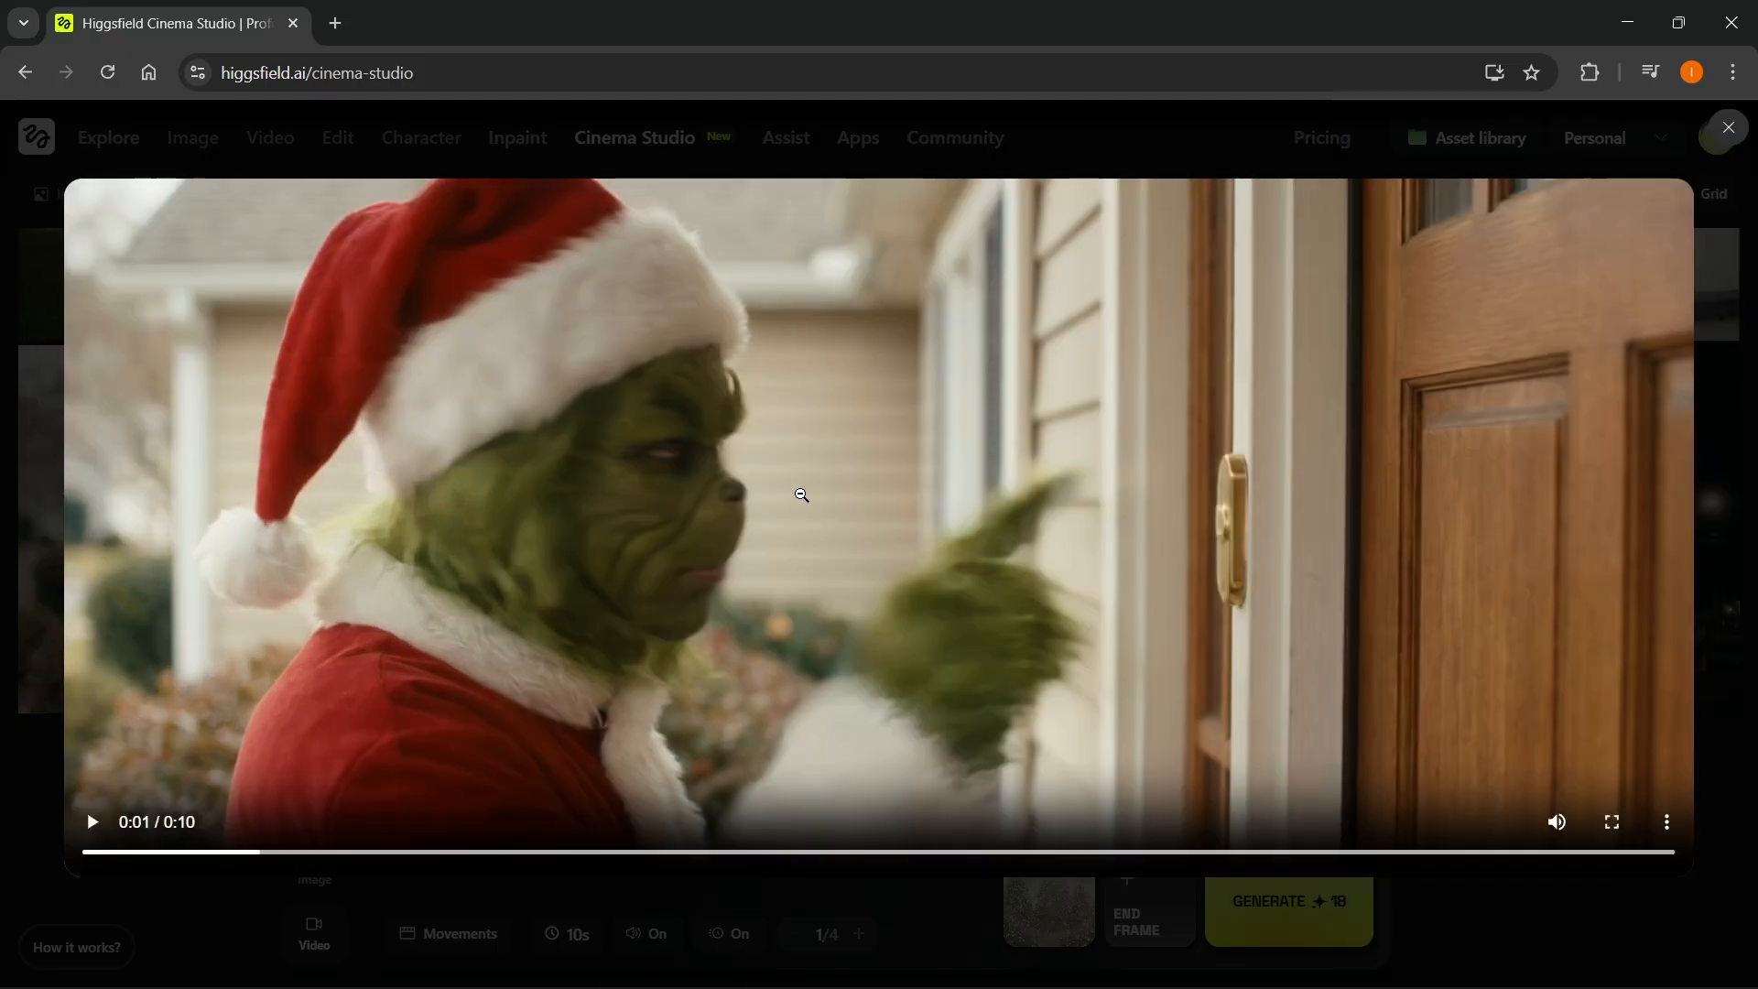
pyautogui.click(92, 820)
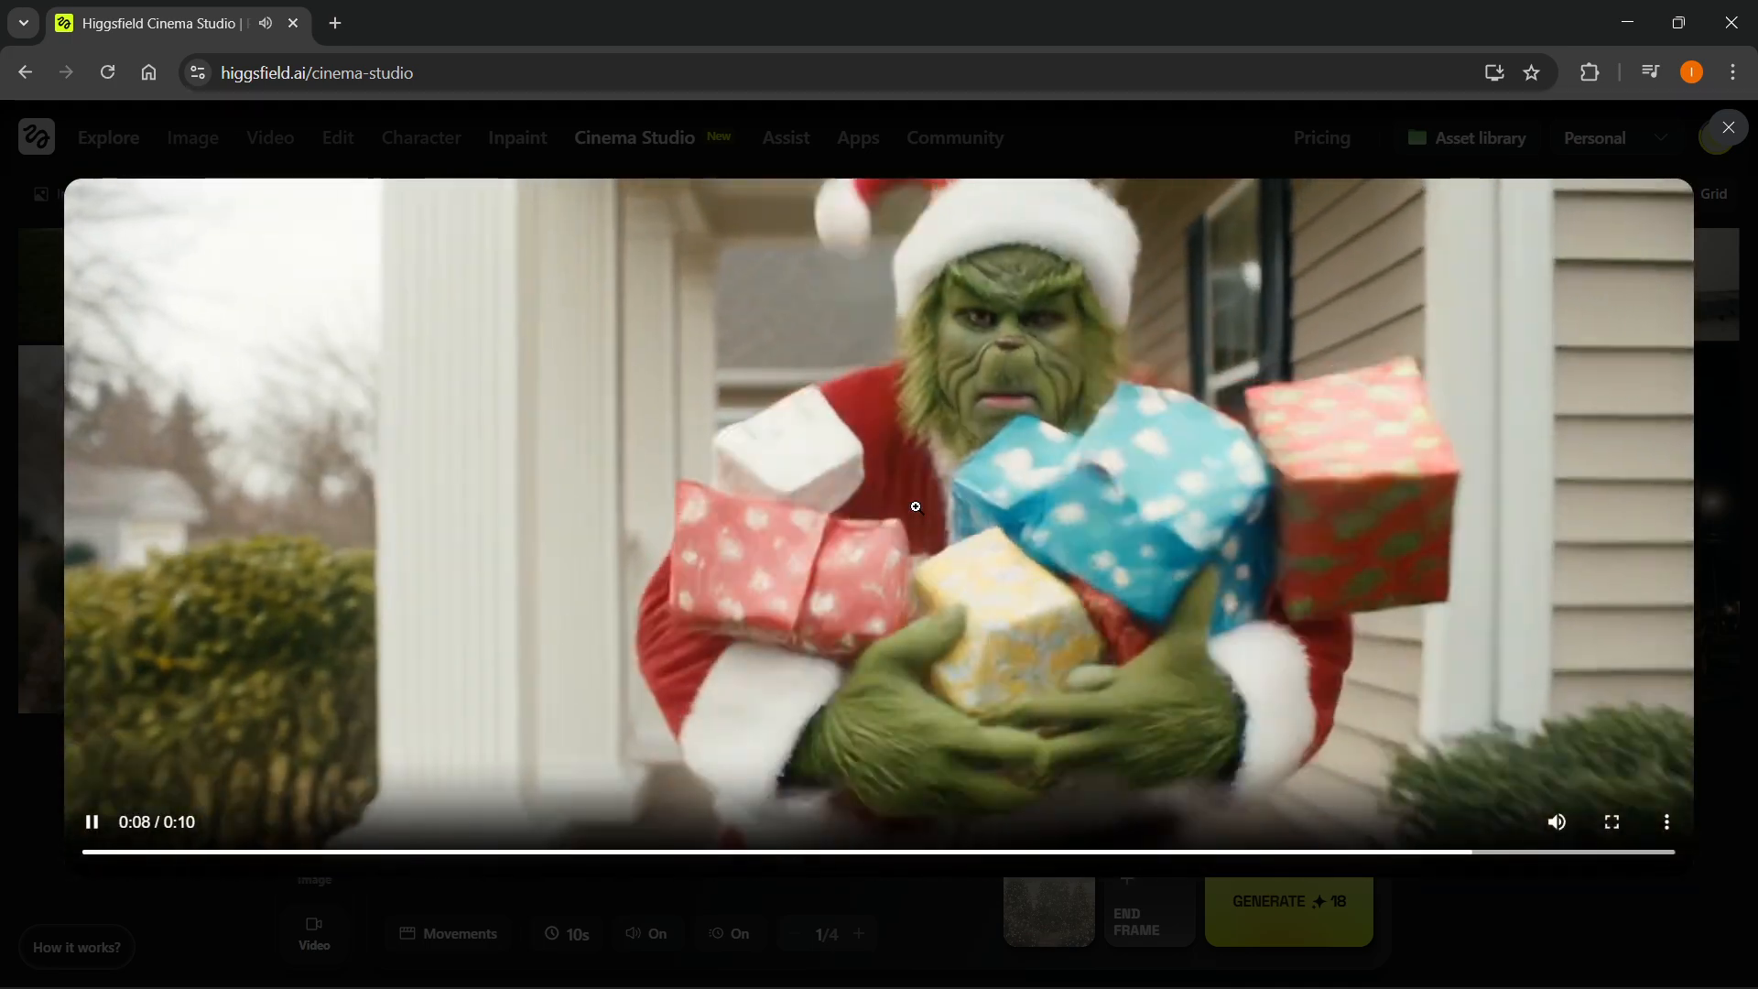
pyautogui.click(1718, 137)
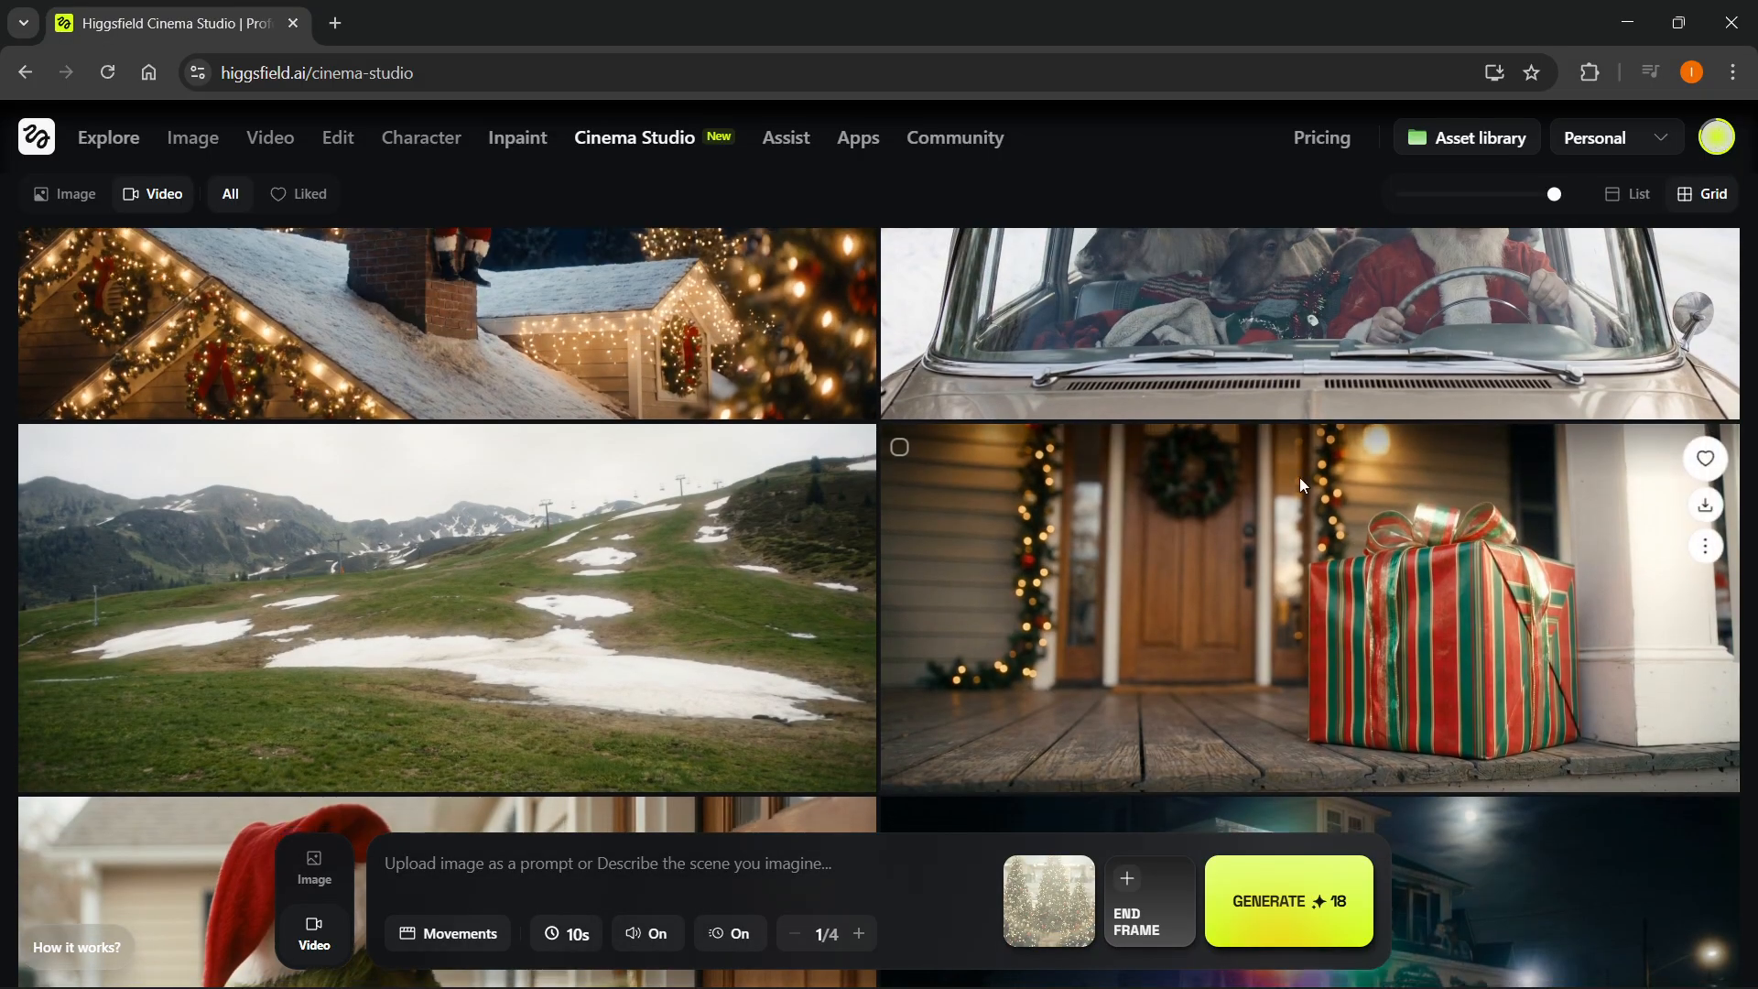
# - Open and watch the snowy ski-slope video, then close its details
pyautogui.click(1307, 605)
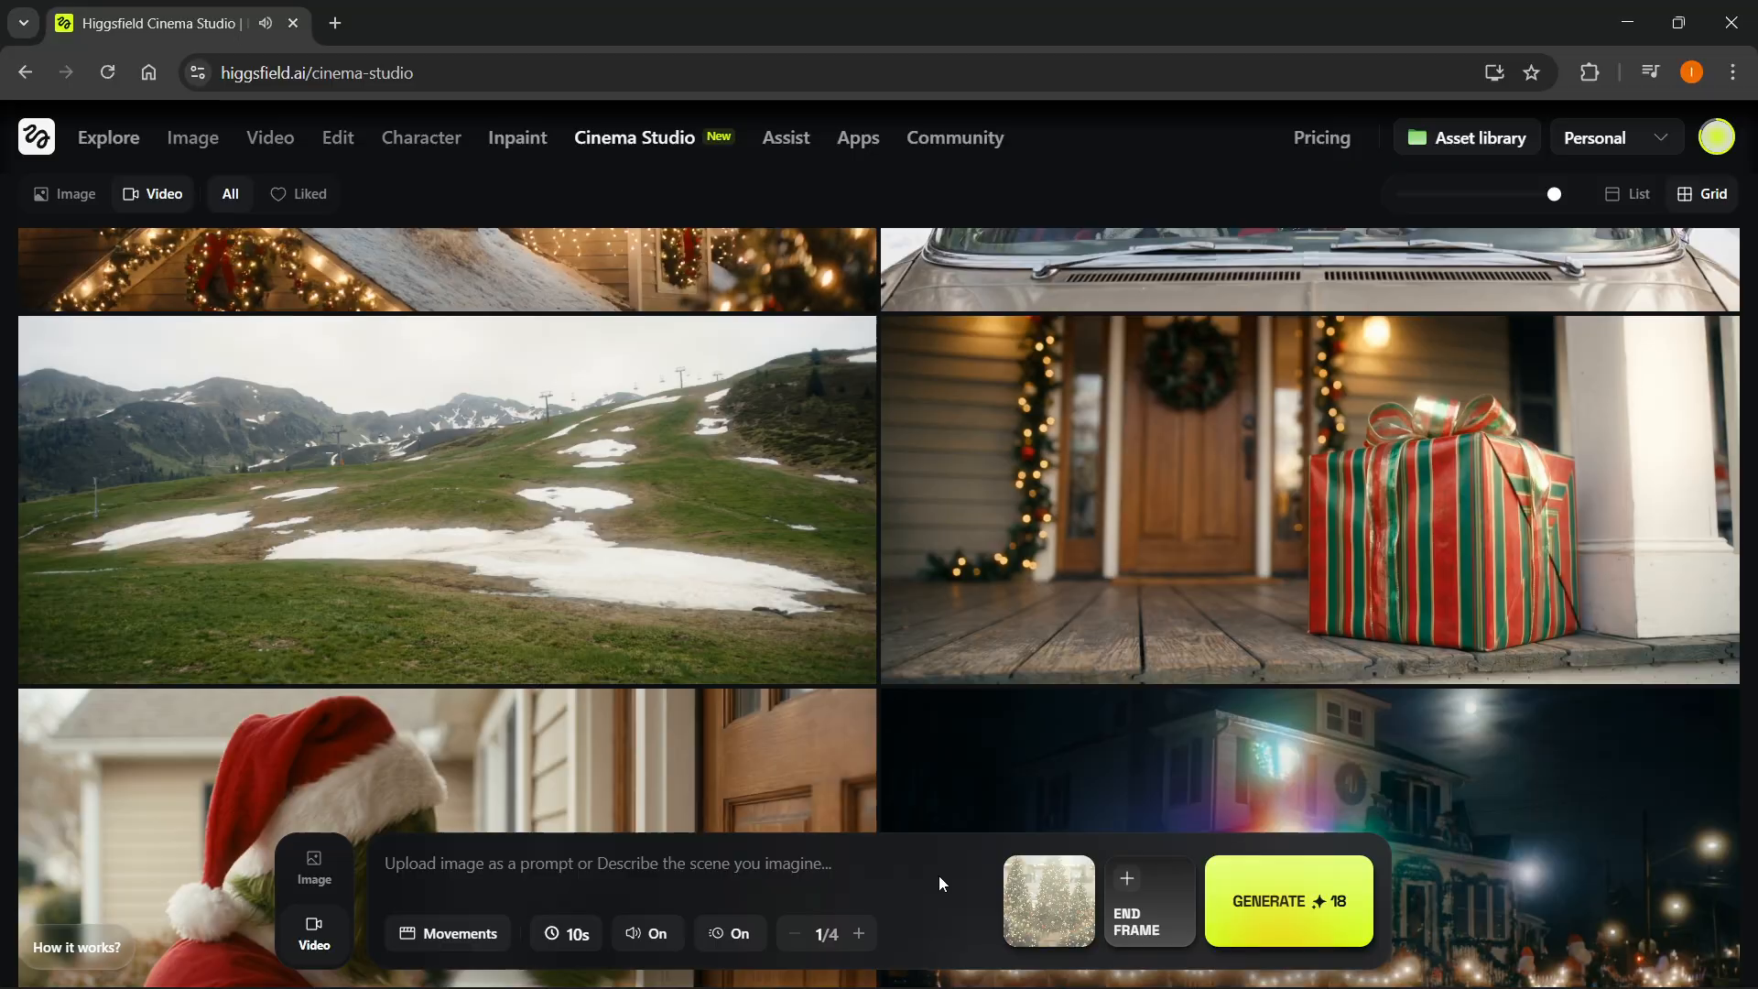
pyautogui.click(449, 500)
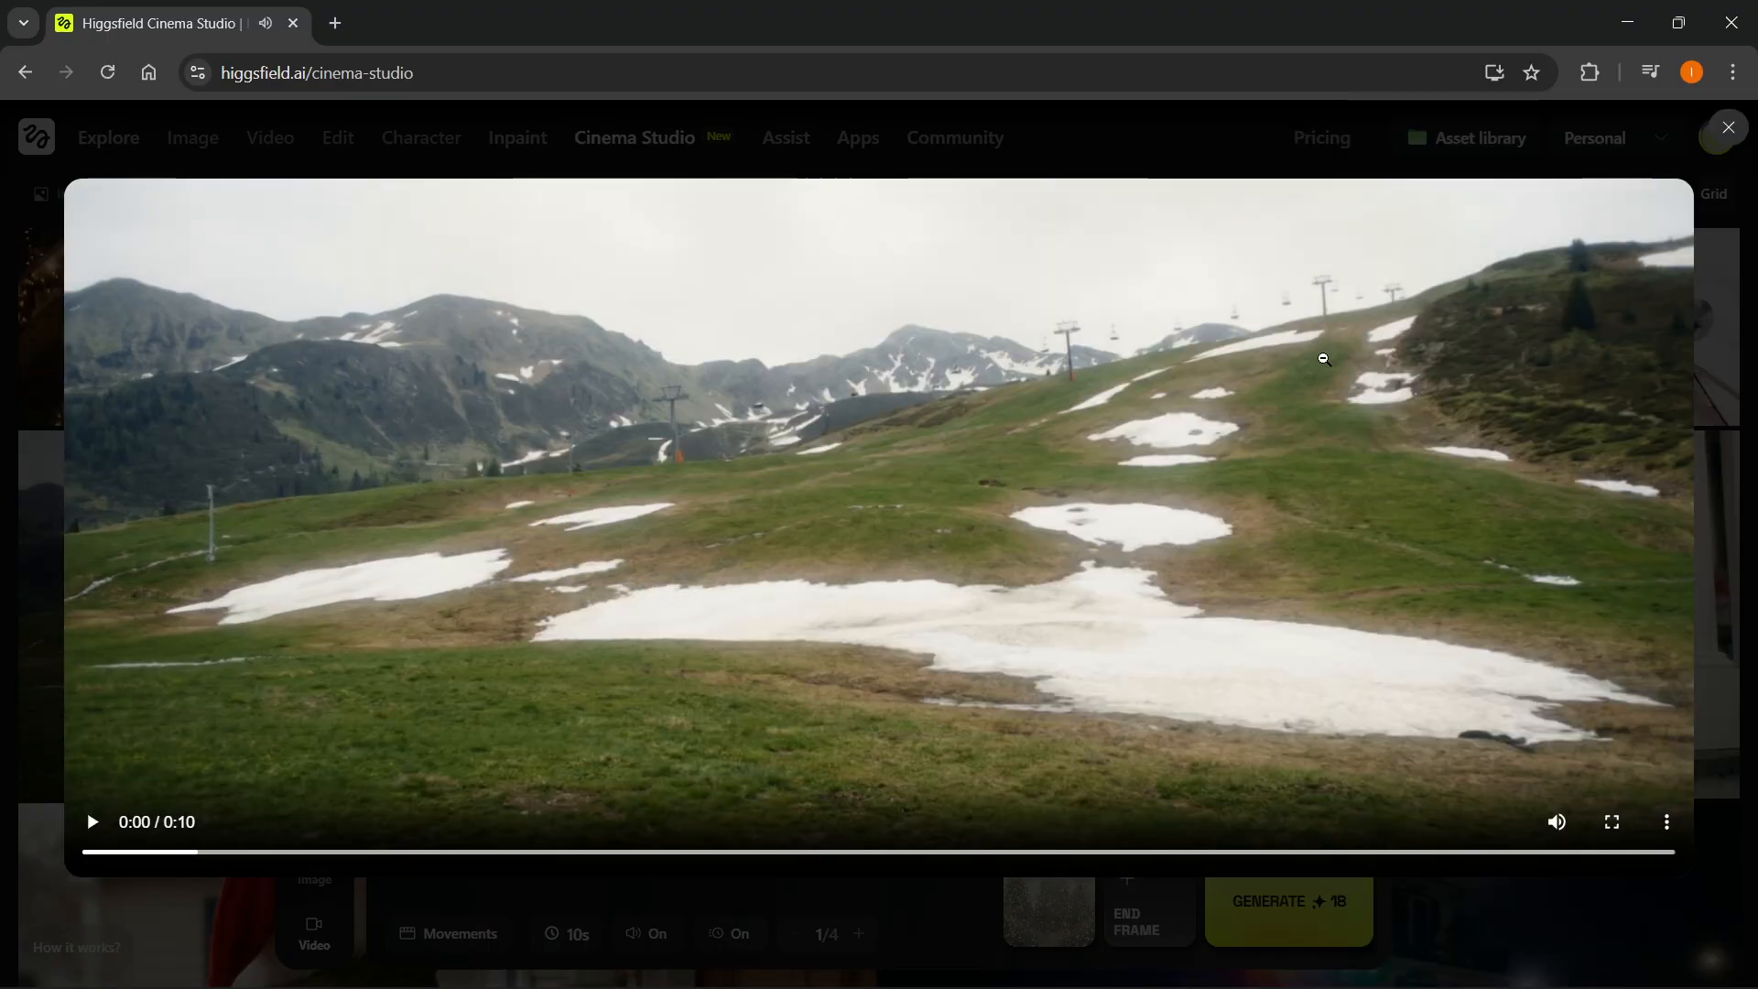
pyautogui.moveTo(826, 472)
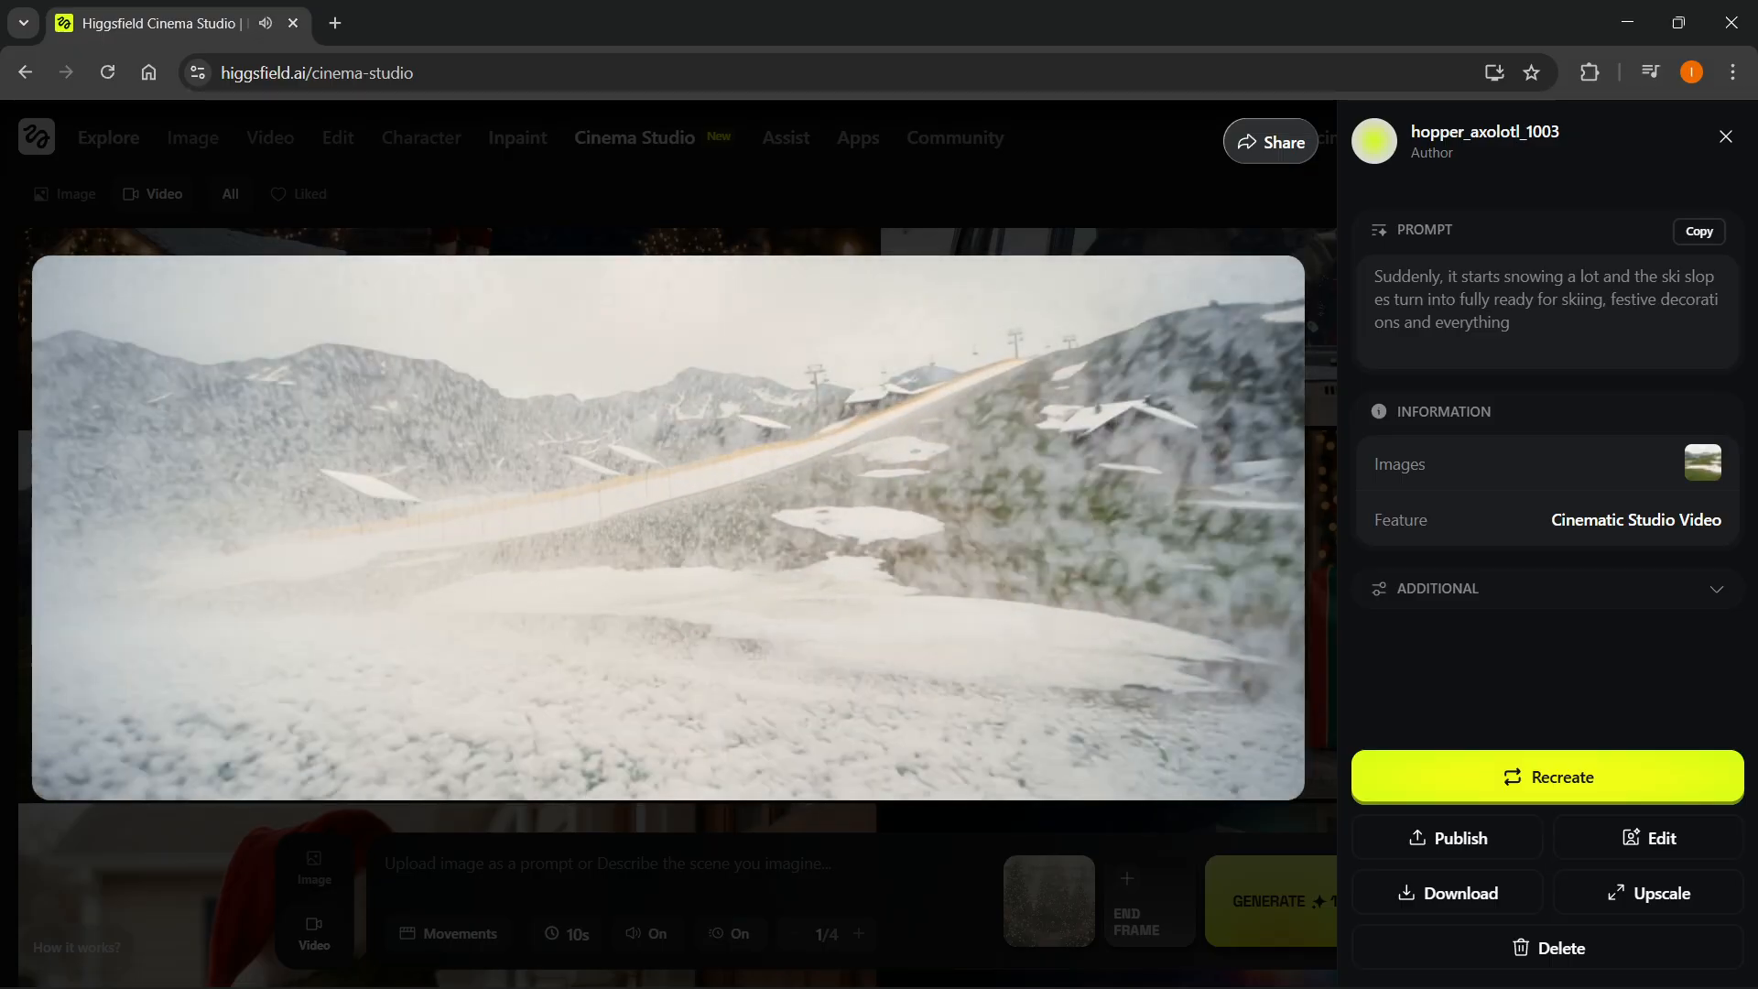
pyautogui.click(667, 511)
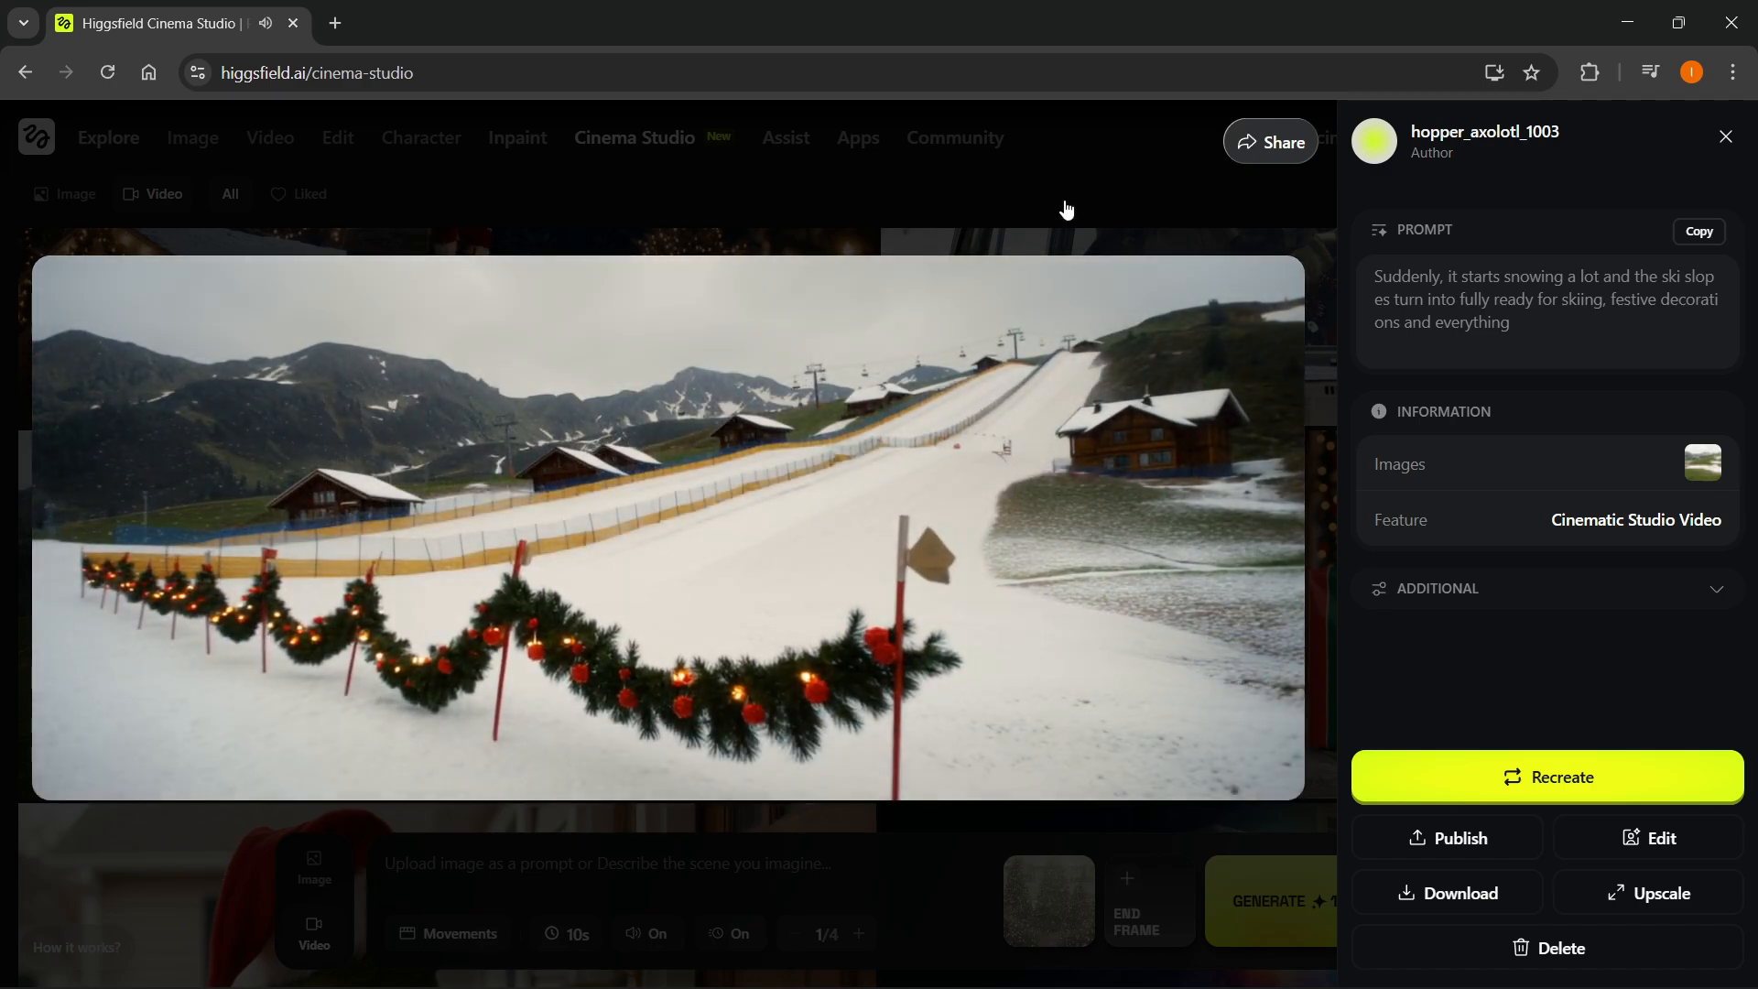
pyautogui.click(1724, 136)
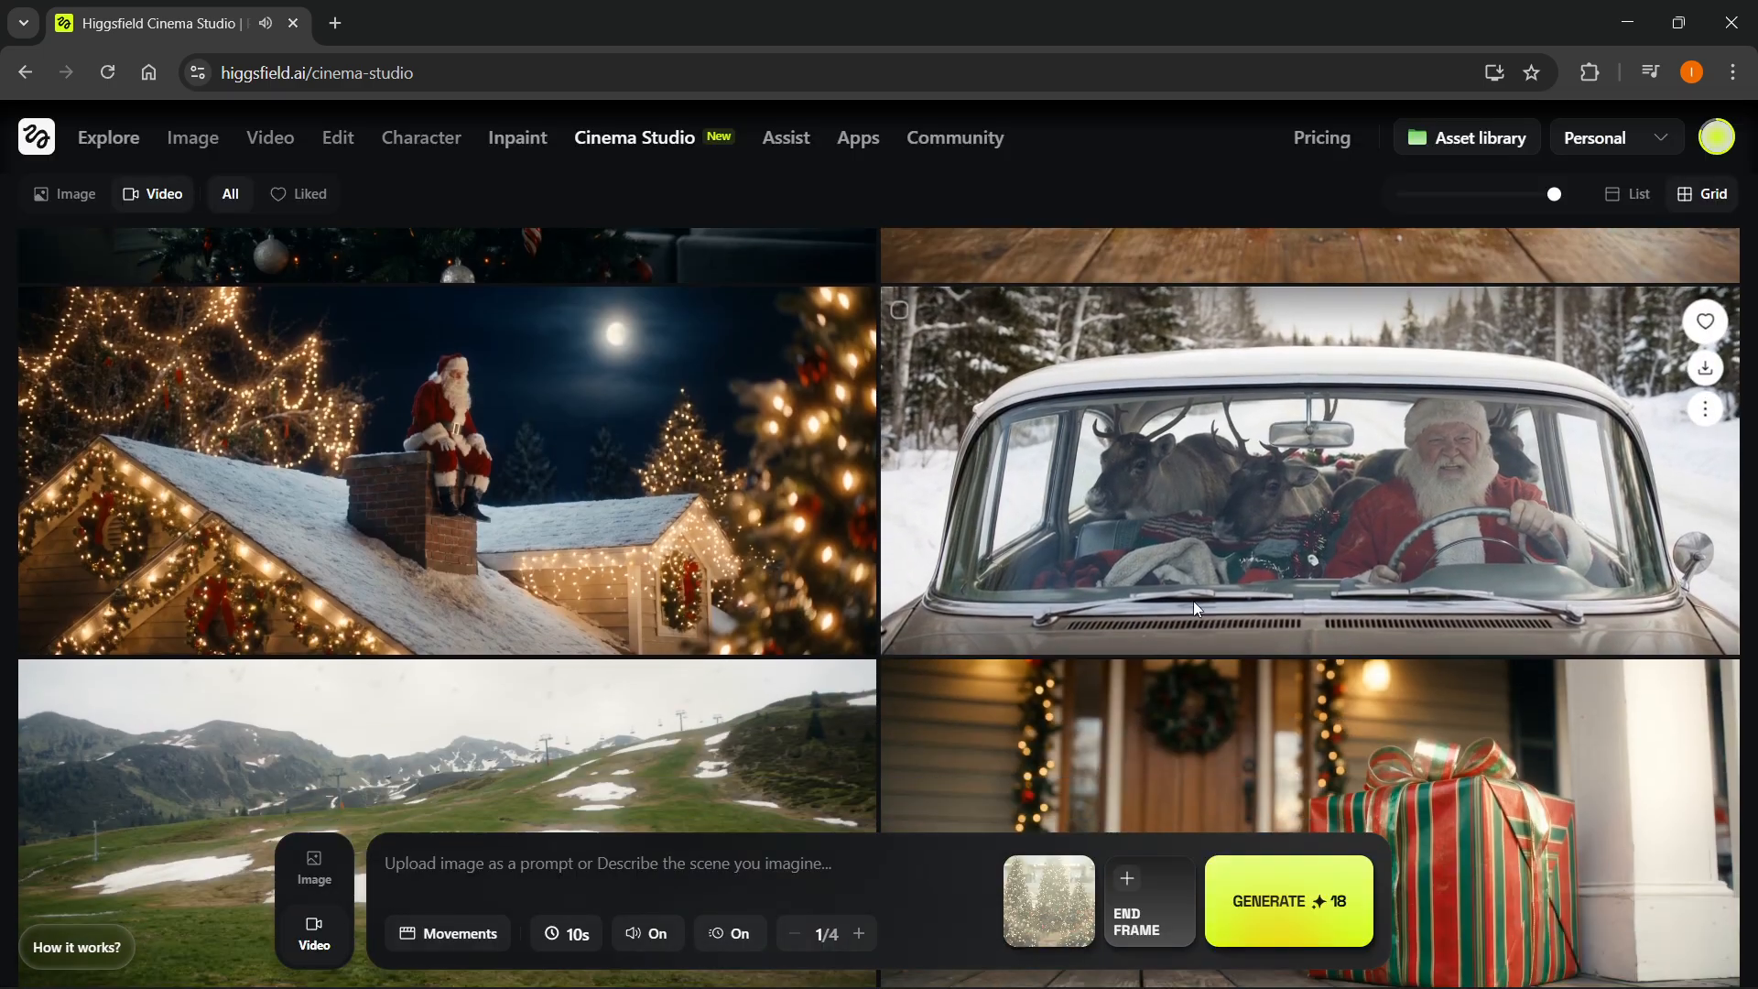
pyautogui.click(1308, 470)
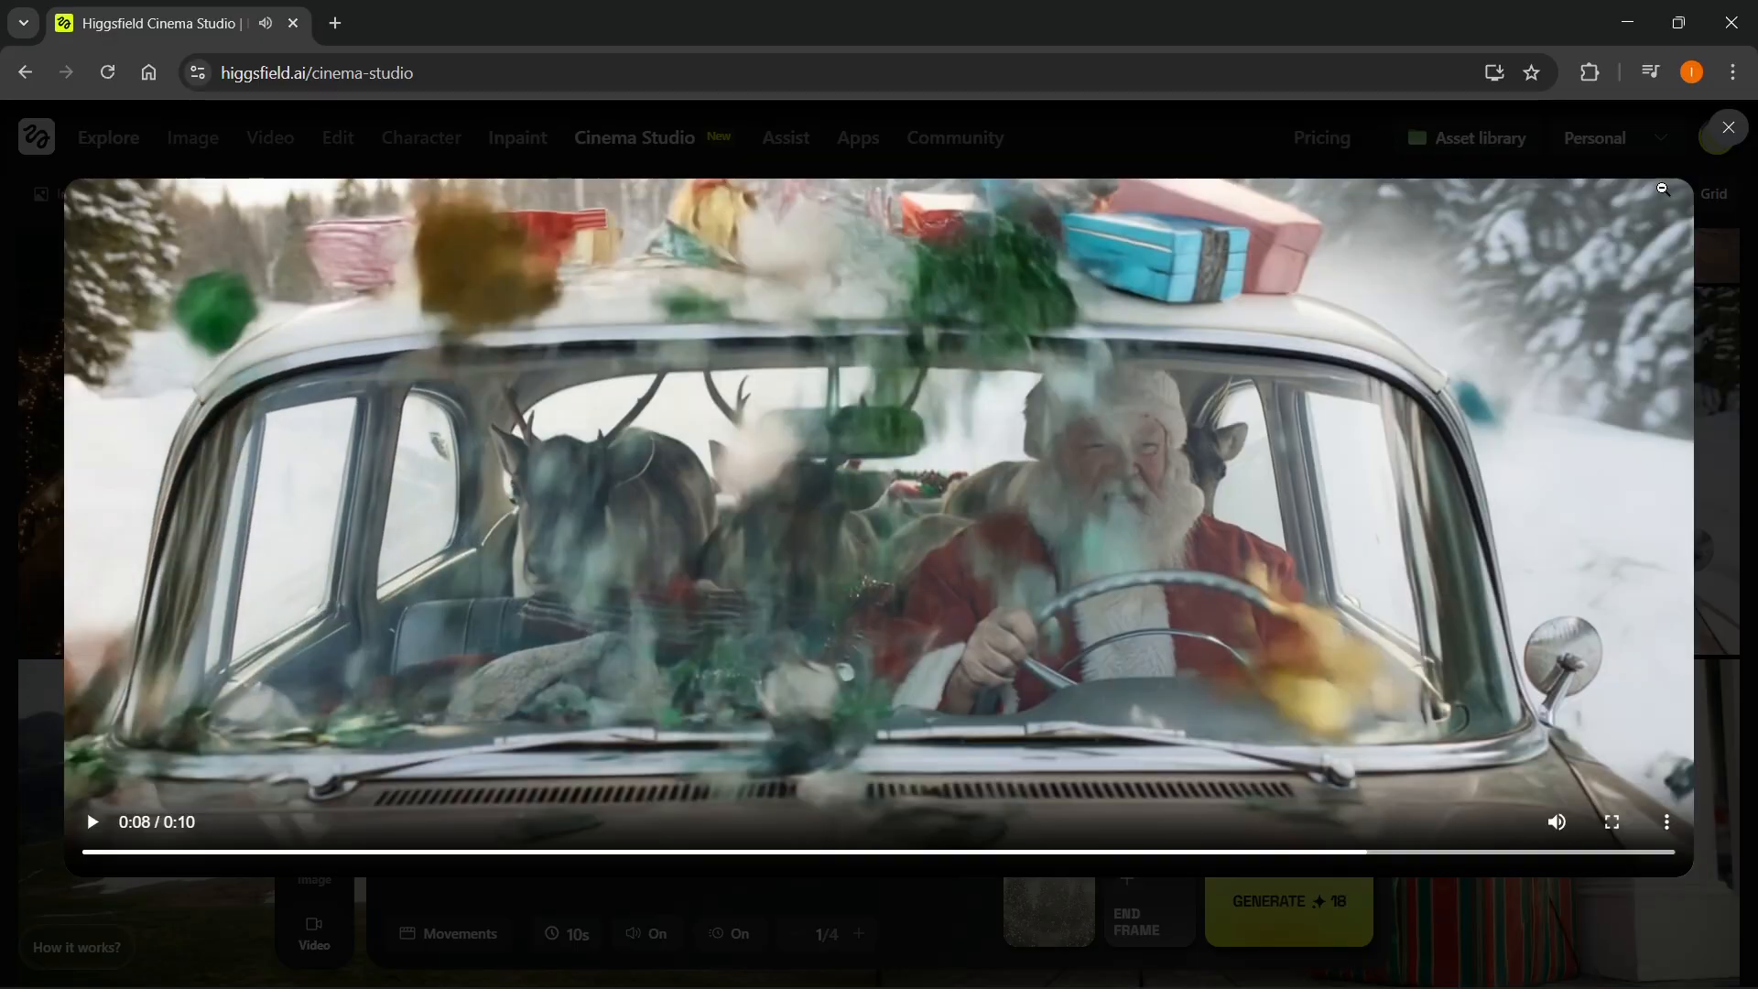
pyautogui.click(1725, 127)
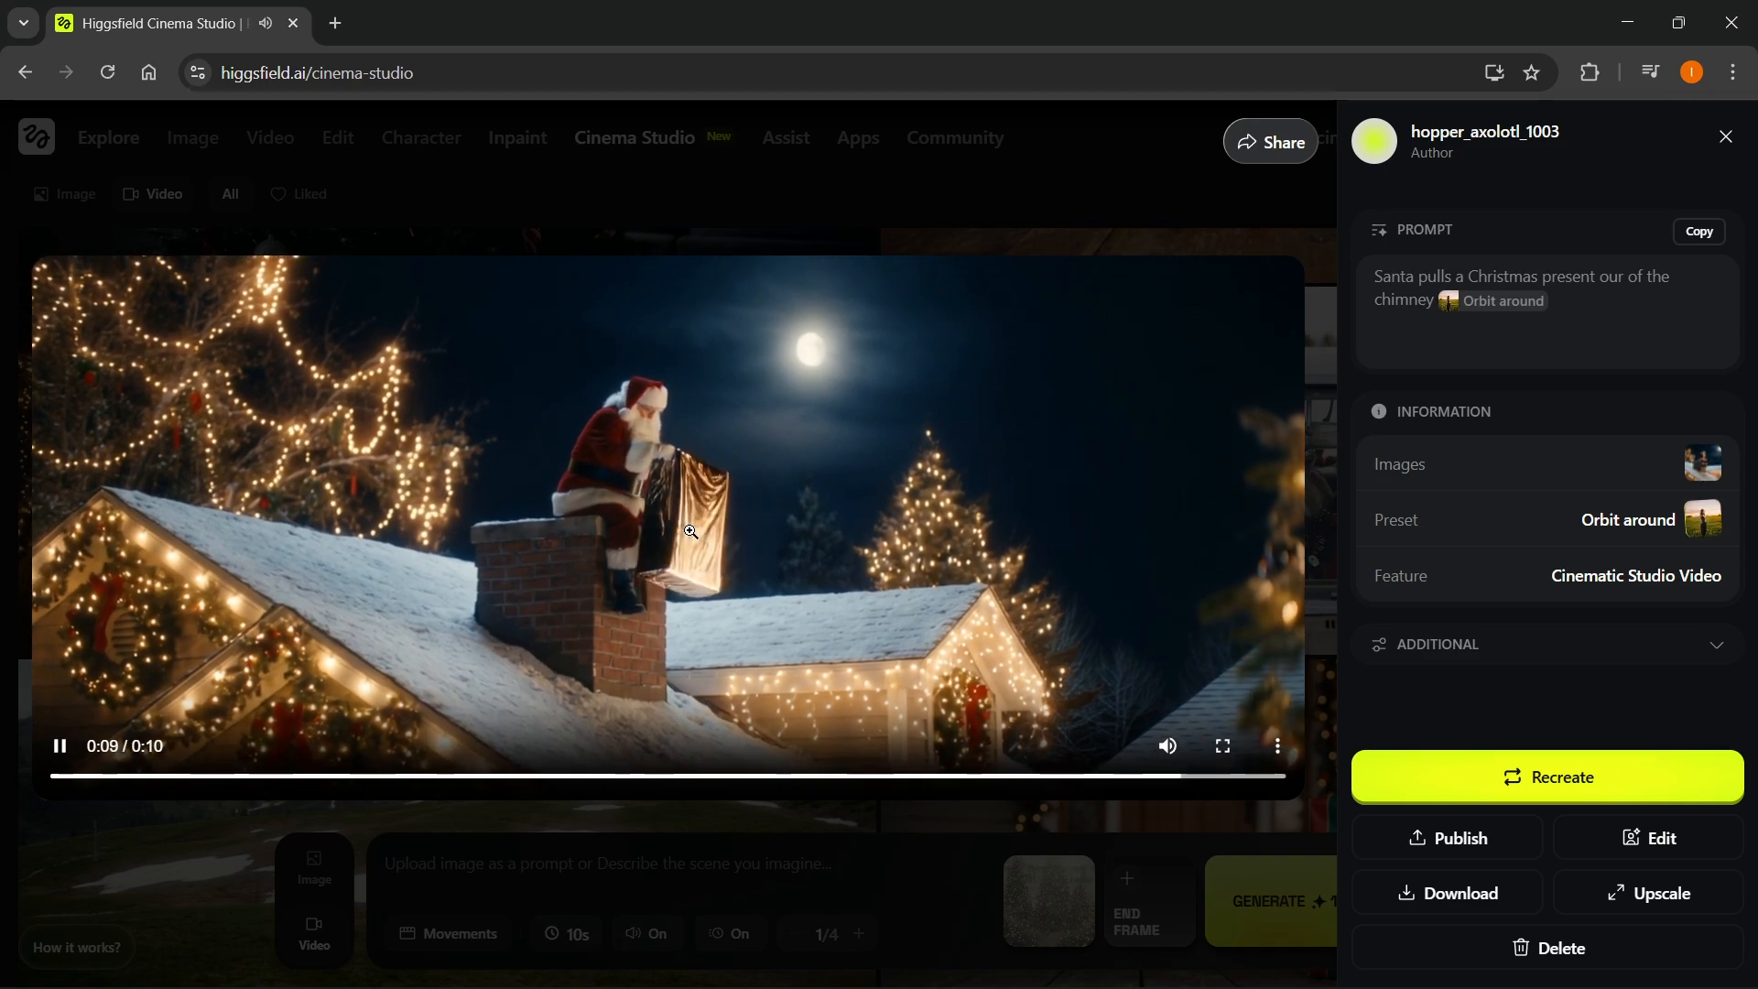
pyautogui.click(1723, 136)
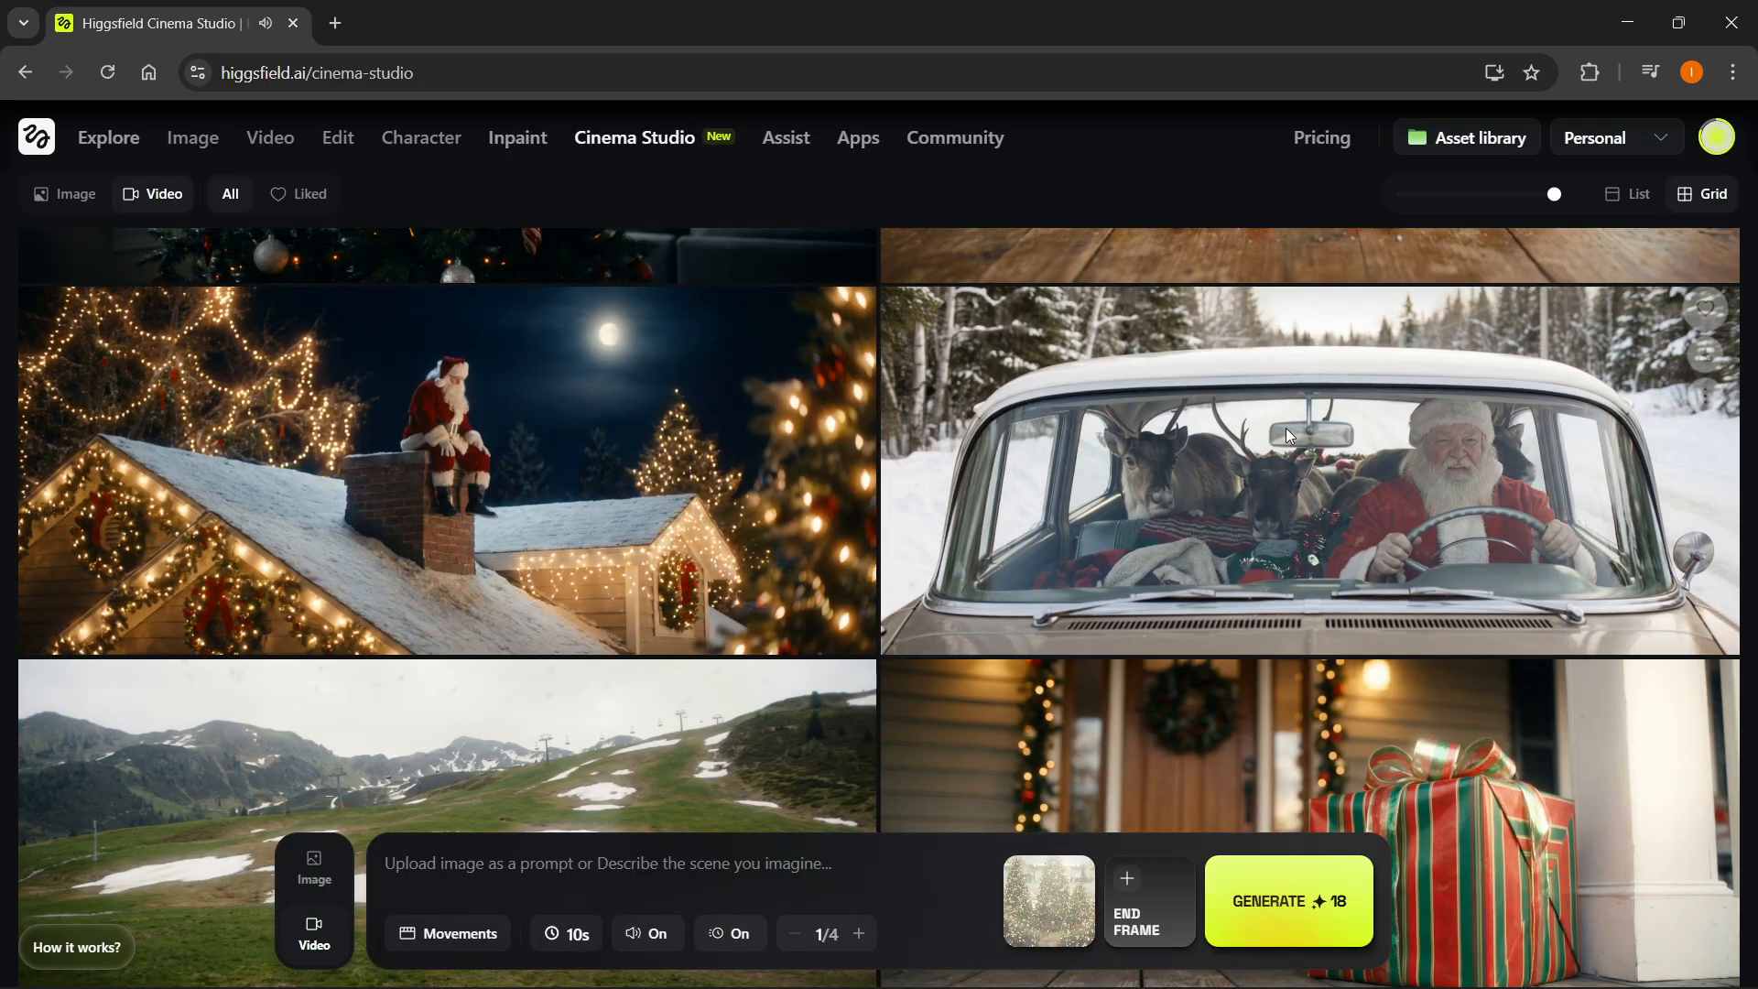
pyautogui.scroll(-3)
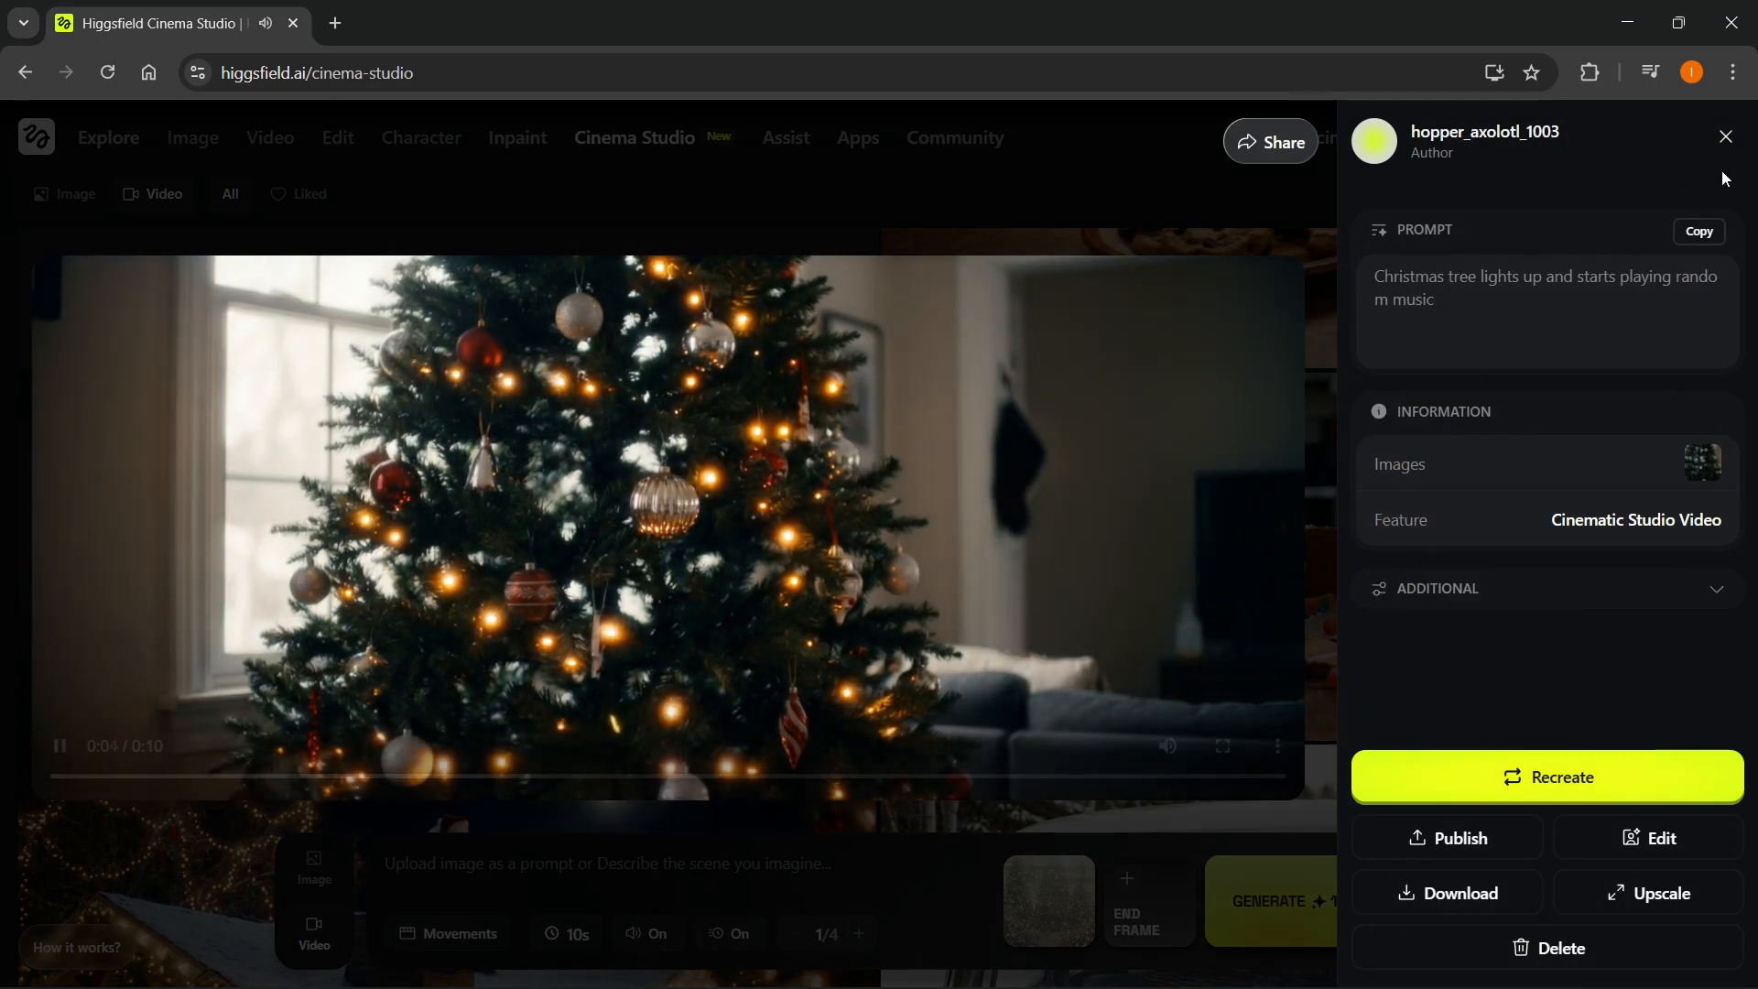
pyautogui.click(1724, 136)
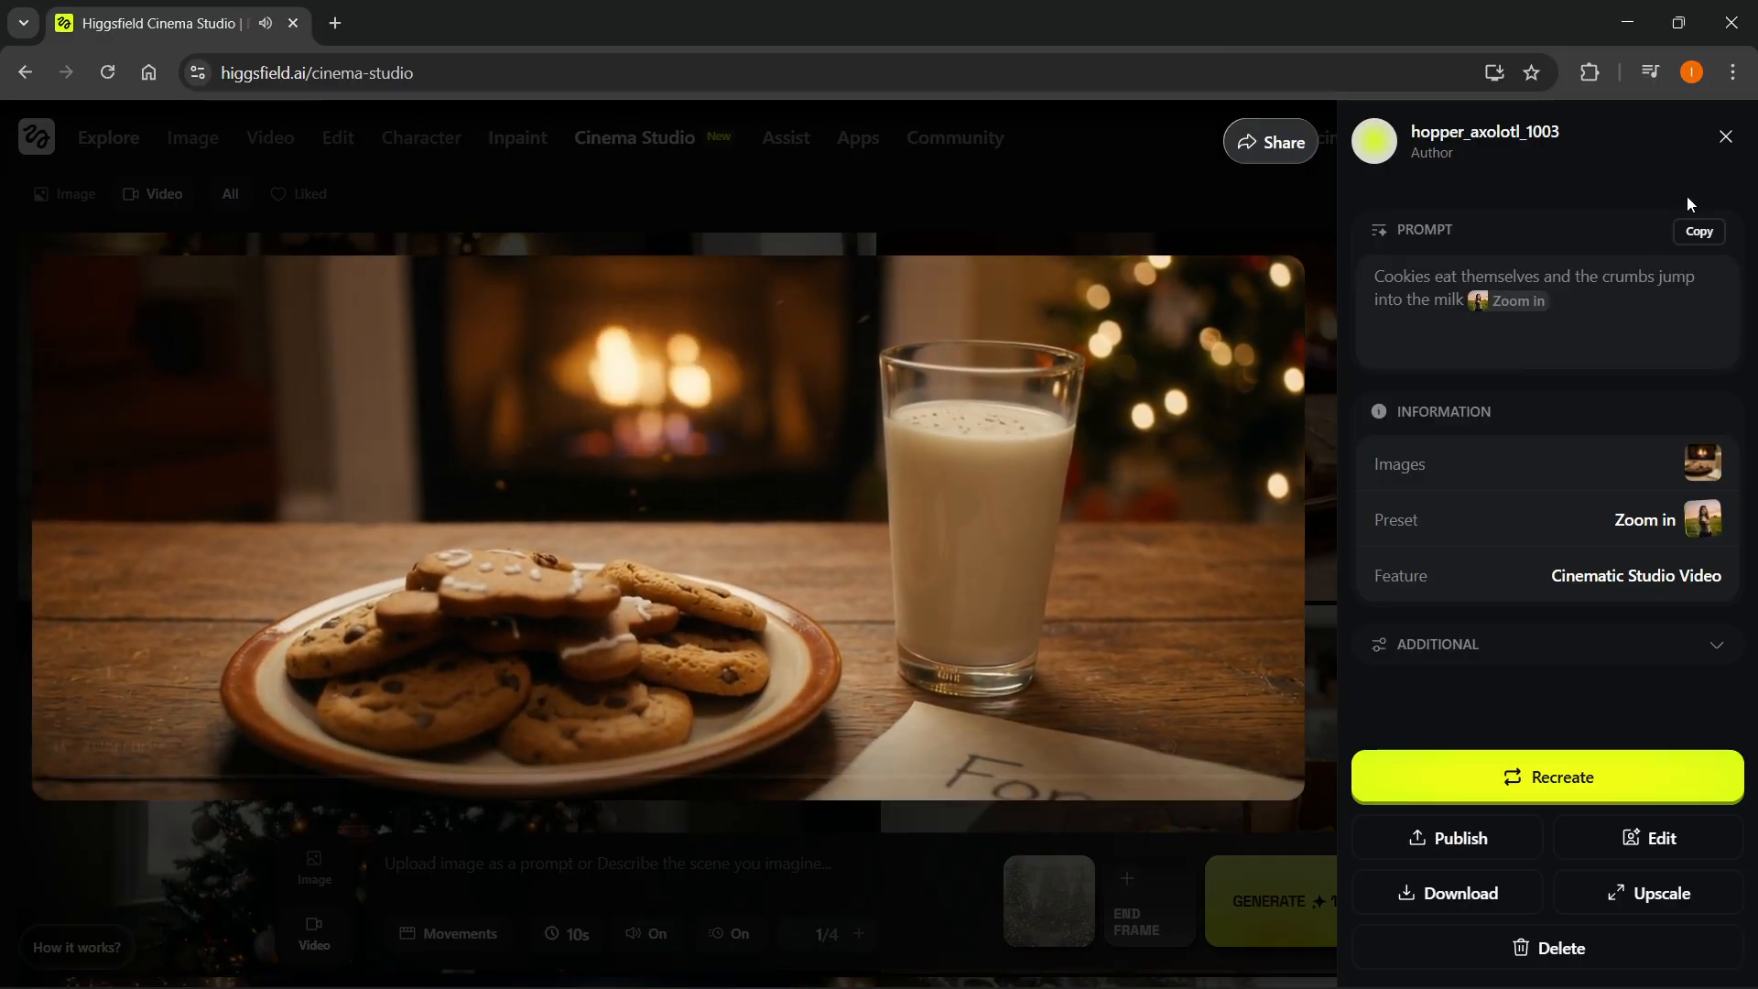
pyautogui.click(1724, 136)
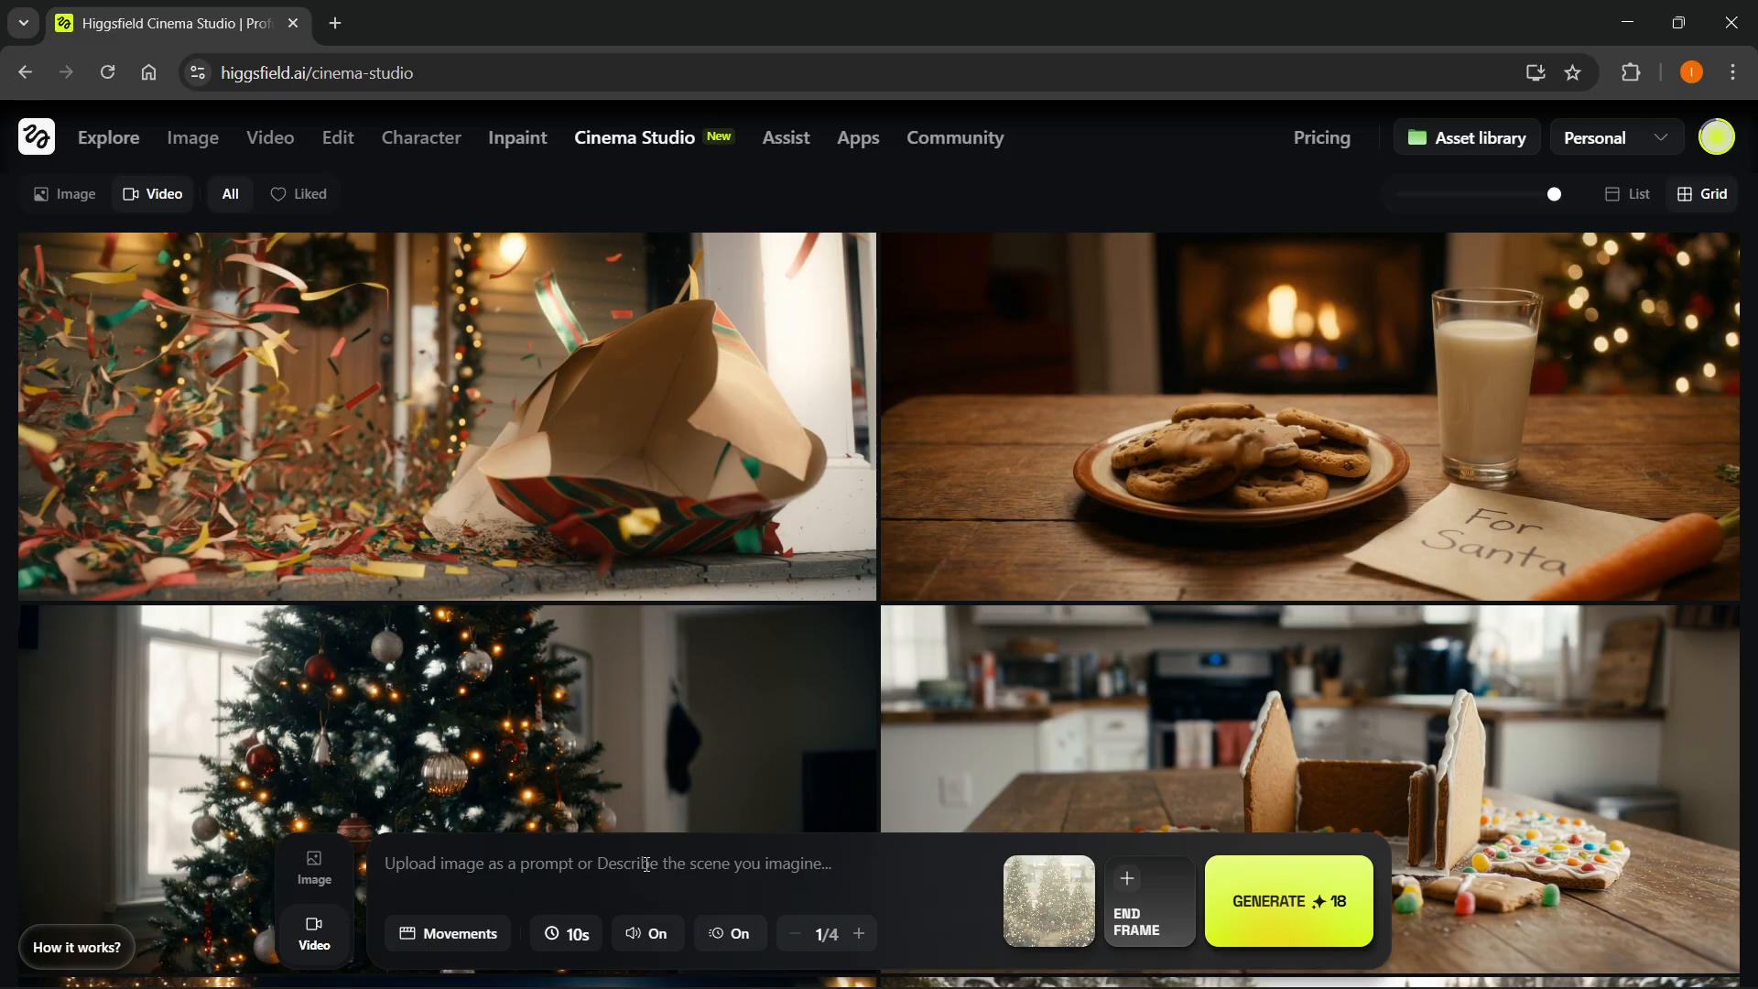
# - Generate a 'colorful lights on the trees' video with Orbit around movement and slow motion off
pyautogui.write('Colorful lights get put on t')
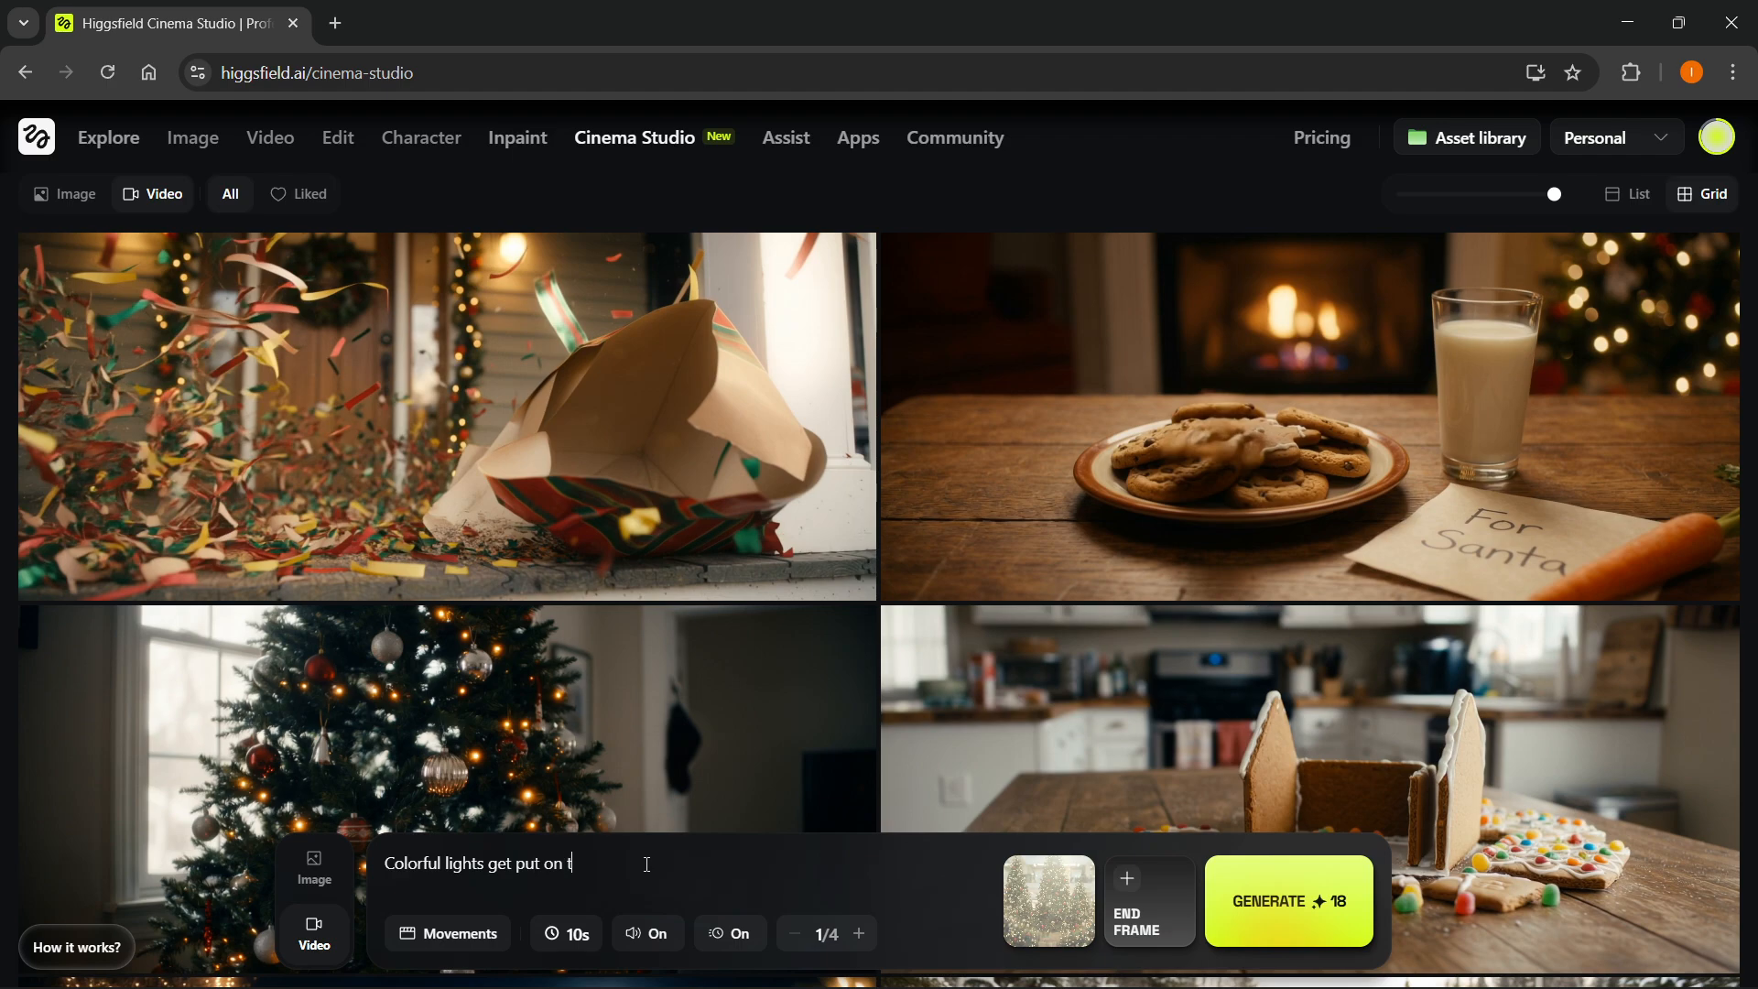
pyautogui.write('he trees')
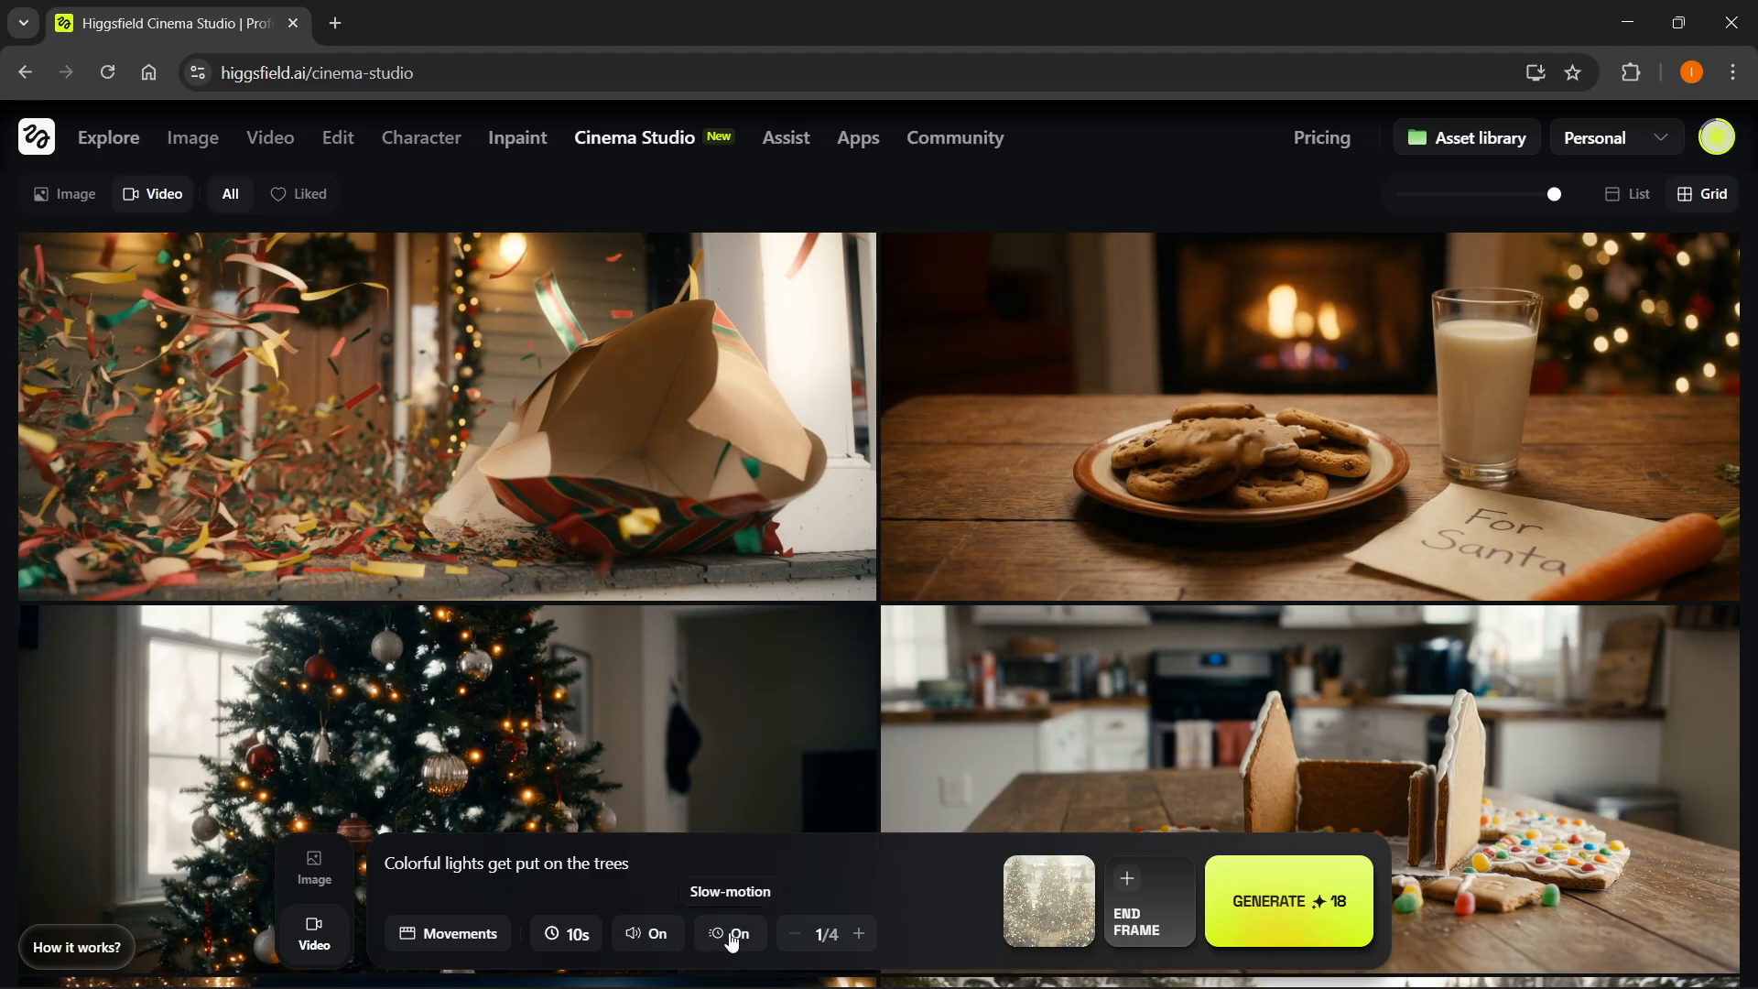
pyautogui.click(448, 933)
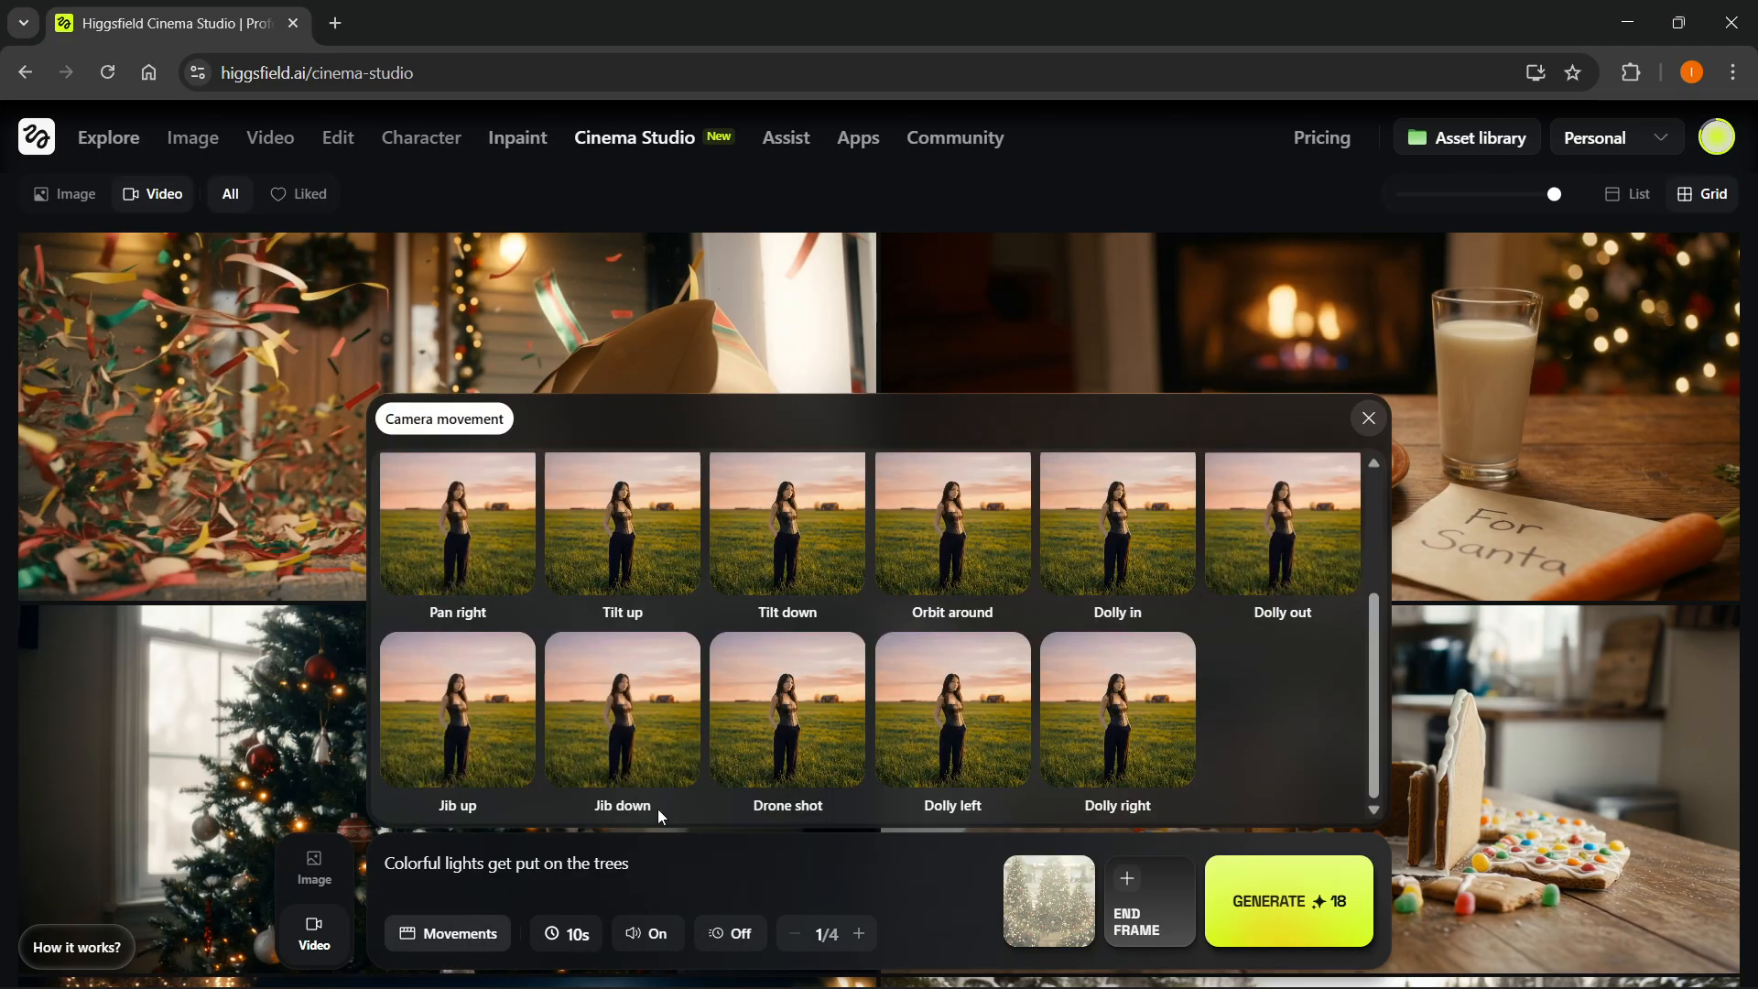
pyautogui.click(952, 524)
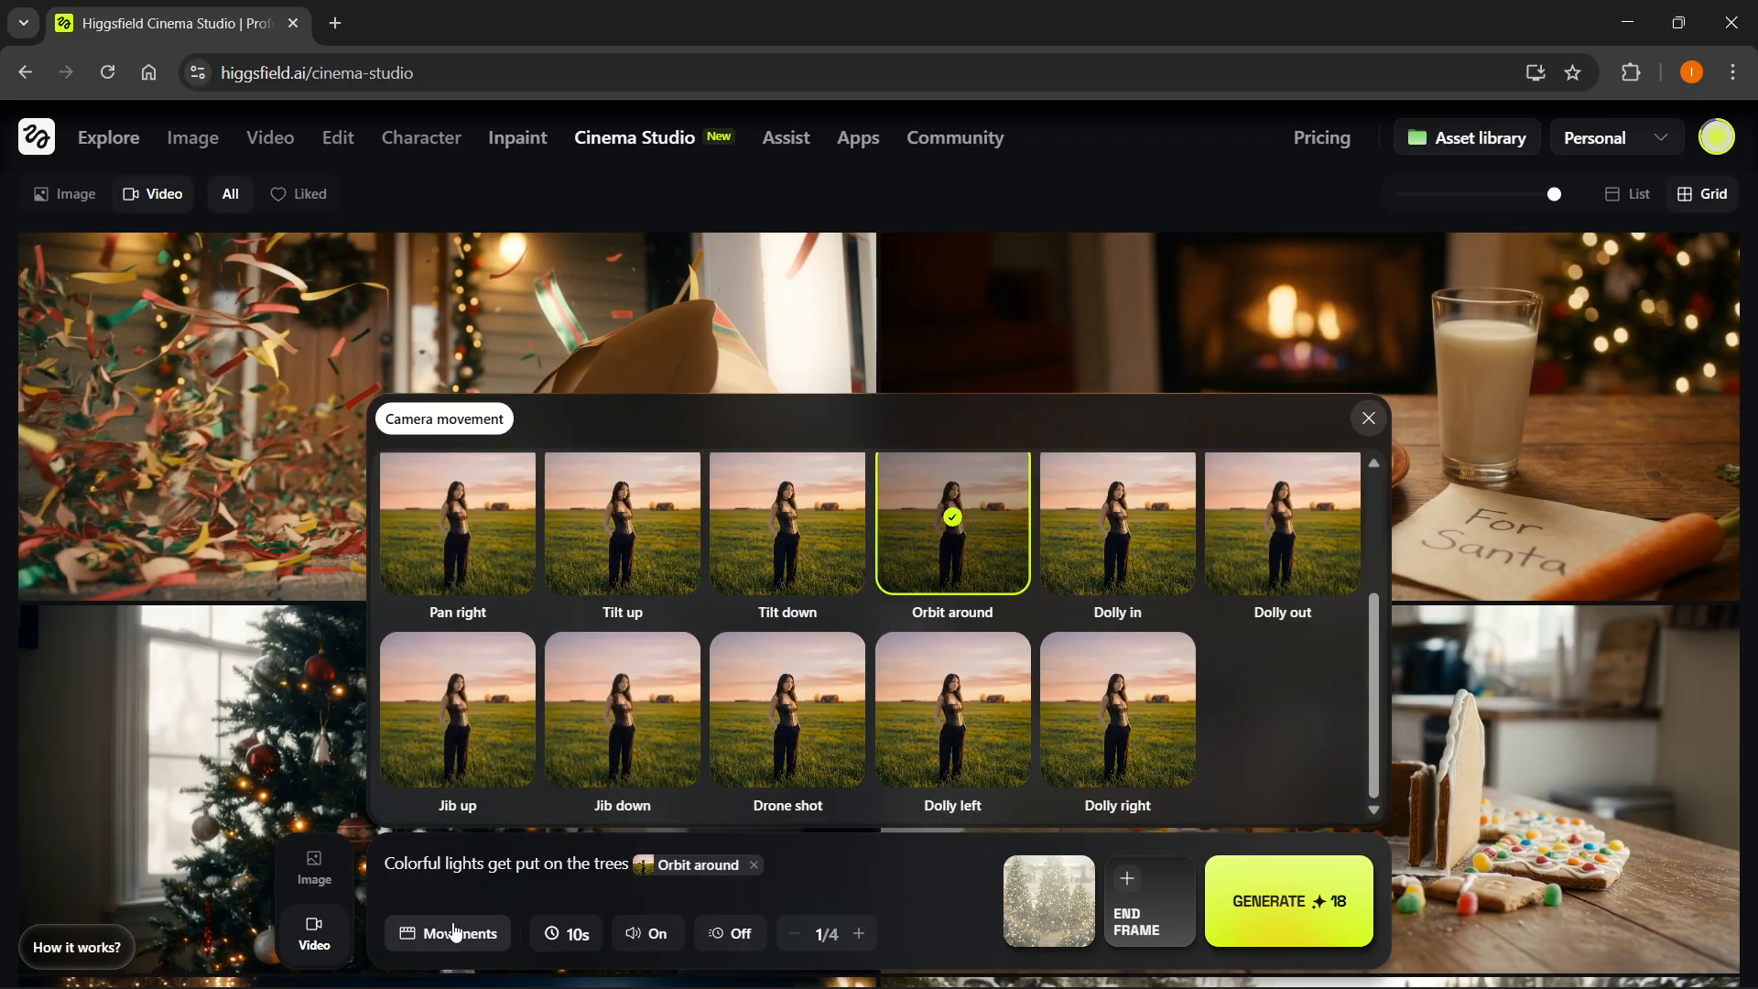
pyautogui.click(1287, 901)
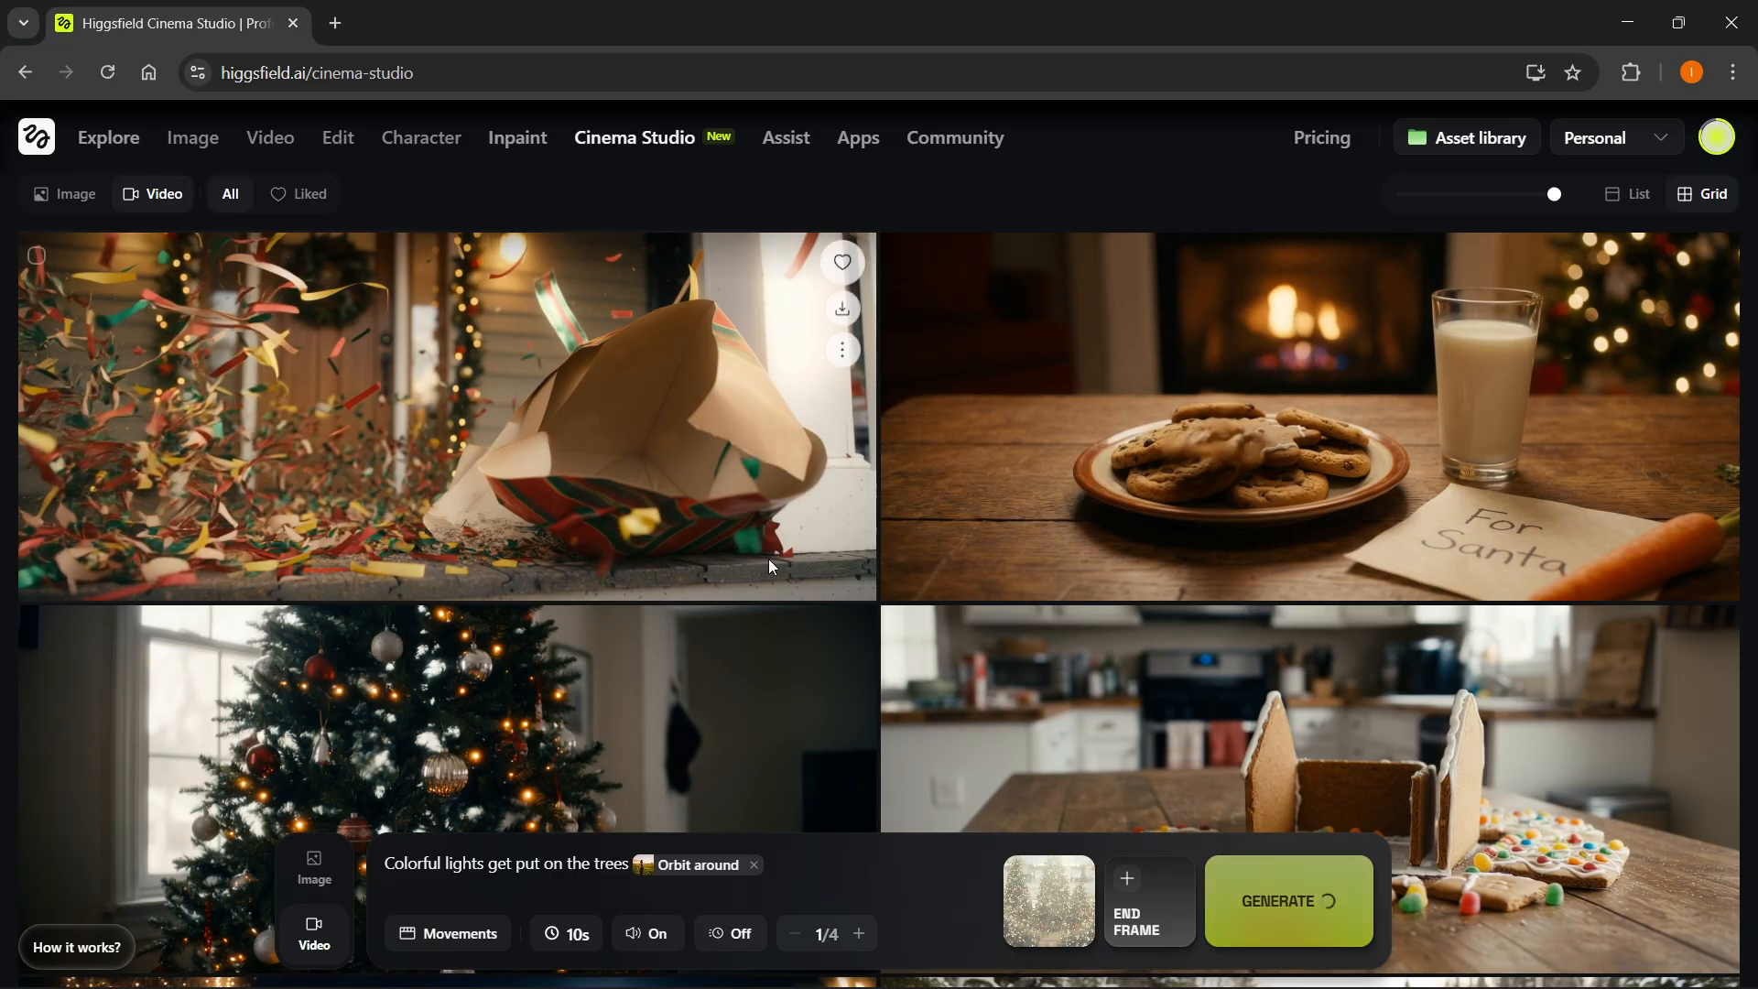
pyautogui.click(1288, 899)
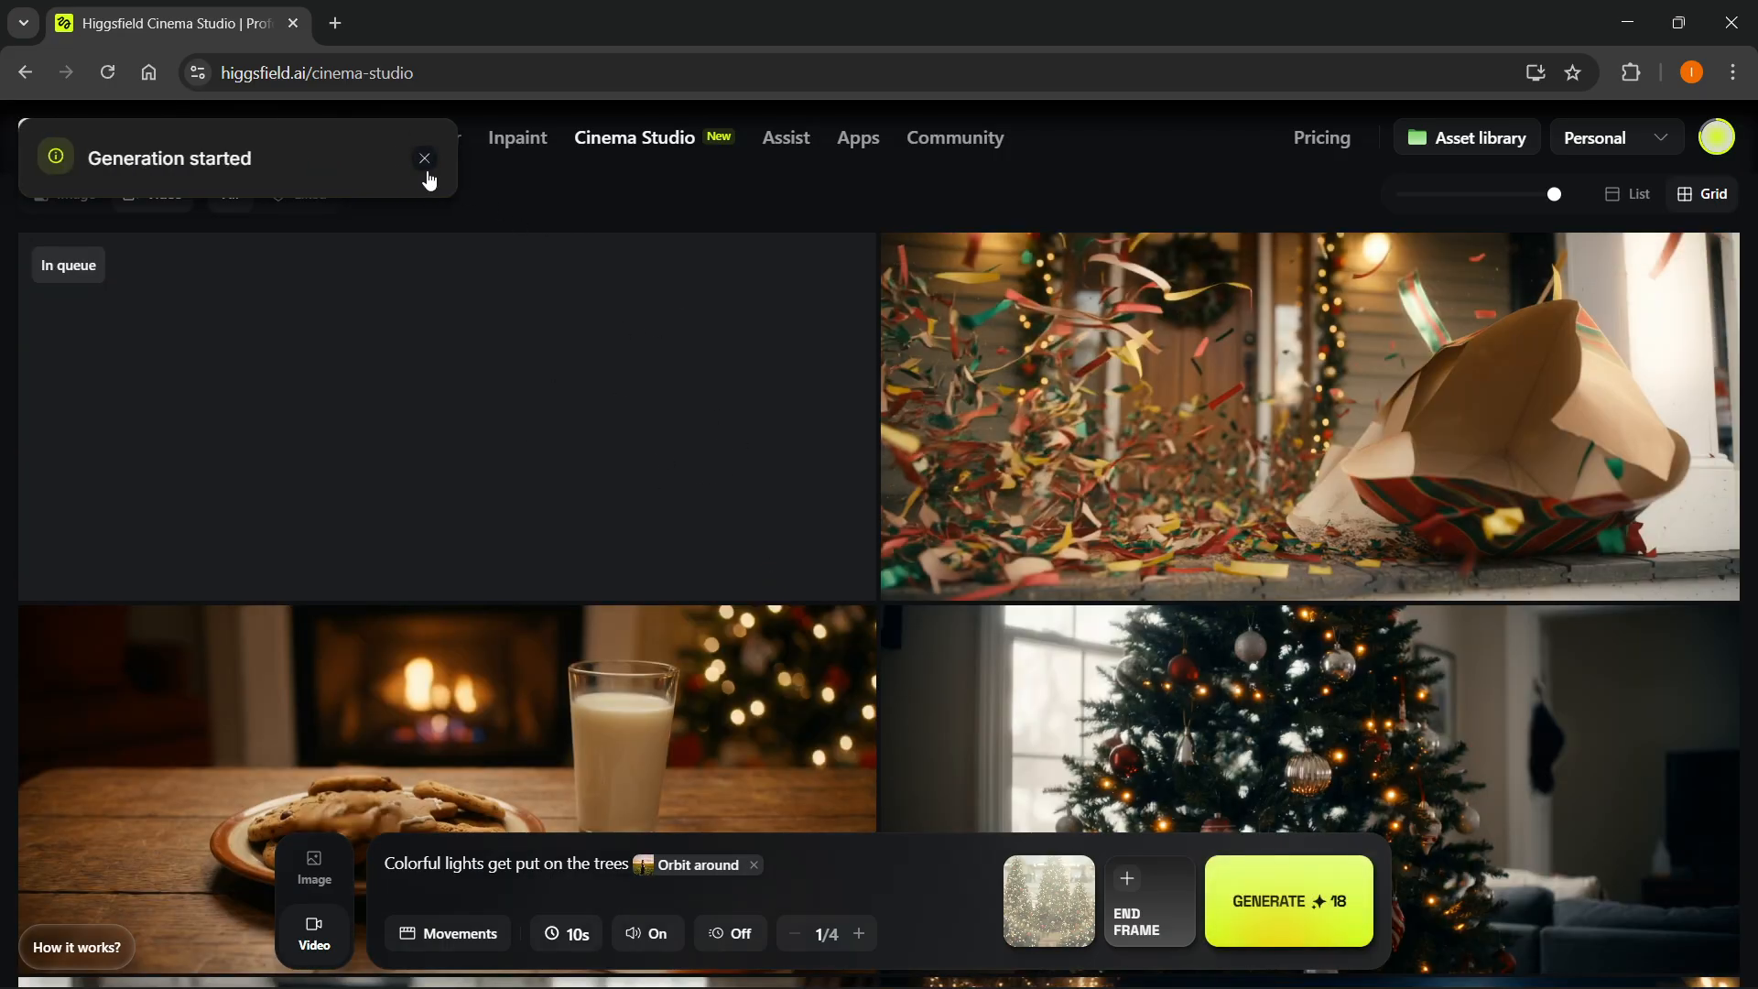
# - Dismiss the generation notice and open the exploding-present video's options menu
pyautogui.click(425, 158)
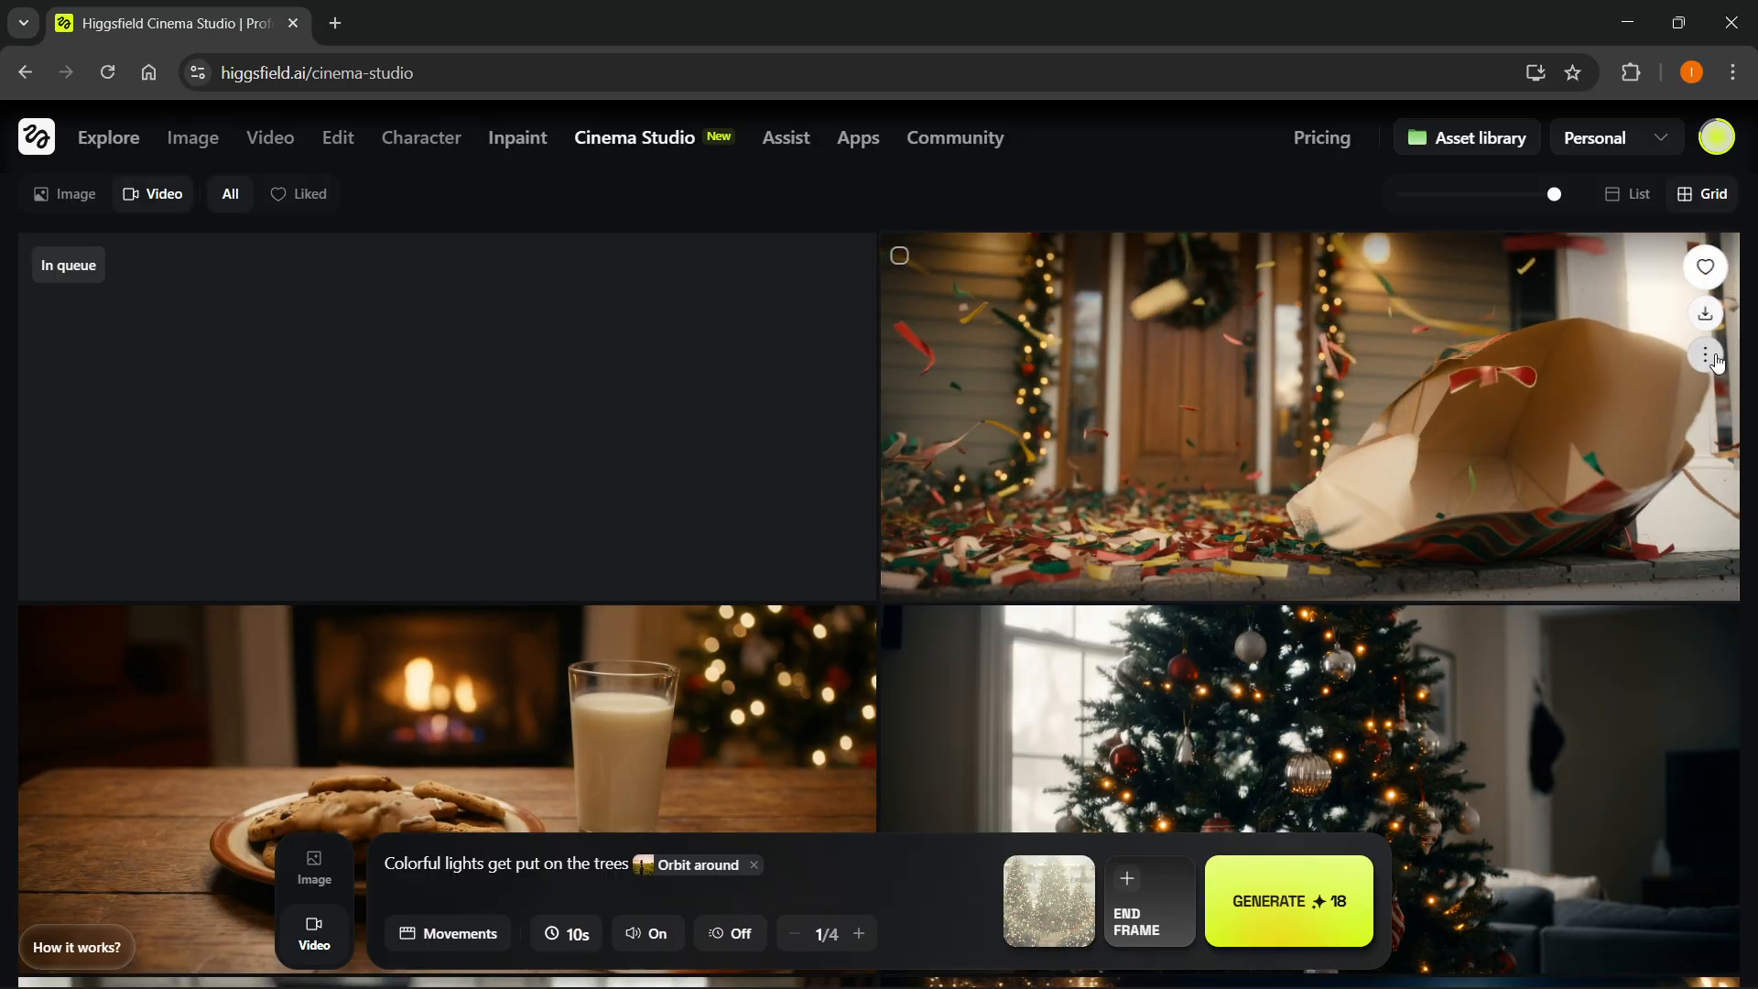
pyautogui.click(1703, 354)
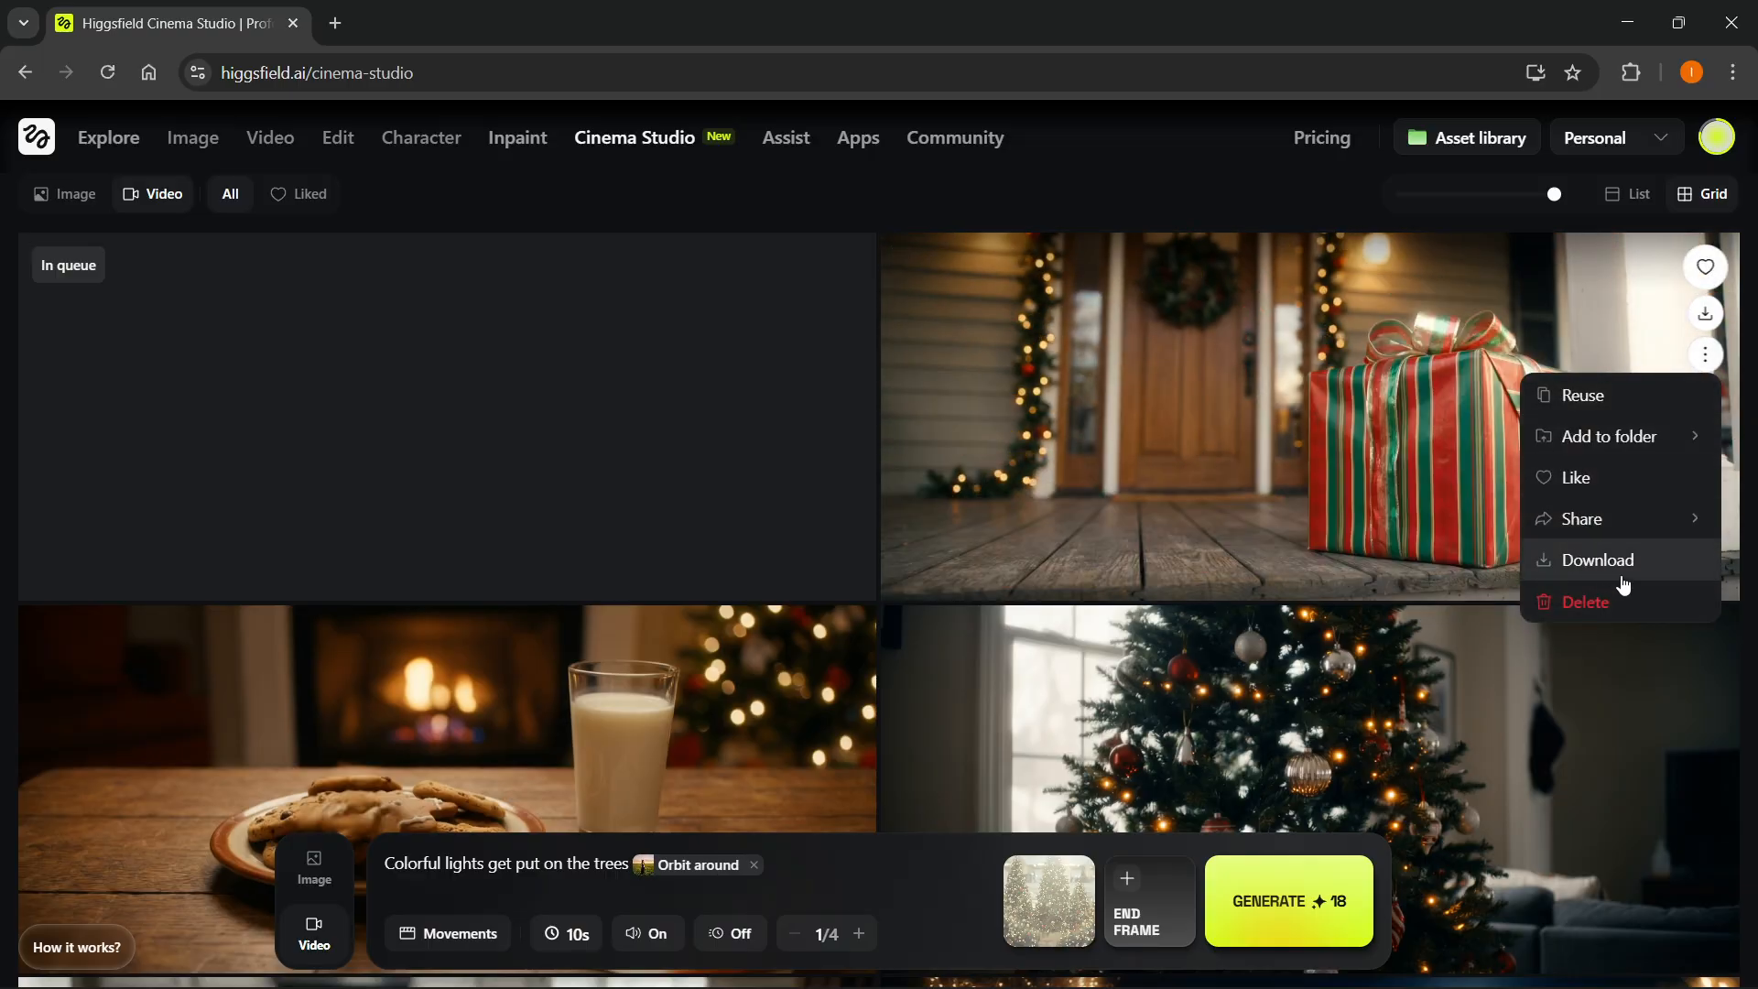
pyautogui.moveTo(1582, 395)
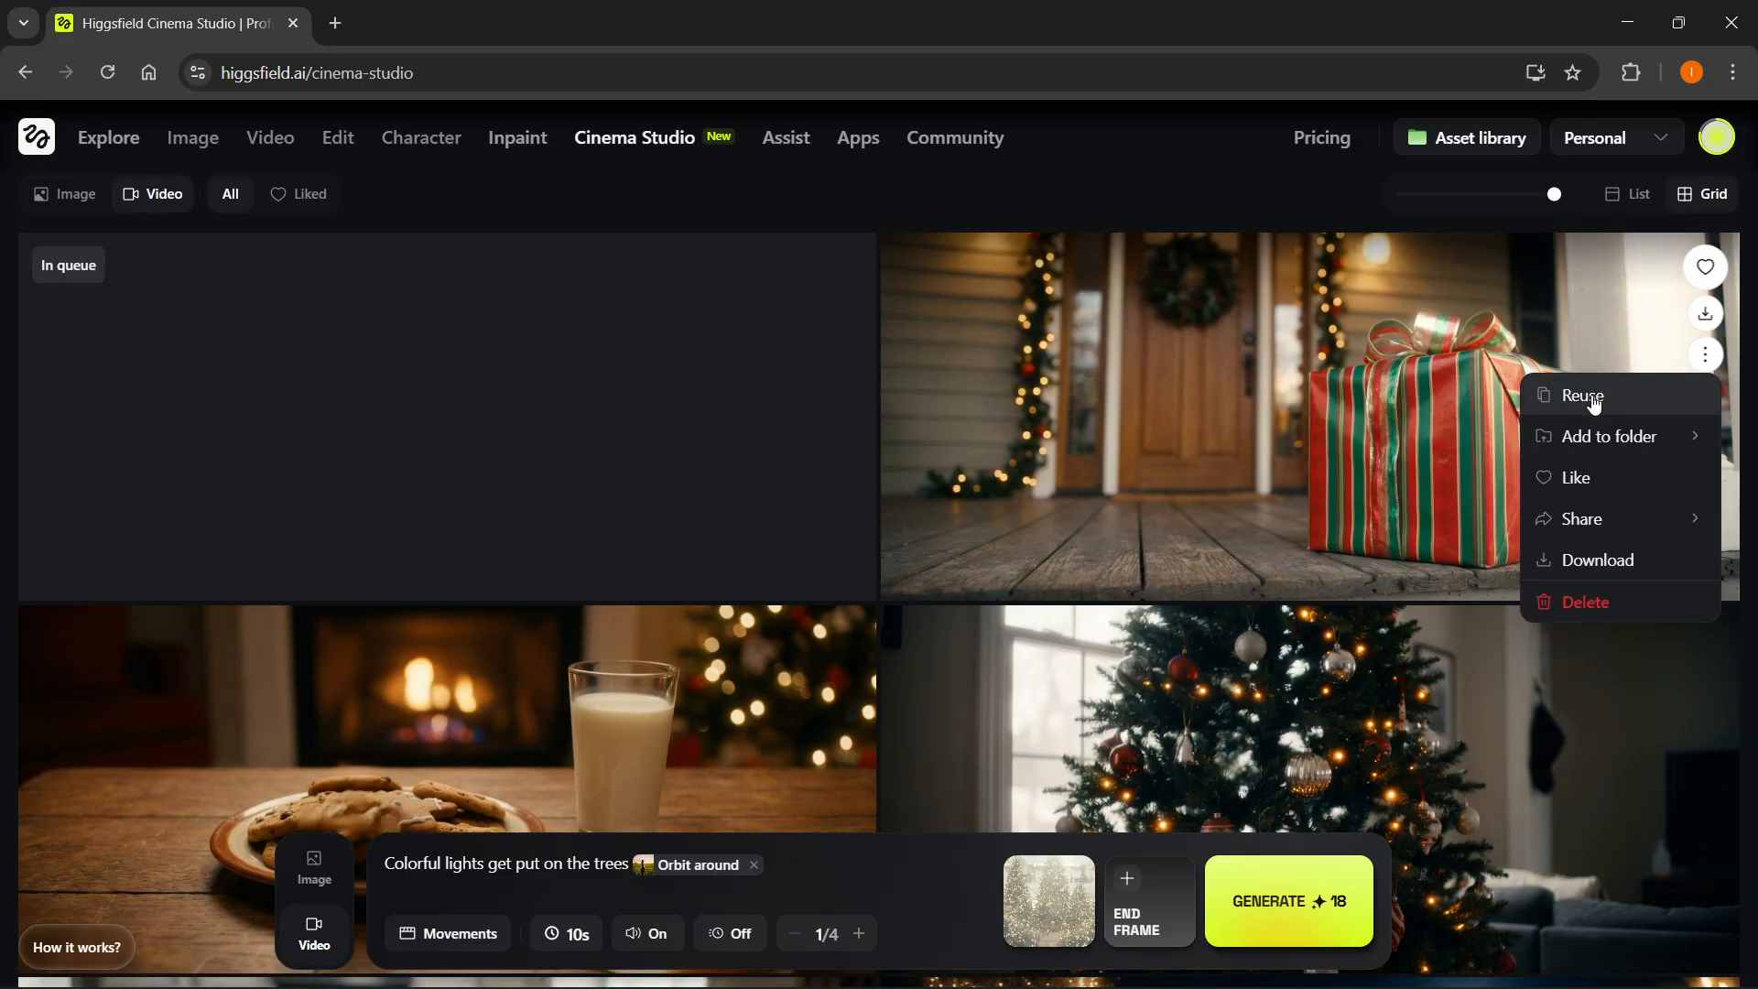
pyautogui.moveTo(1607, 400)
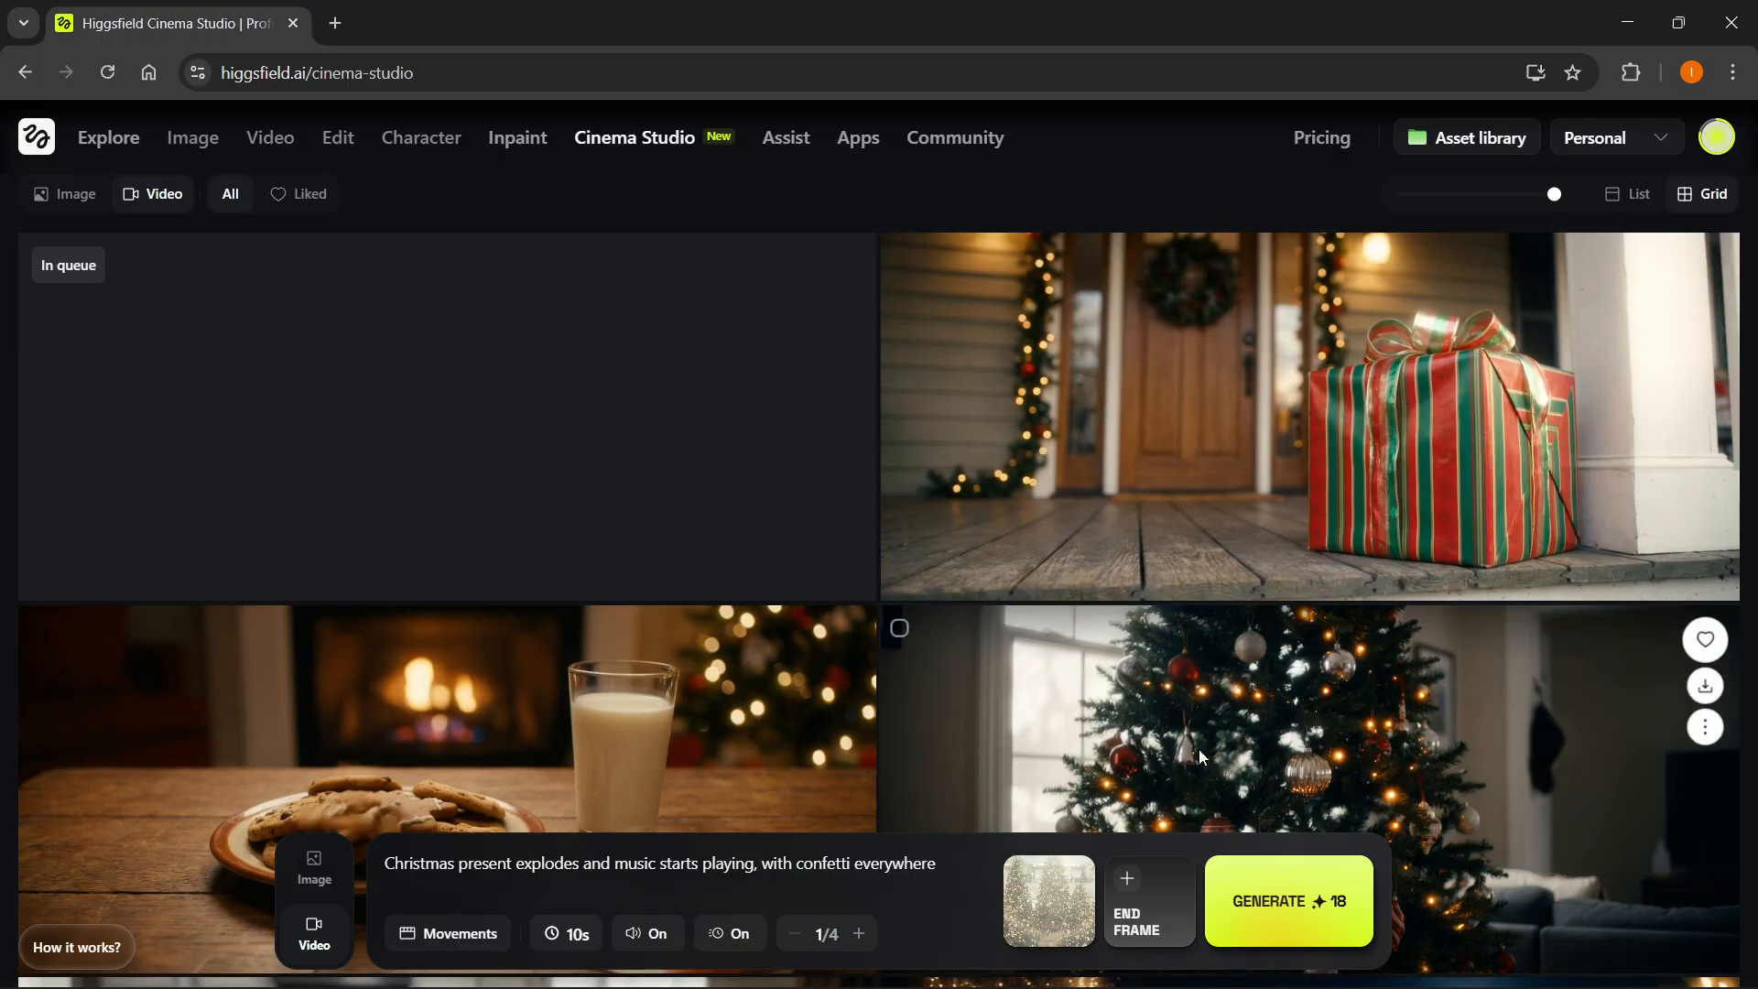
# - Browse Recently attached and Image Generations start frames, then close the picker unchosen
pyautogui.scroll(-3)
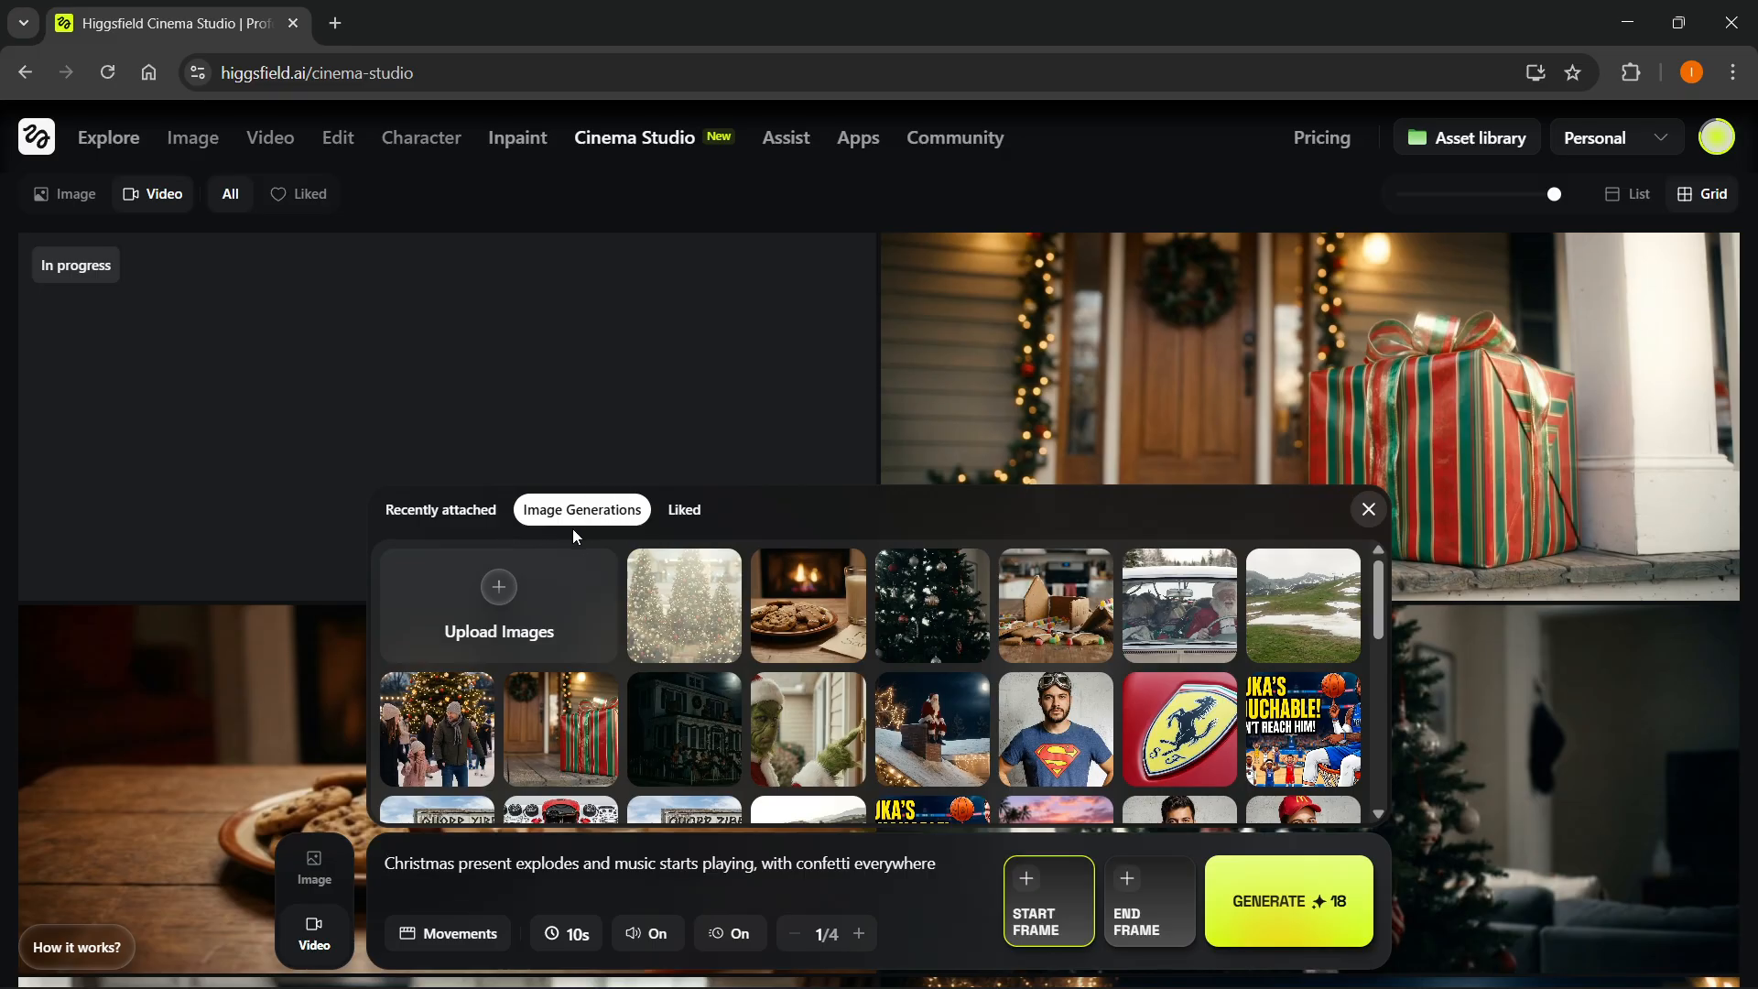
pyautogui.click(440, 509)
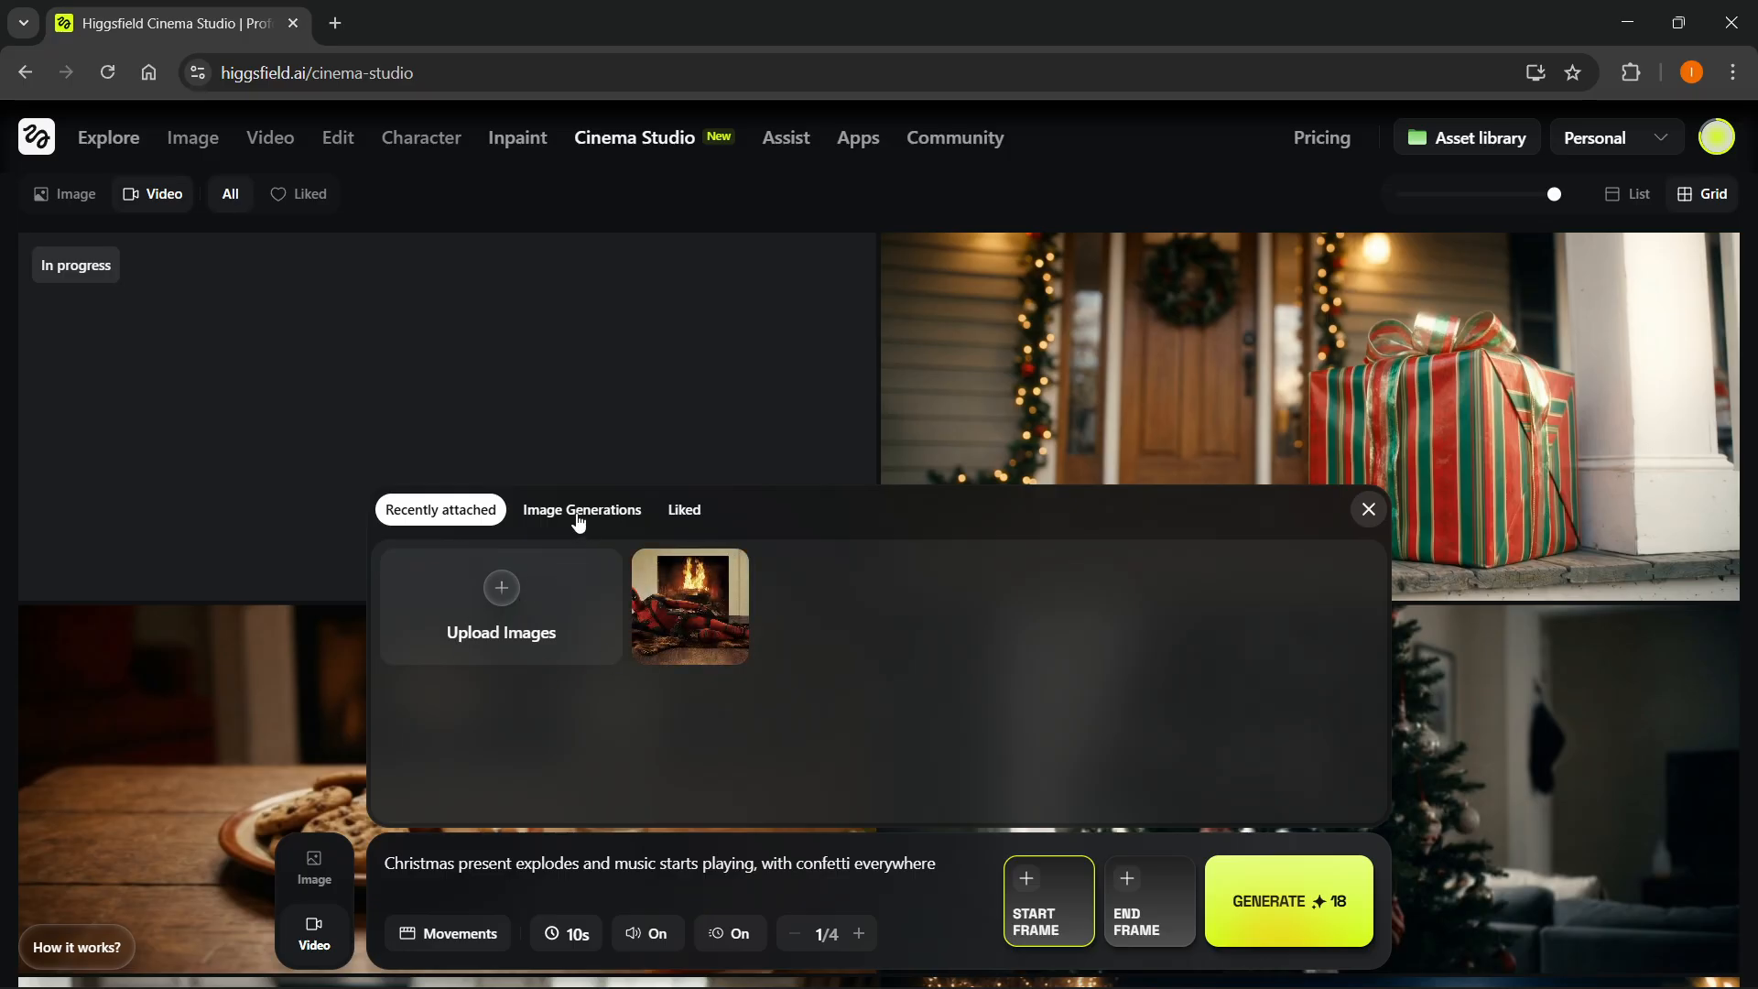
pyautogui.click(581, 509)
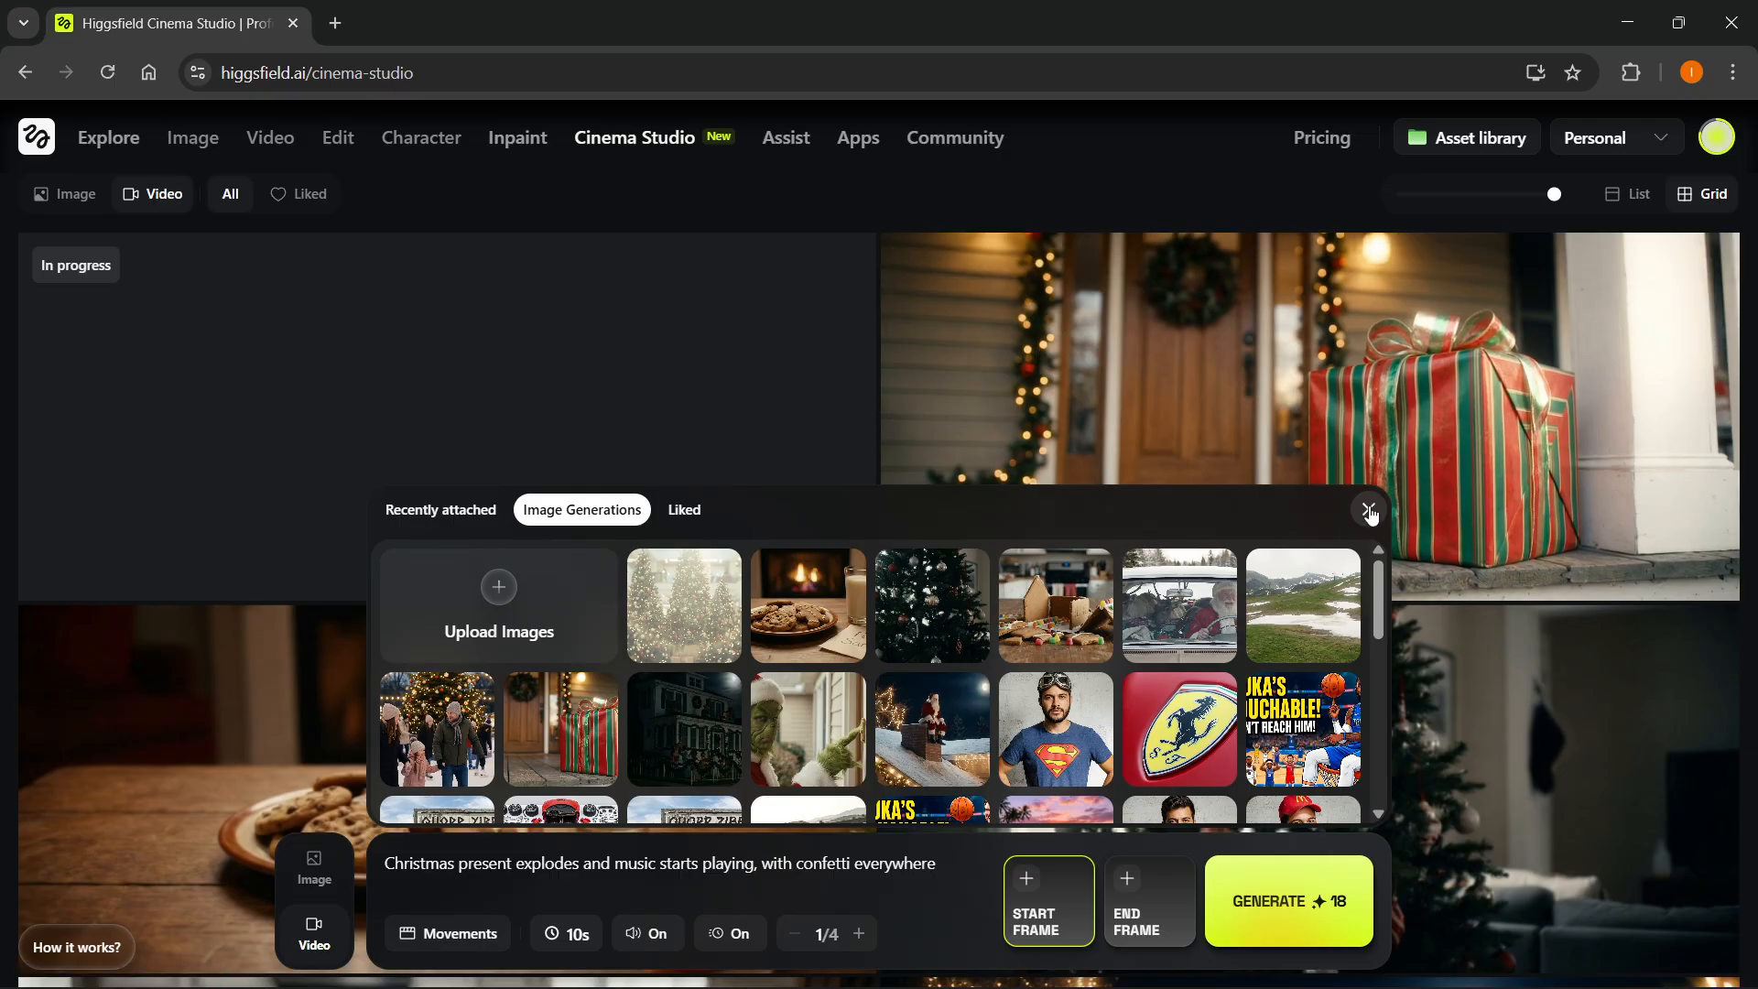
pyautogui.click(1368, 511)
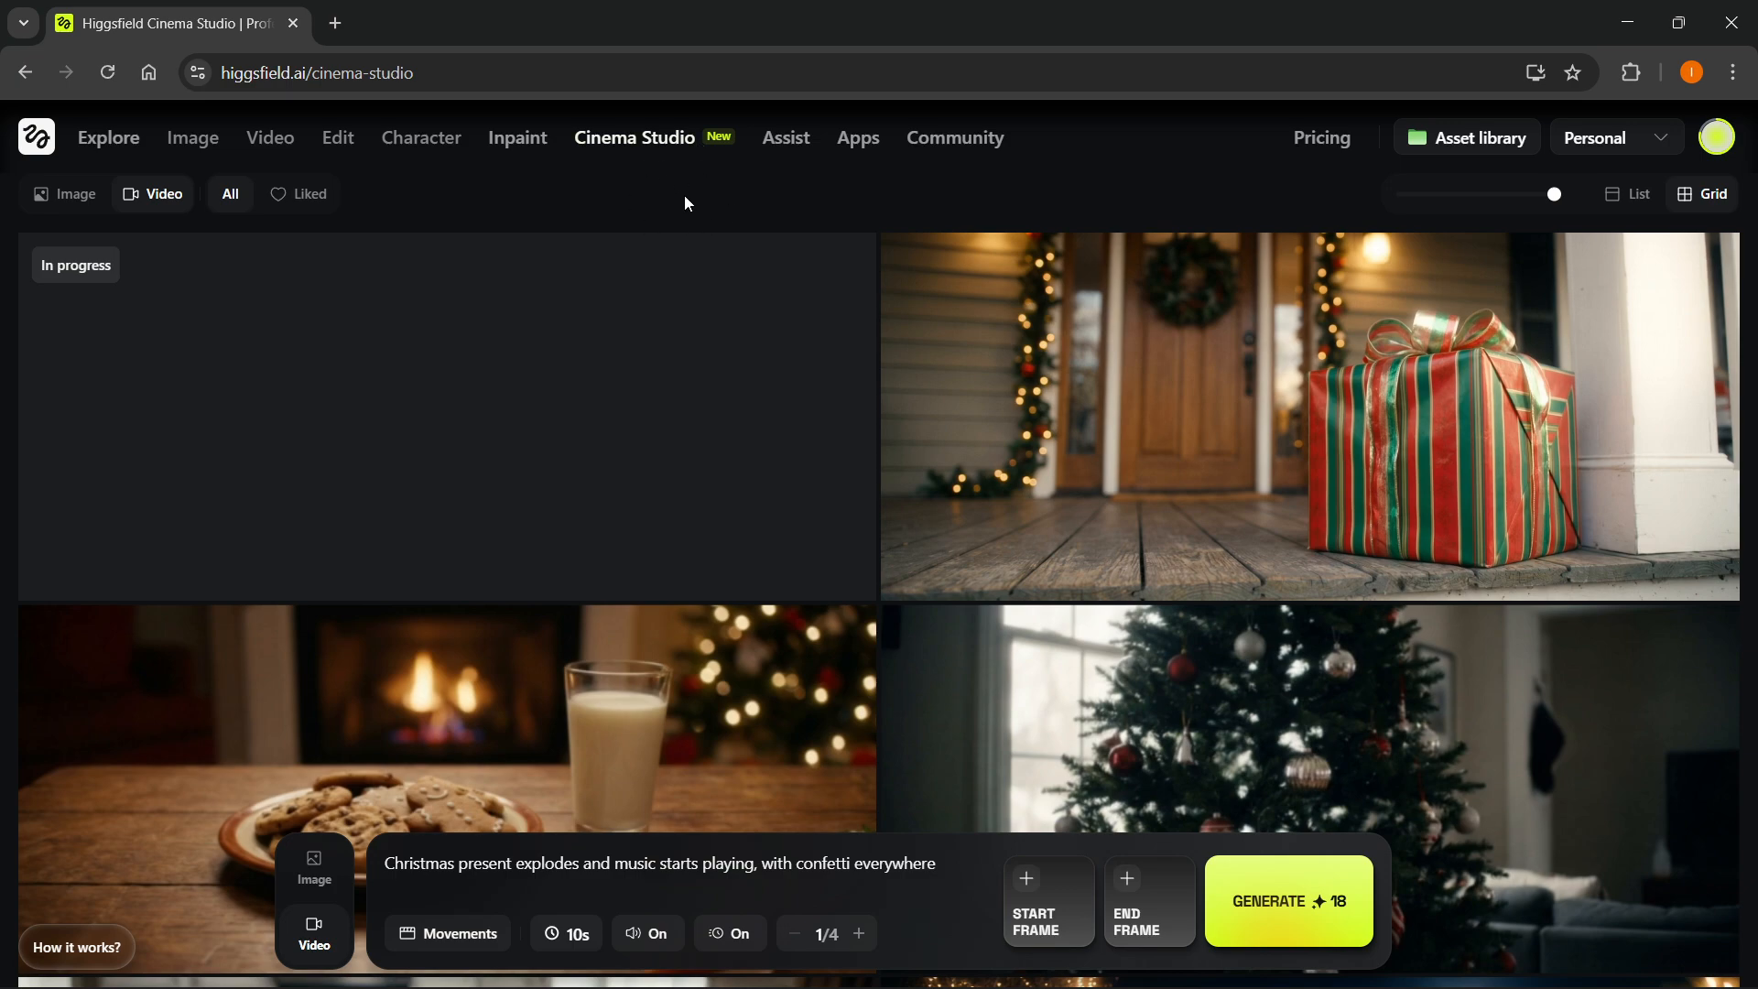
pyautogui.moveTo(665, 230)
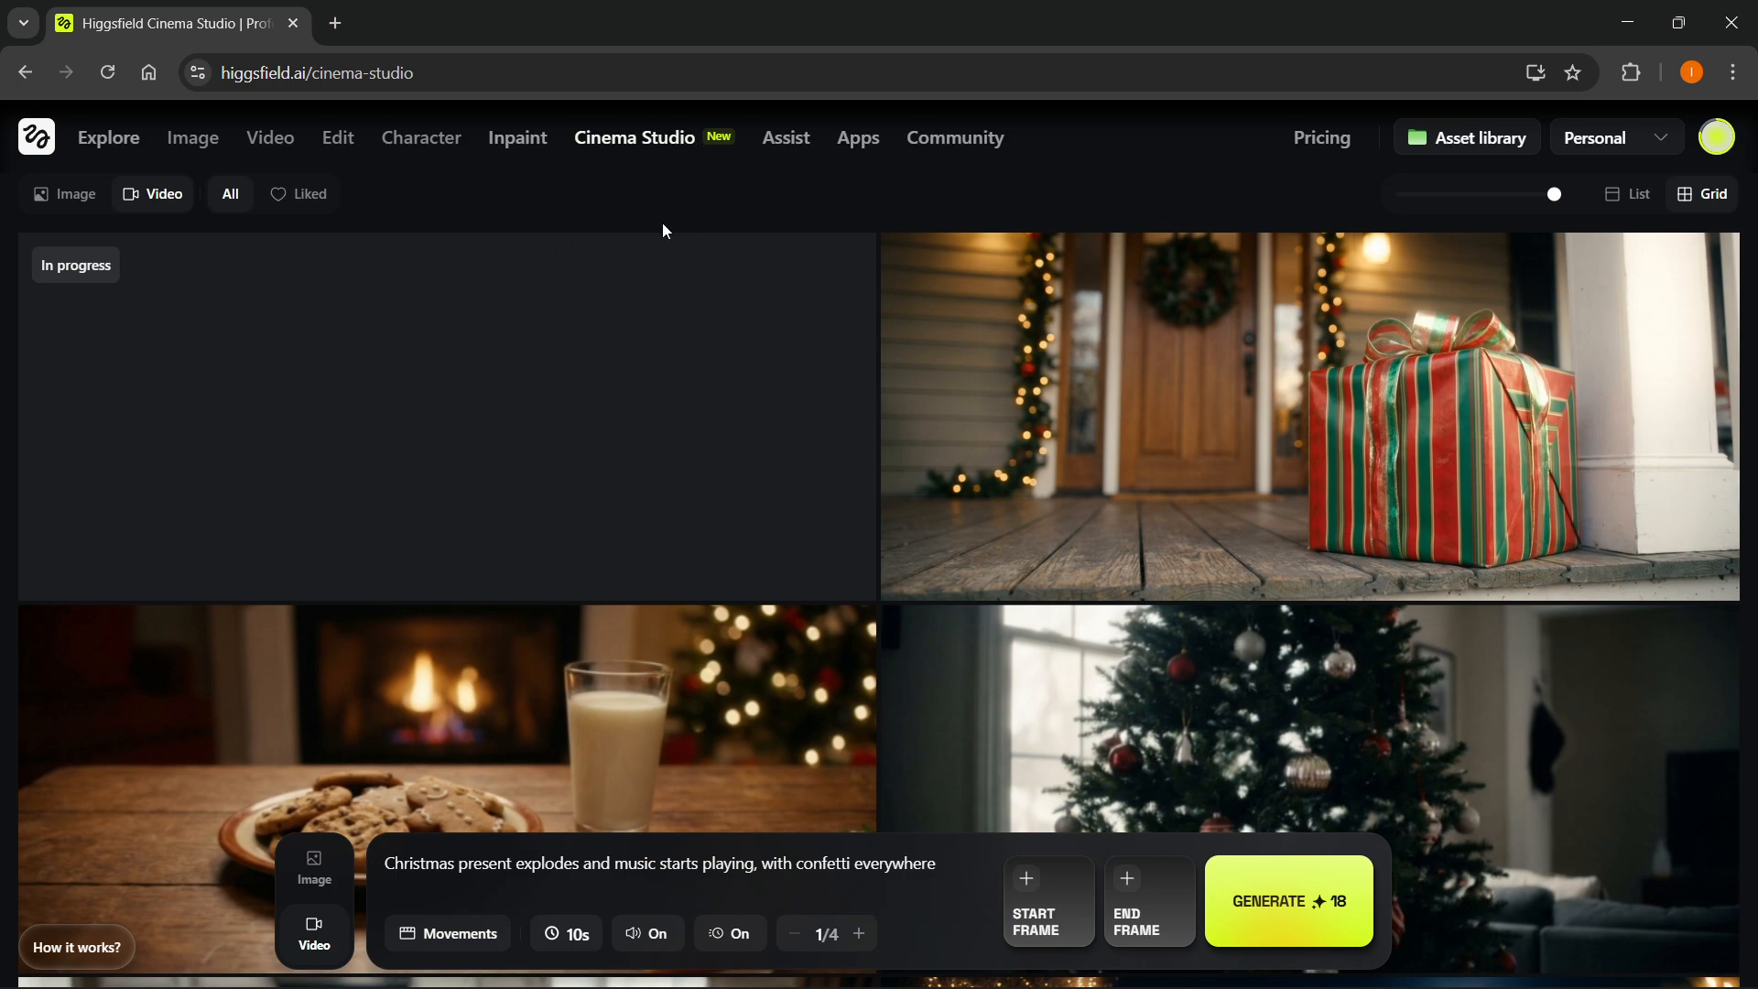
pyautogui.moveTo(478, 210)
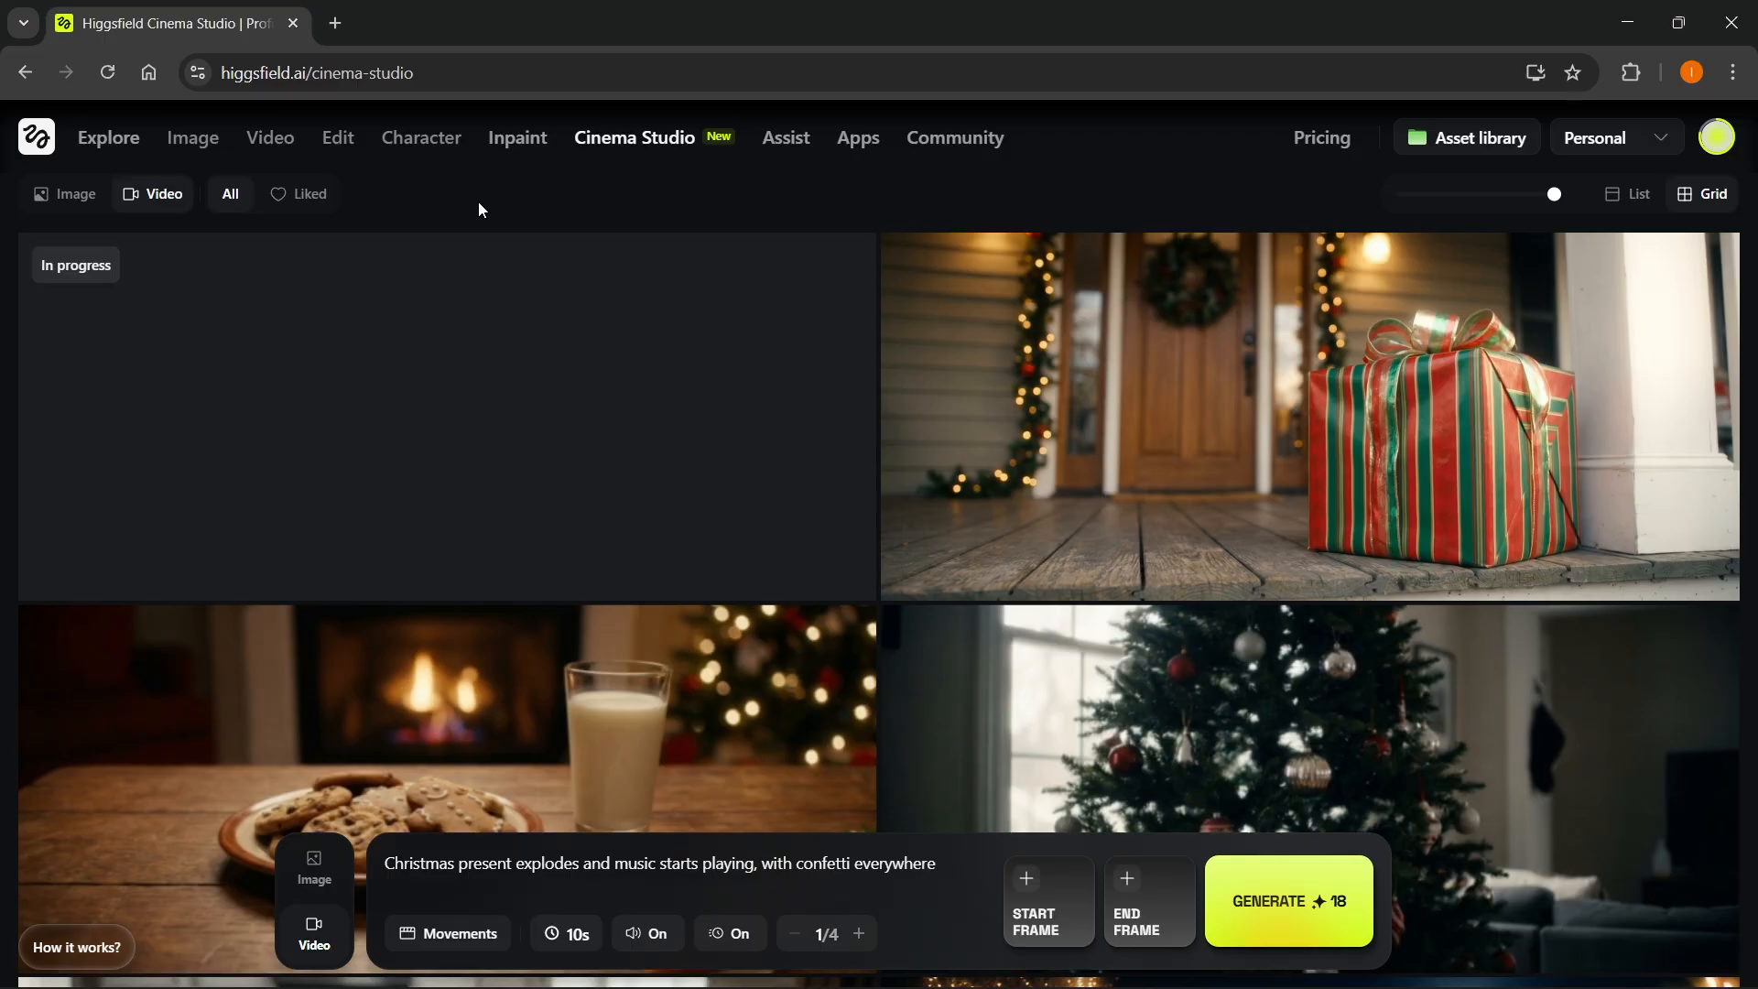